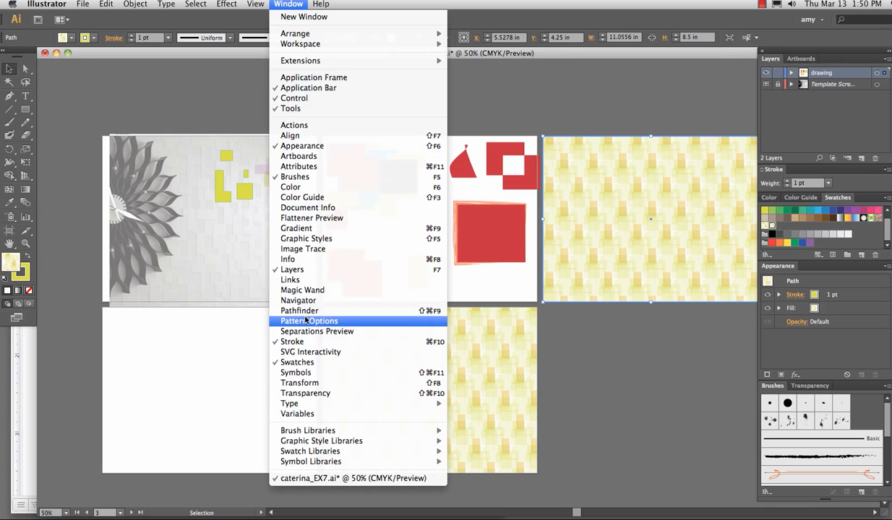
# Bring up Pattern Options for the 'little green squares' swatch
pyautogui.click(309, 320)
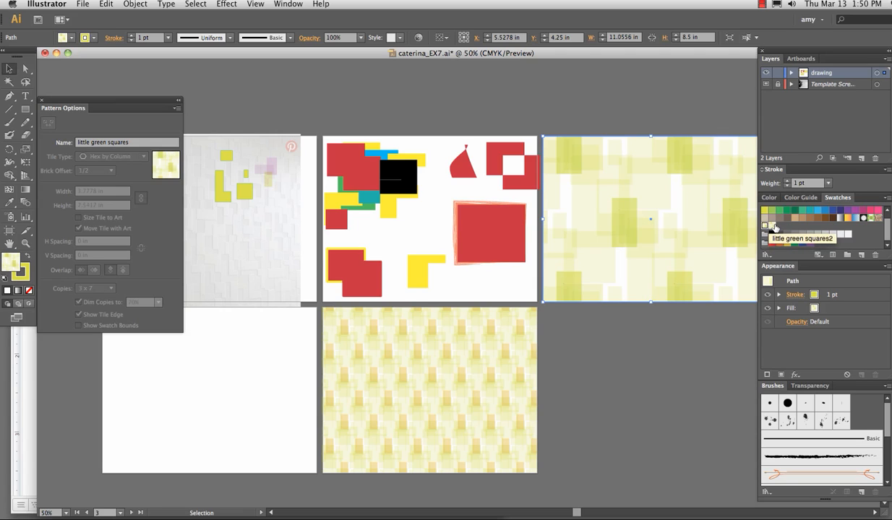
pyautogui.moveTo(630, 252)
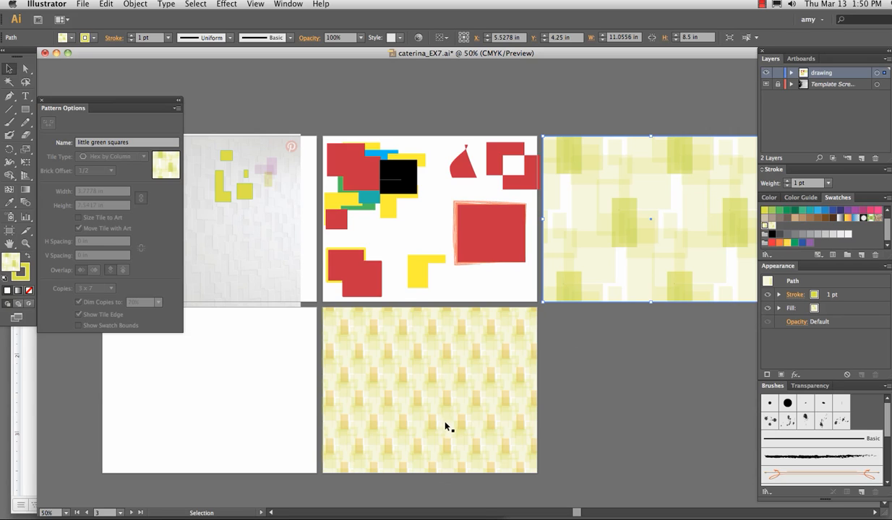
pyautogui.moveTo(428, 411)
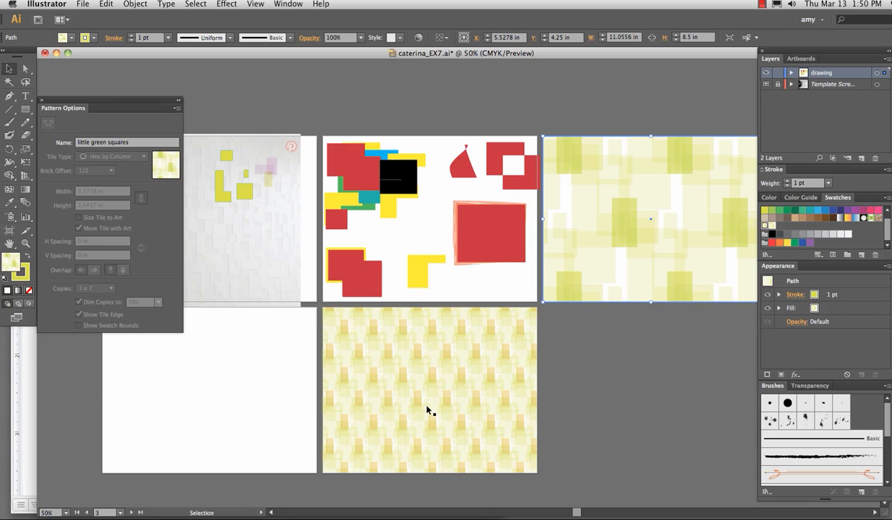
pyautogui.moveTo(547, 335)
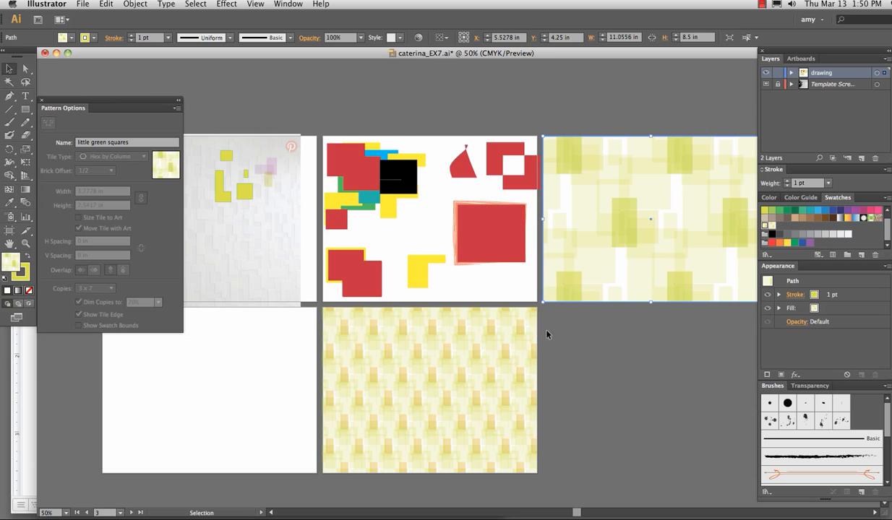
pyautogui.moveTo(495, 348)
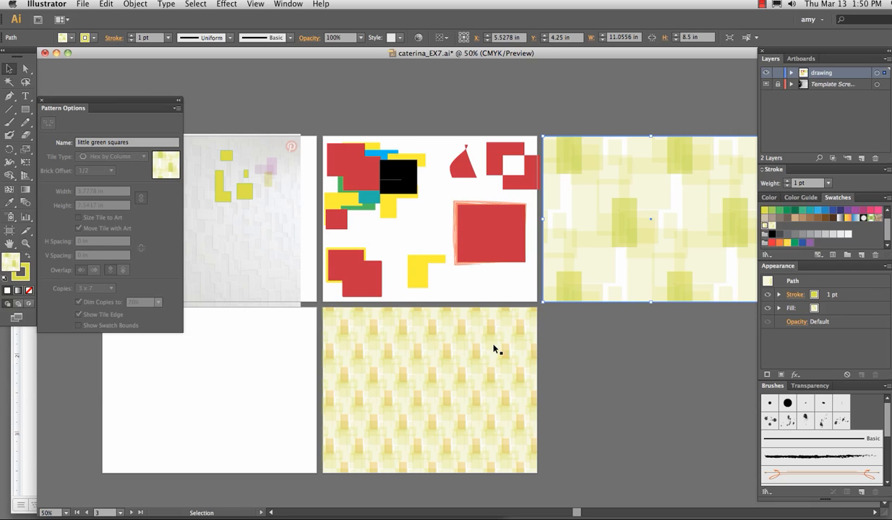
pyautogui.moveTo(446, 360)
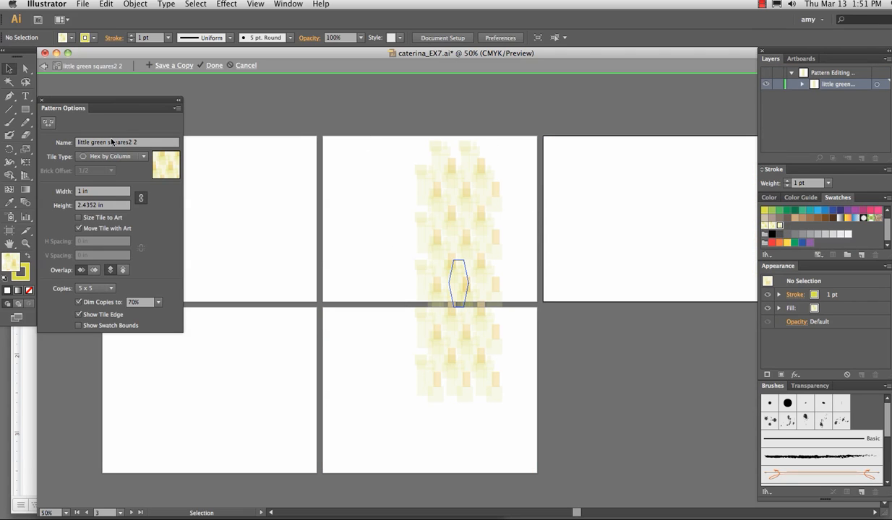
pyautogui.moveTo(133, 78)
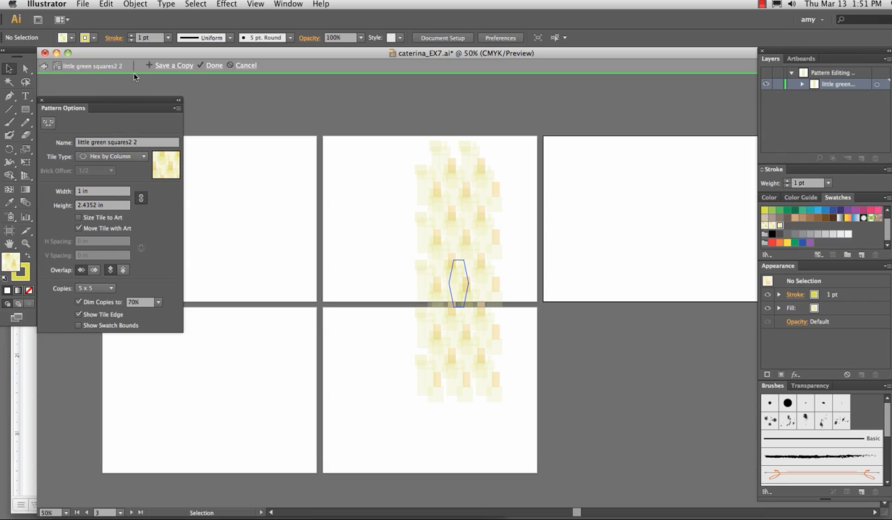
pyautogui.moveTo(205, 89)
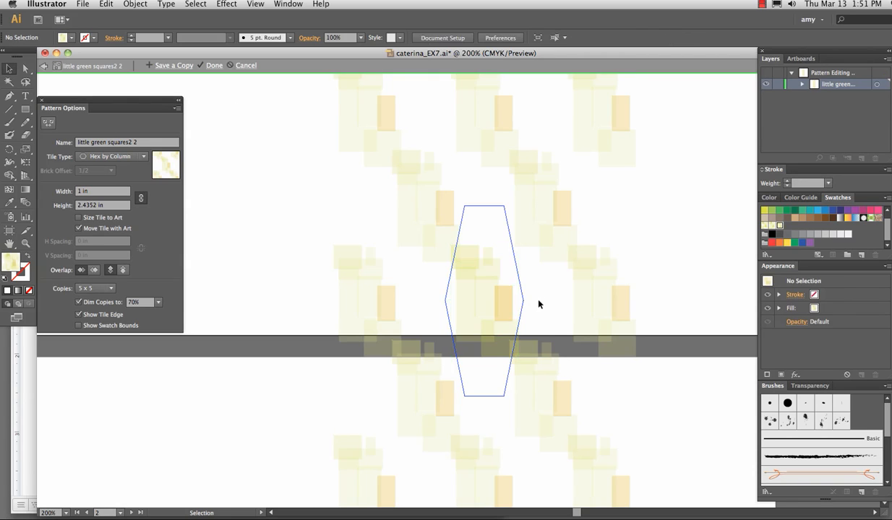
# Select an orange rectangle in the tile and bring up its CMYK fill mixer
pyautogui.click(503, 302)
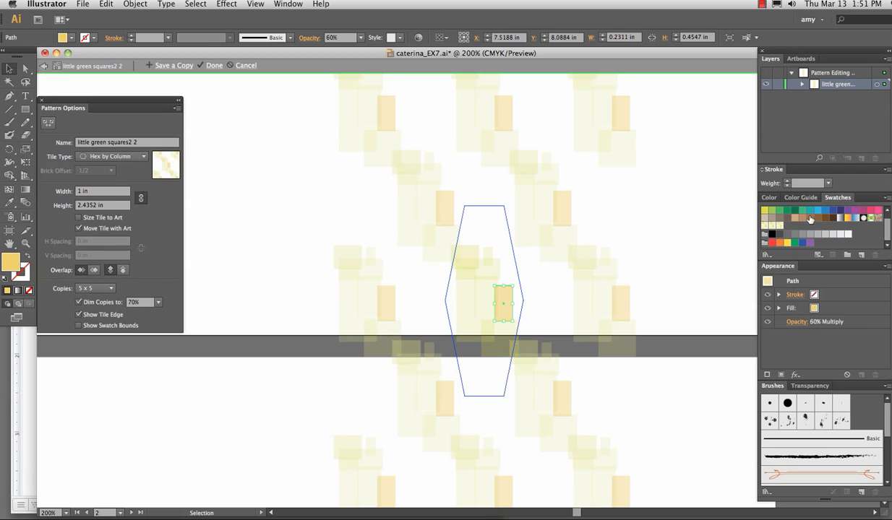
pyautogui.moveTo(740, 163)
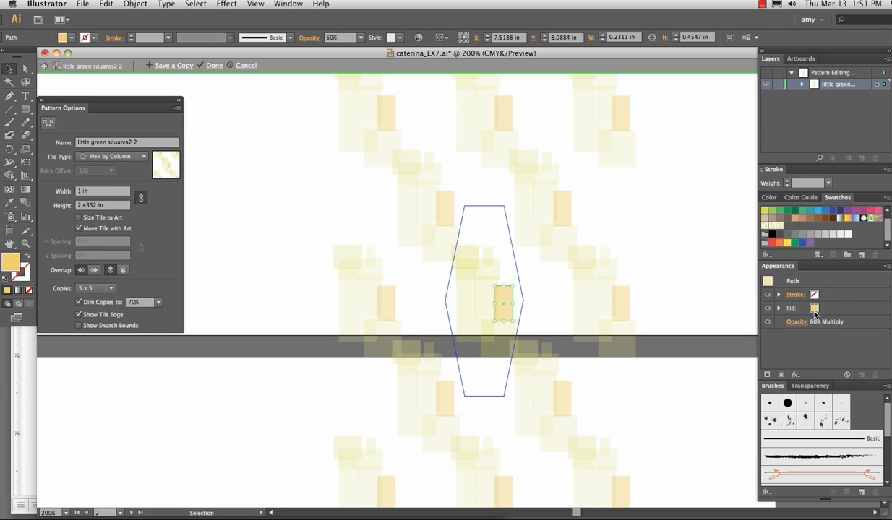
pyautogui.click(821, 307)
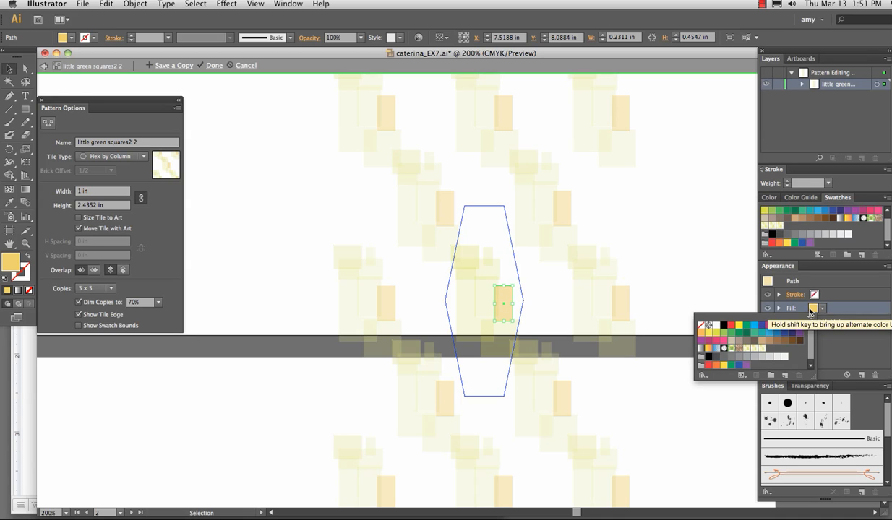
pyautogui.click(692, 327)
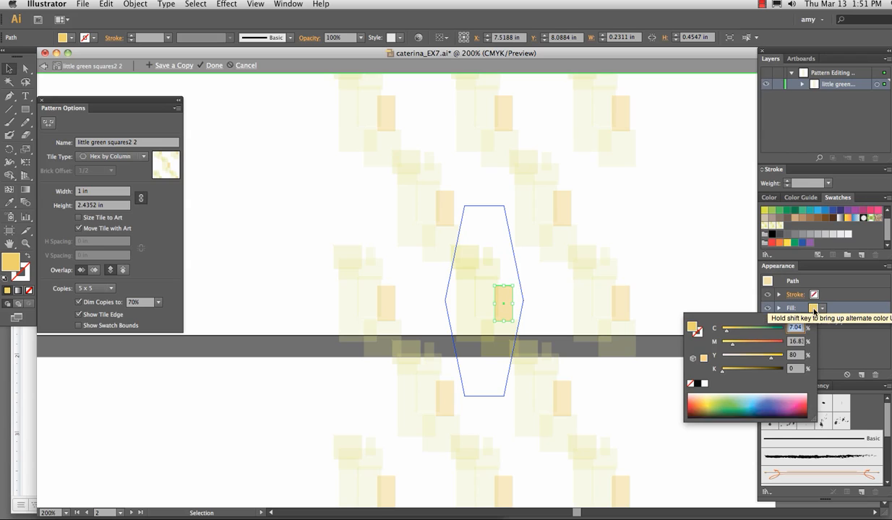
pyautogui.moveTo(723, 375)
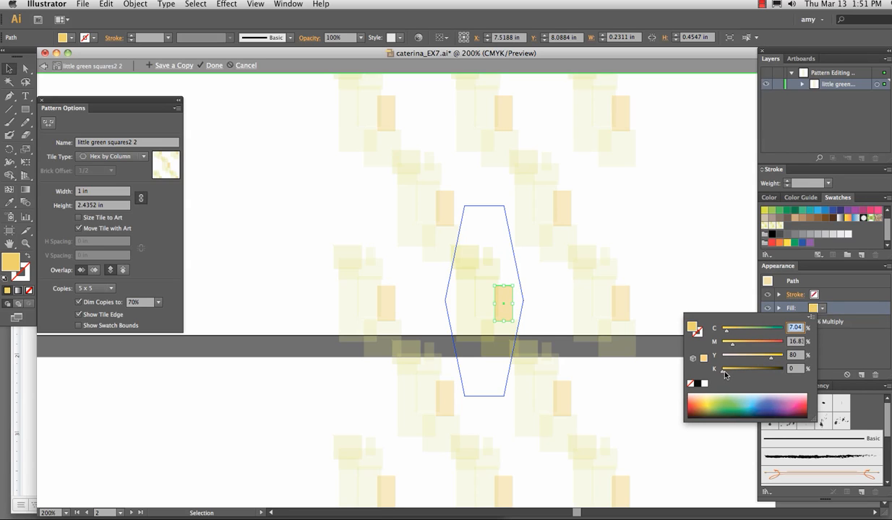
# Adjust the CMYK sliders until the rectangle fill settles on a soft pink
pyautogui.moveTo(732, 369); pyautogui.dragTo(766, 369)
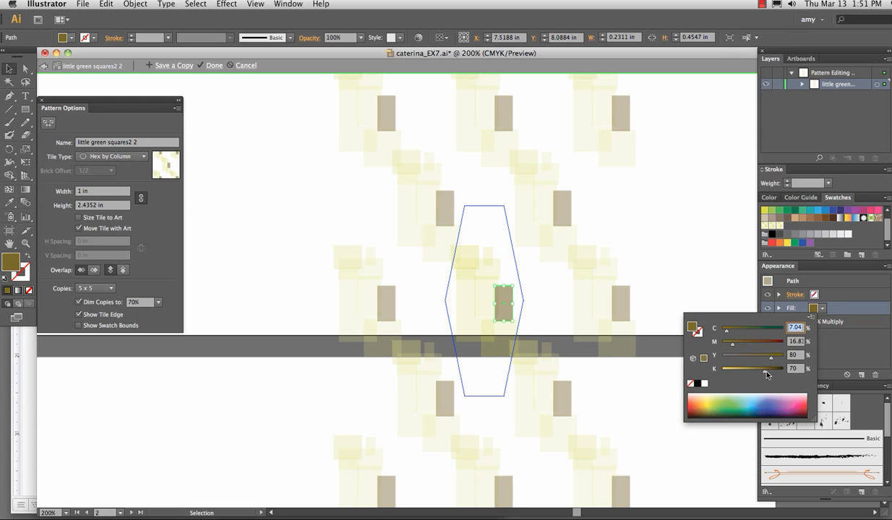
pyautogui.moveTo(766, 368); pyautogui.dragTo(726, 369)
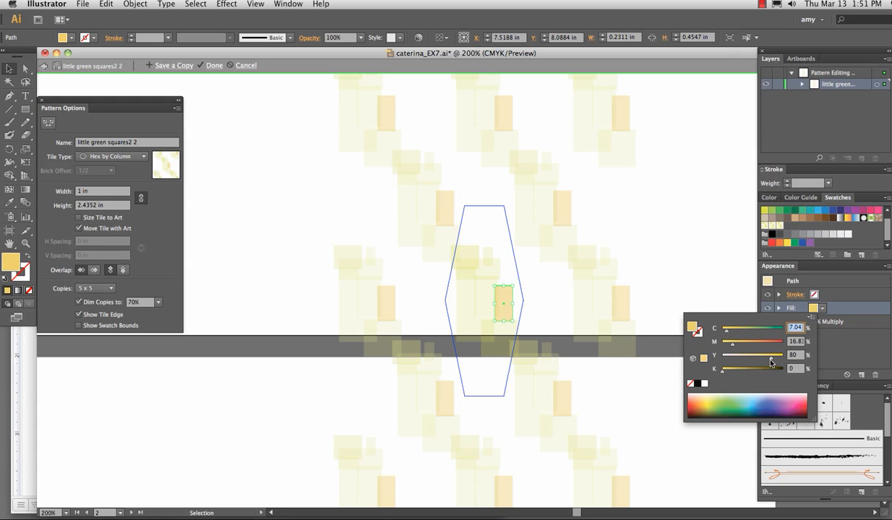
pyautogui.moveTo(769, 356); pyautogui.dragTo(759, 356)
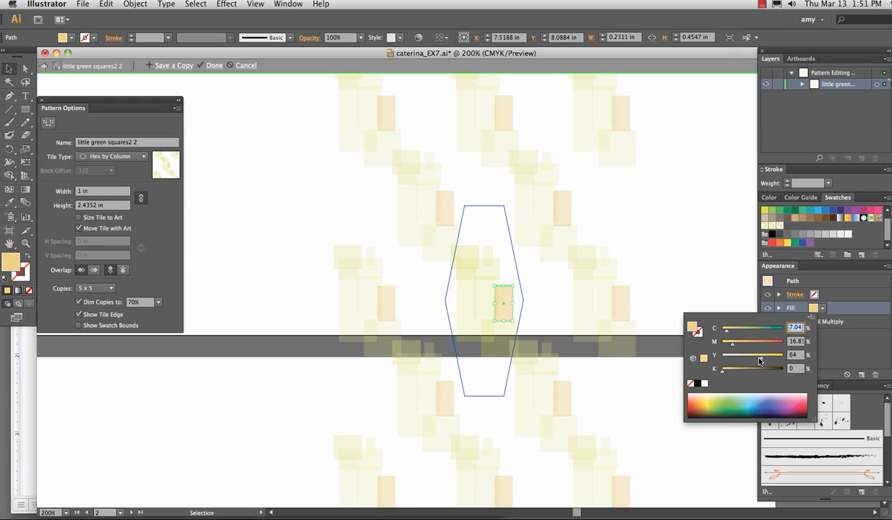
pyautogui.moveTo(753, 356); pyautogui.dragTo(734, 355)
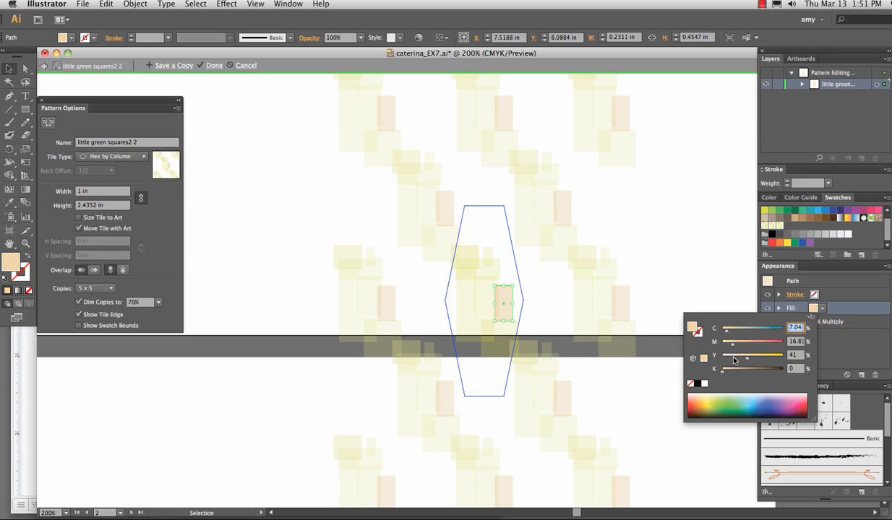
pyautogui.moveTo(759, 356); pyautogui.dragTo(733, 355)
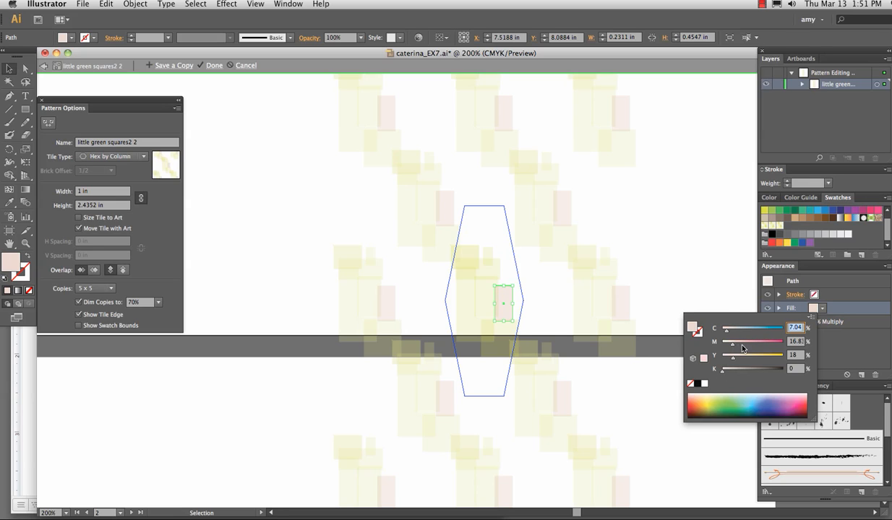
pyautogui.moveTo(730, 342); pyautogui.dragTo(749, 341)
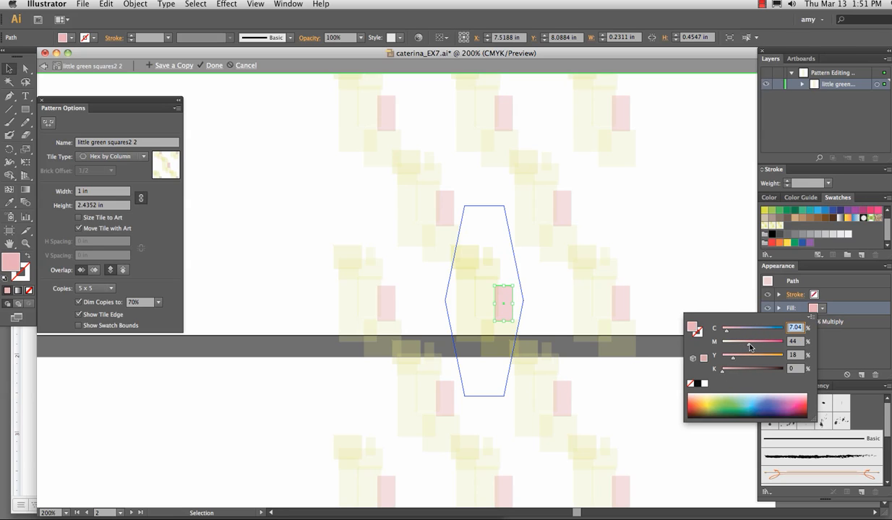
pyautogui.moveTo(752, 341); pyautogui.dragTo(735, 341)
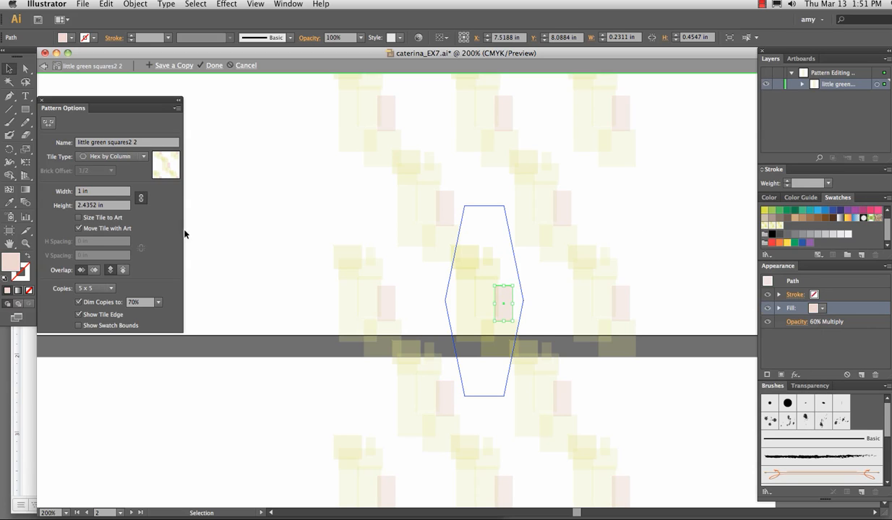
# Set the tile type to Hex by Row and widen the tile around the artwork
pyautogui.click(113, 156)
pyautogui.write('0.5')
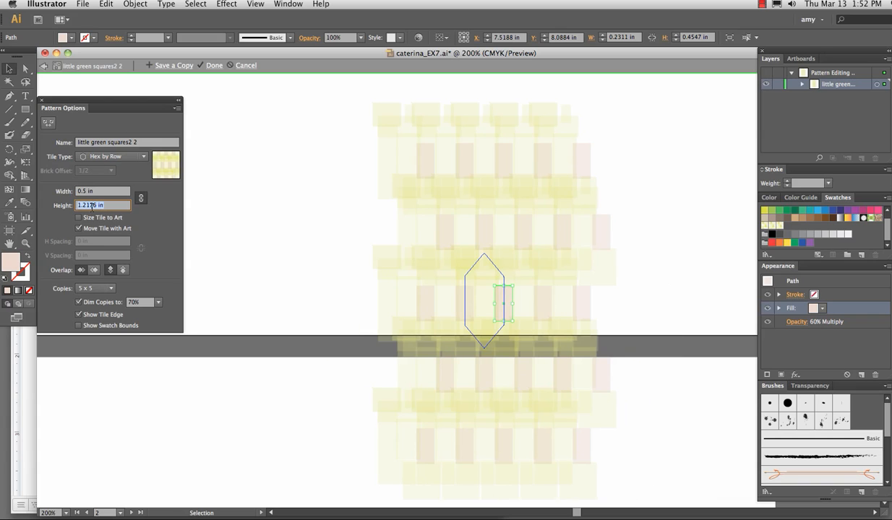
pyautogui.click(101, 191)
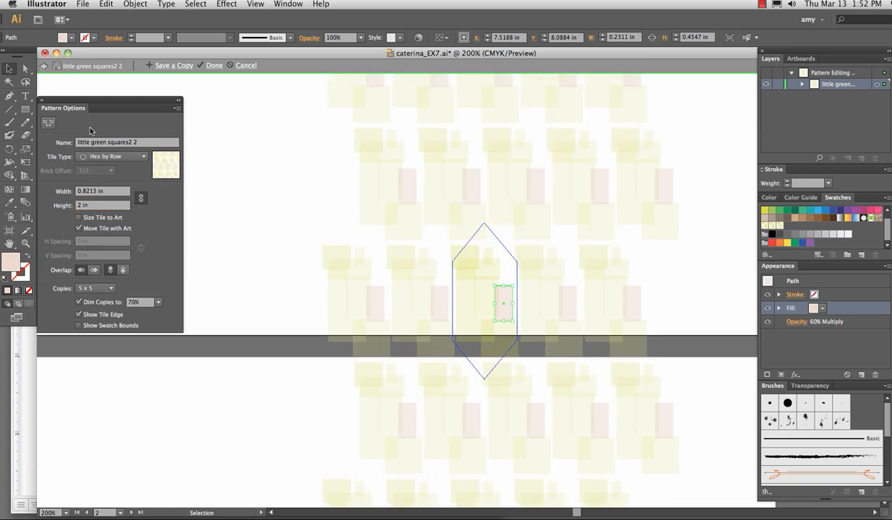
pyautogui.click(509, 331)
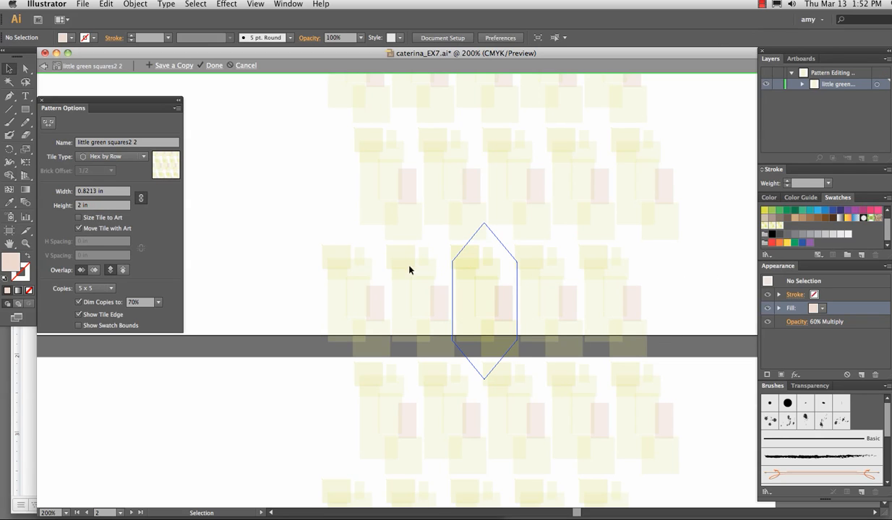
# Rename the pattern 'little green squares3' and finish pattern editing
pyautogui.click(133, 142)
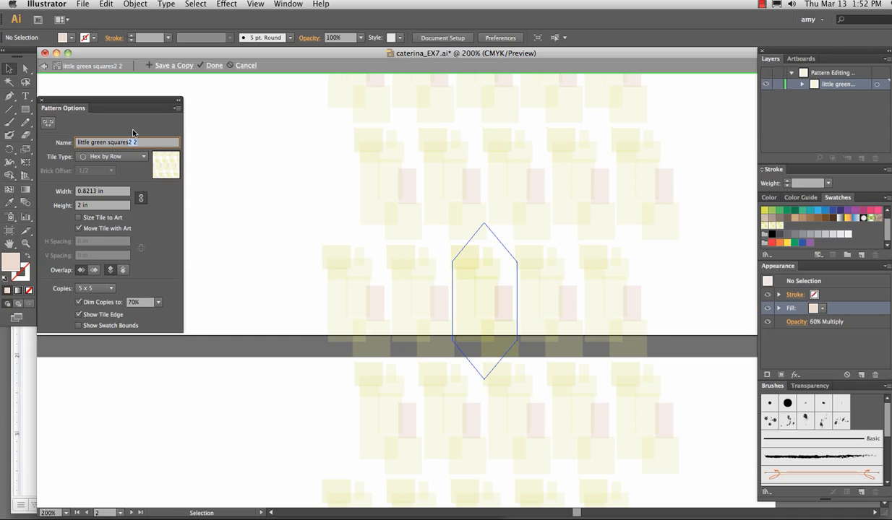
pyautogui.write('little green squares3')
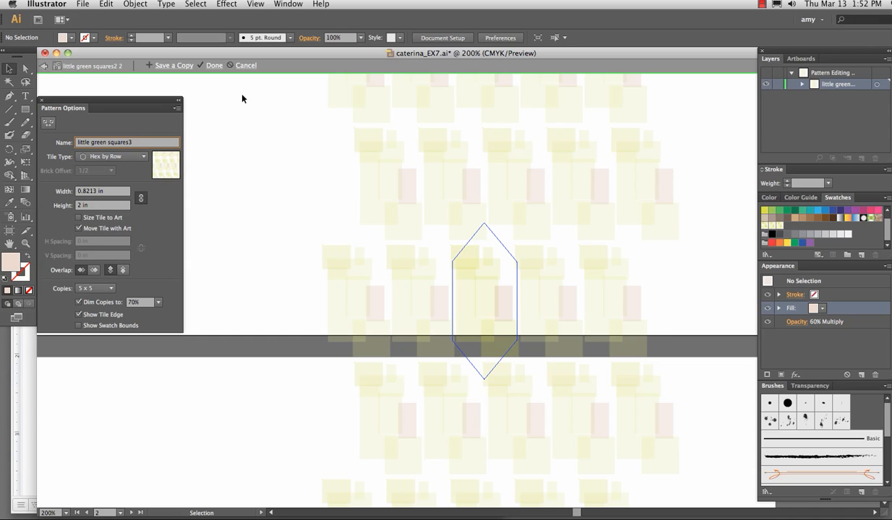
pyautogui.click(214, 65)
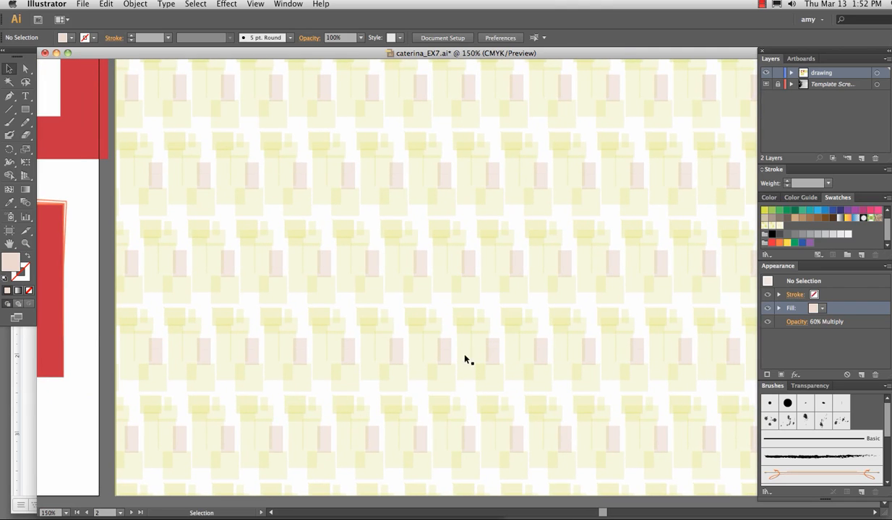
pyautogui.moveTo(484, 359)
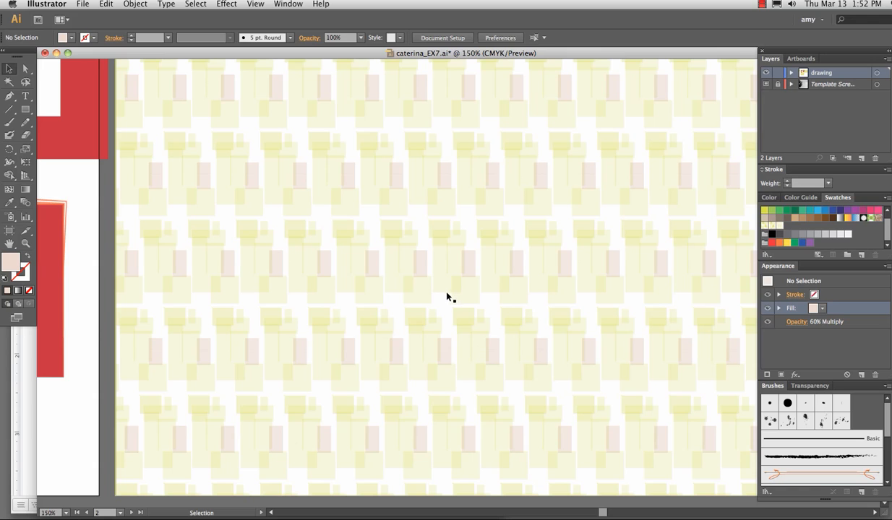
pyautogui.moveTo(723, 225)
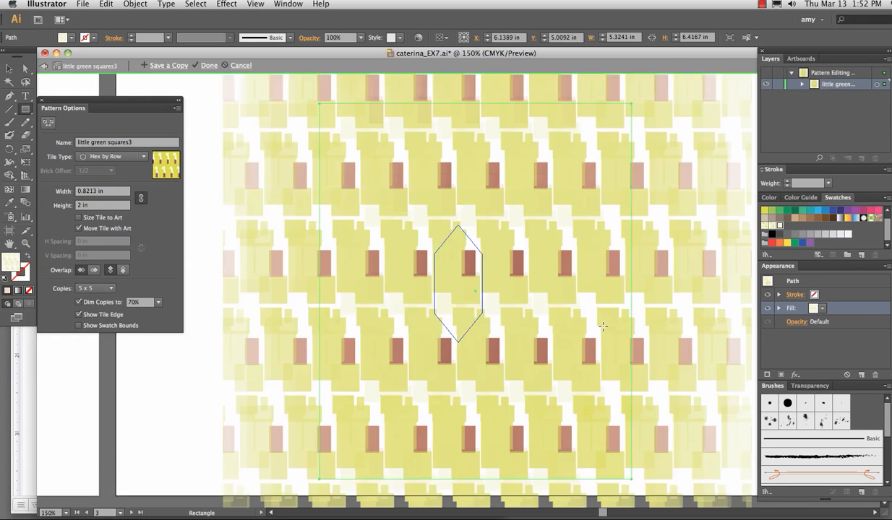
pyautogui.moveTo(731, 230)
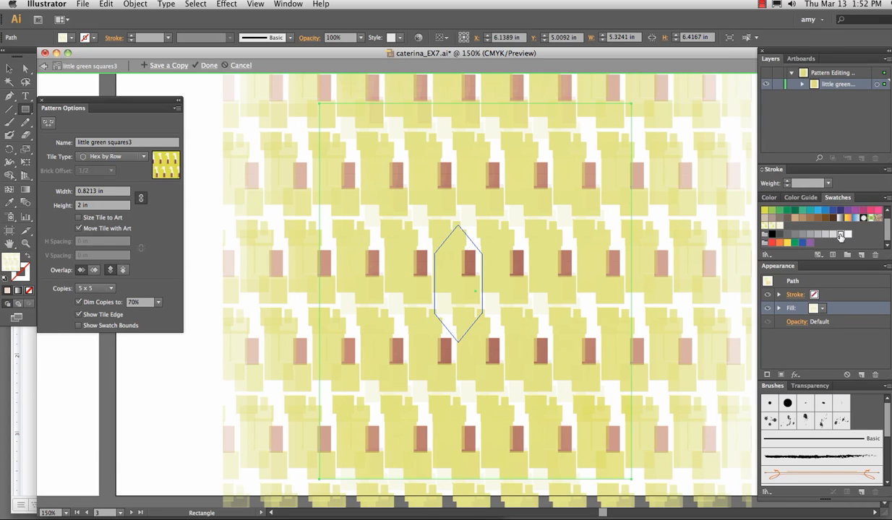
# Exit pattern editing via Done, returning to the pattern-filled rectangle
pyautogui.click(136, 4)
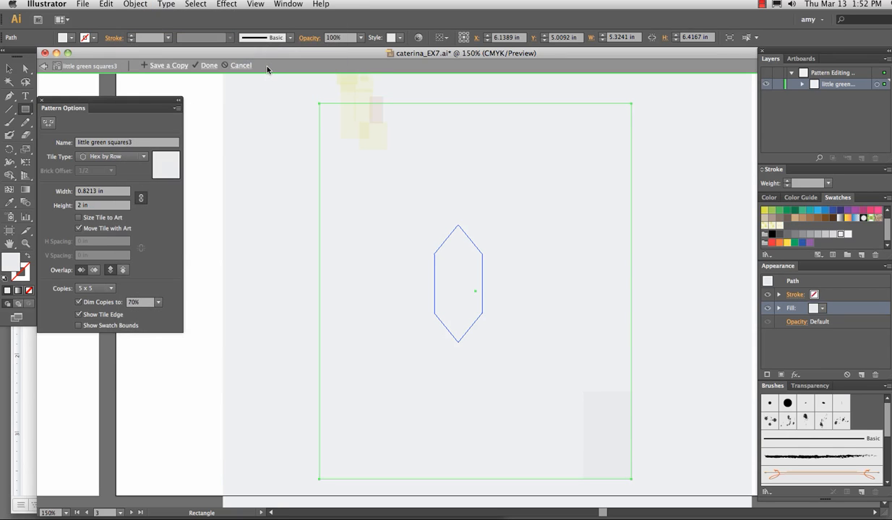
pyautogui.moveTo(92, 70)
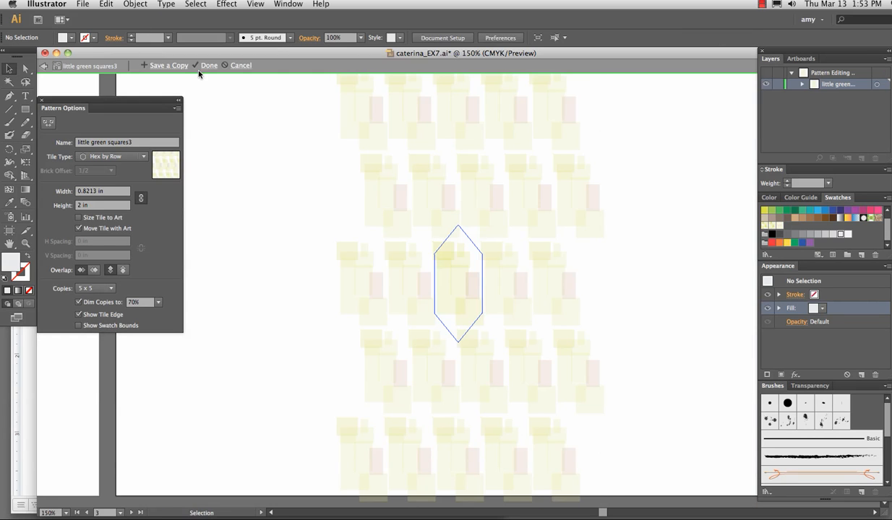
pyautogui.click(208, 65)
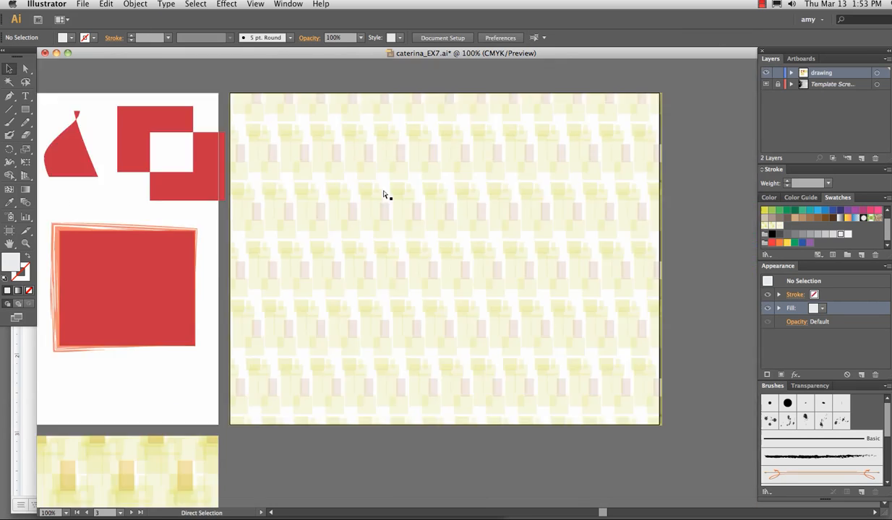
# Give the wallpaper rectangle a pale cream fill by reducing yellow in the CMYK mixer
pyautogui.click(11, 95)
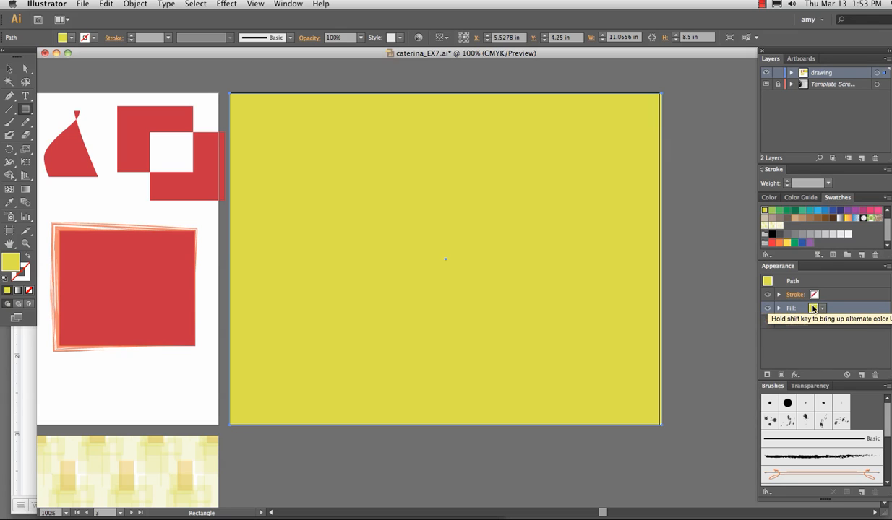
pyautogui.click(821, 308)
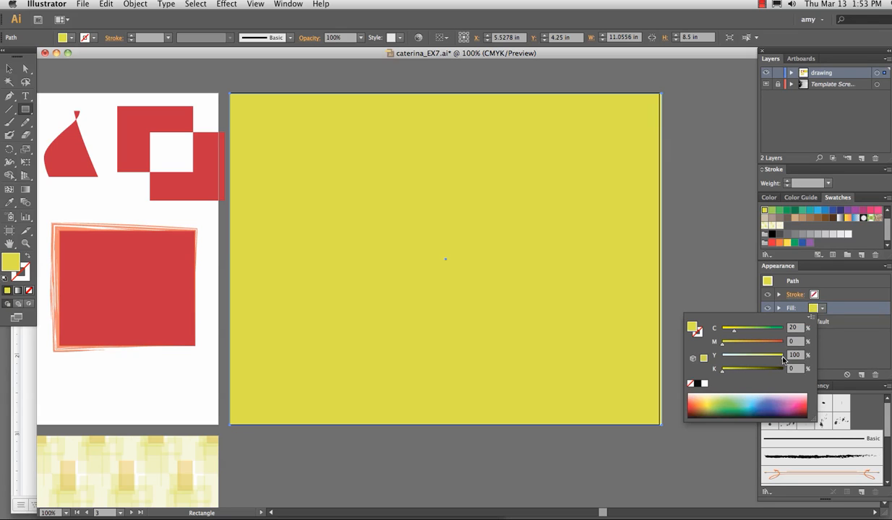
pyautogui.moveTo(793, 355); pyautogui.dragTo(751, 356)
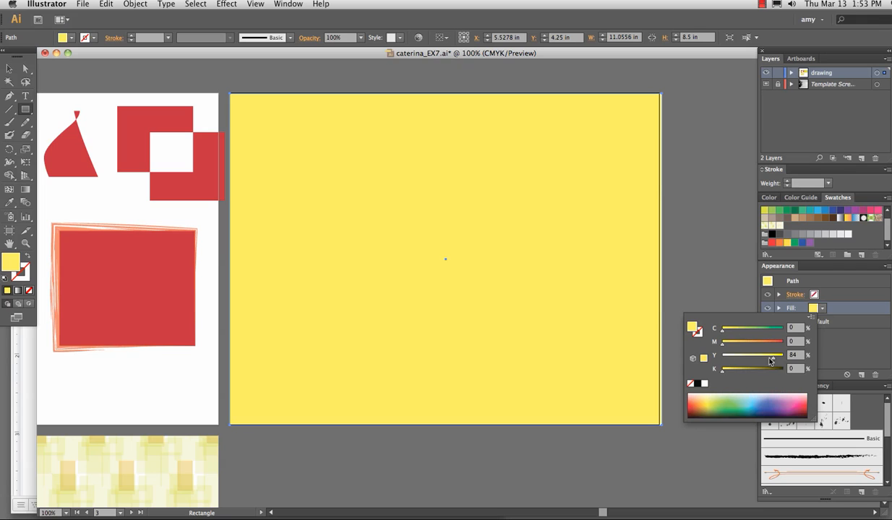
pyautogui.moveTo(769, 355); pyautogui.dragTo(737, 356)
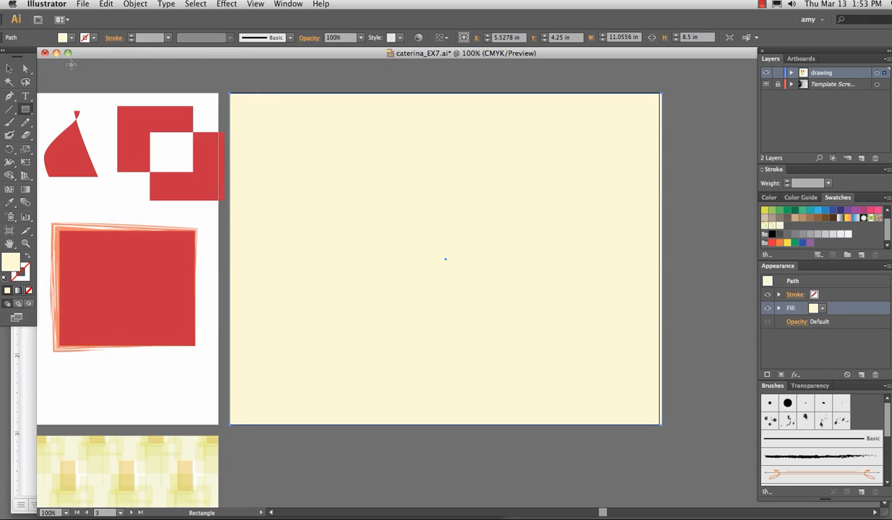
# Reselect the patterned rectangle over the pale fill, then deselect the artwork
pyautogui.click(136, 4)
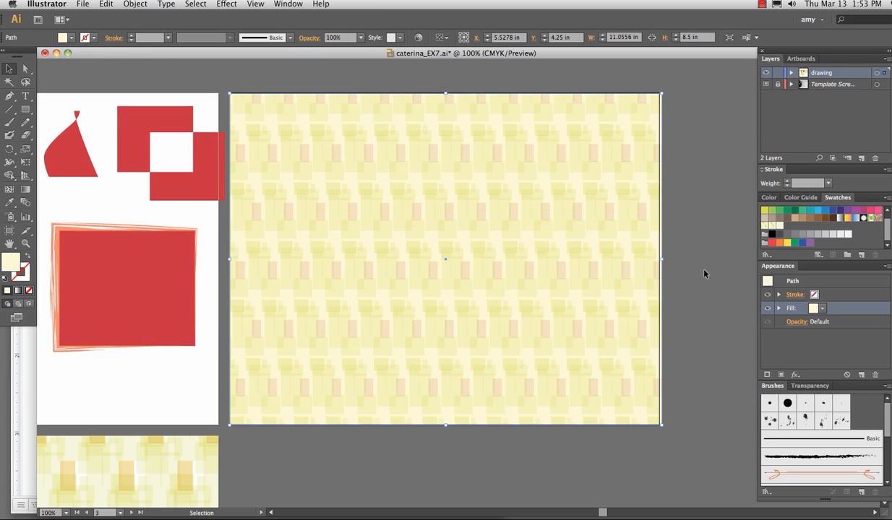
pyautogui.click(410, 292)
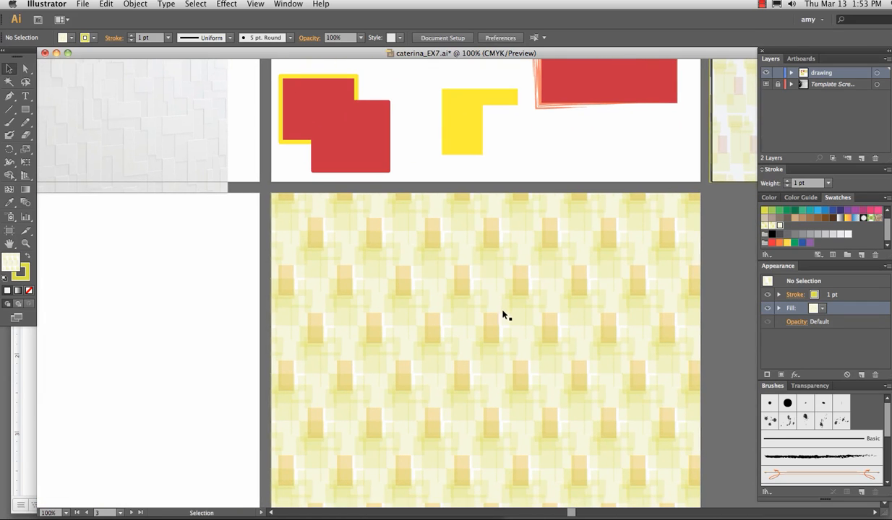
pyautogui.moveTo(506, 312)
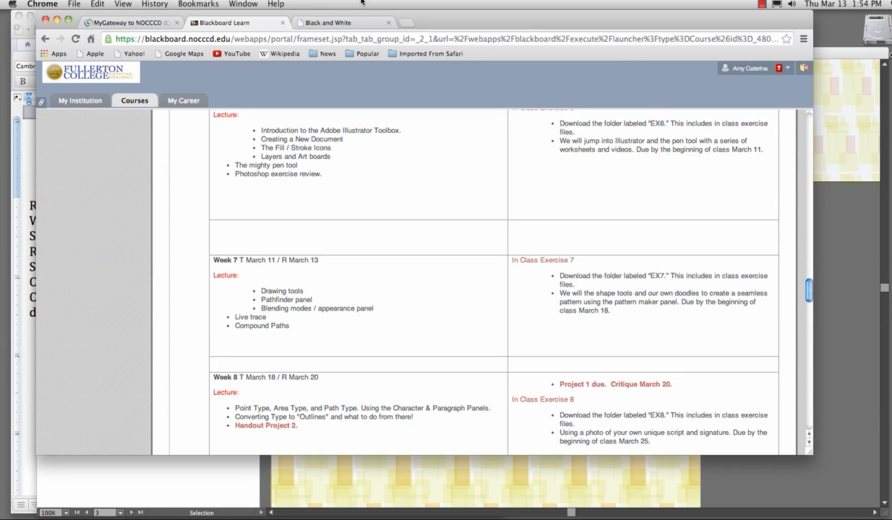
# Show the Black and White wallpaper store page and browse its thumbnails
pyautogui.click(339, 24)
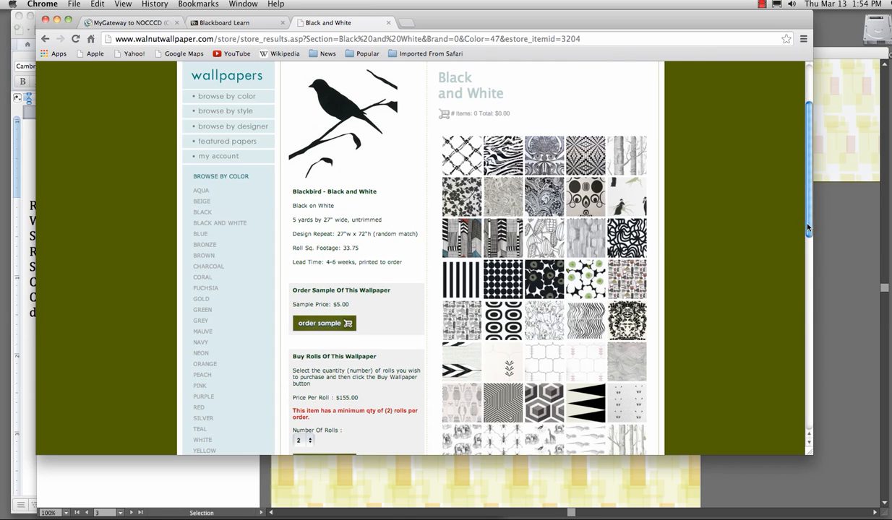
pyautogui.scroll(-3)
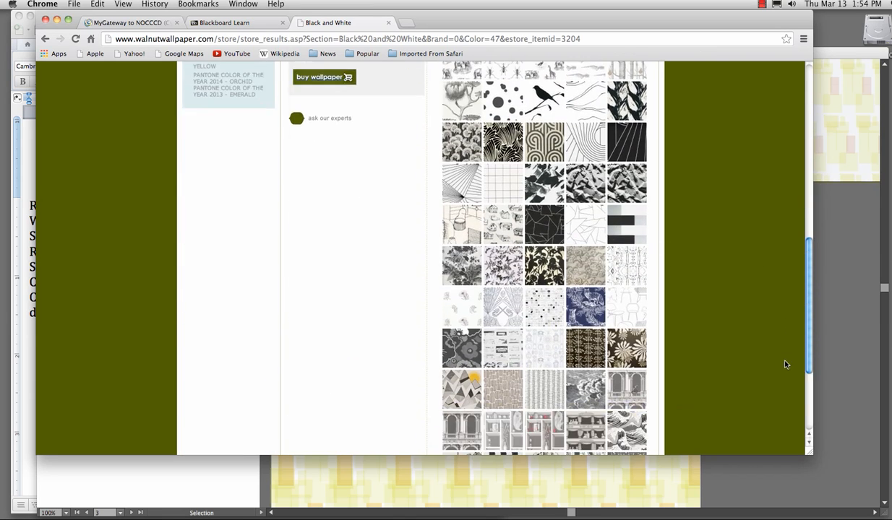
# Search Google for 'wallpaper designs' and switch to image results
pyautogui.scroll(-3)
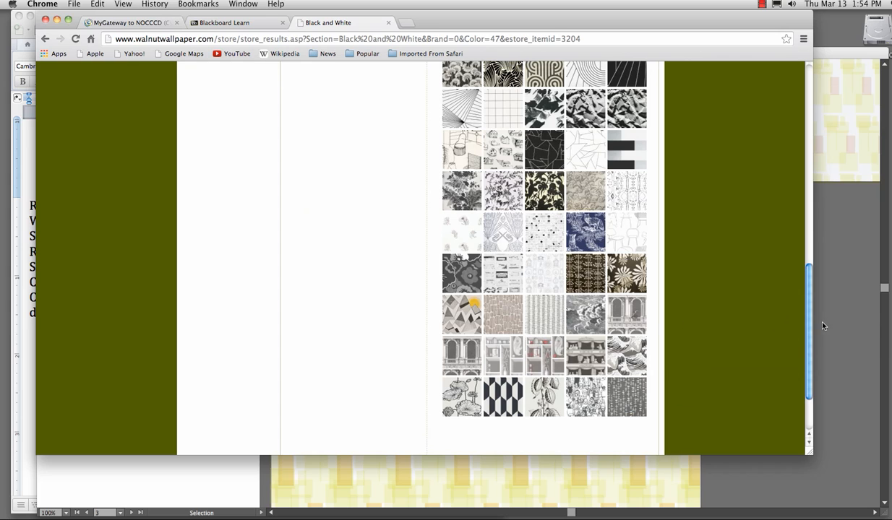
pyautogui.scroll(3)
pyautogui.write('w')
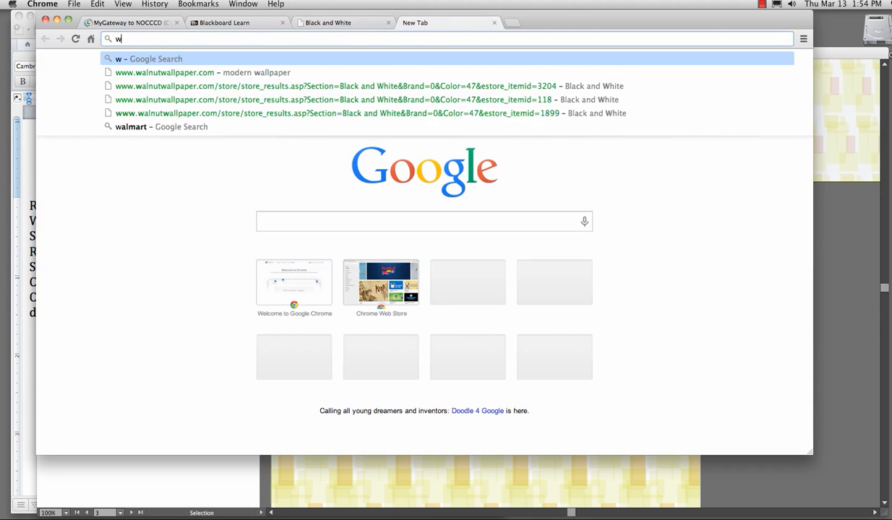
pyautogui.write('allpap')
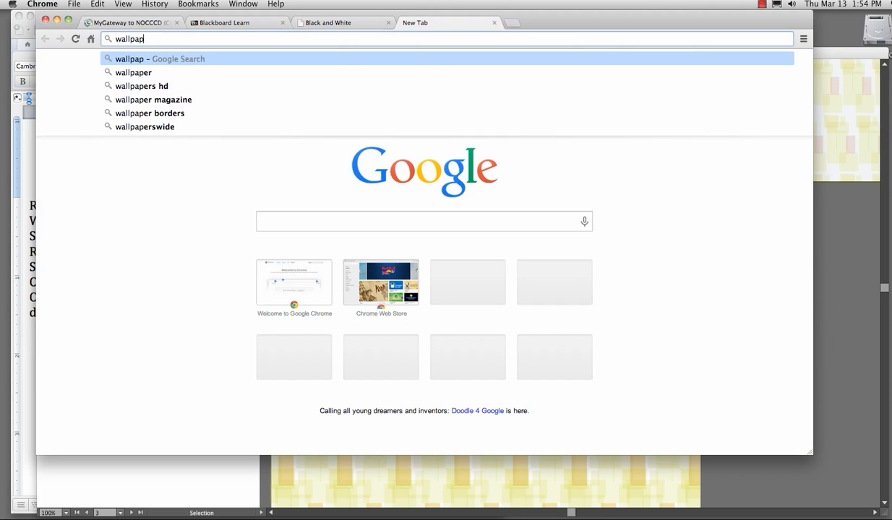
pyautogui.write('er')
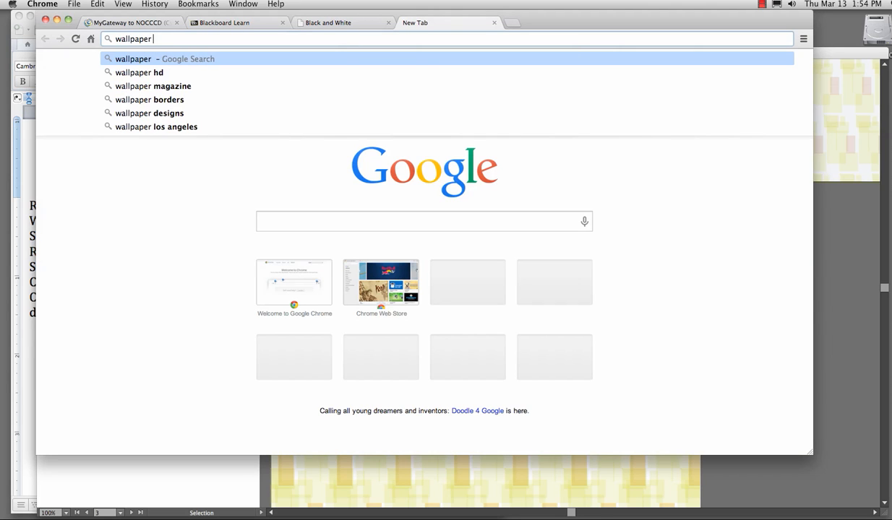
pyautogui.click(151, 113)
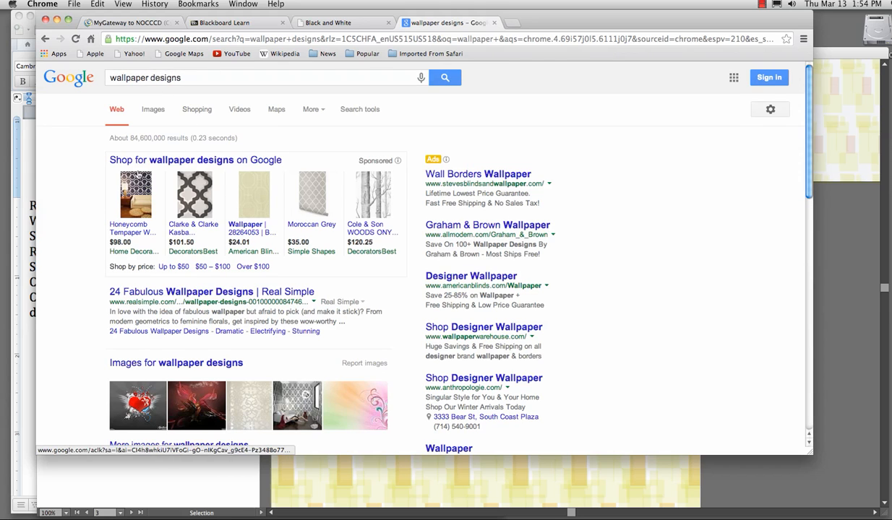
pyautogui.click(153, 110)
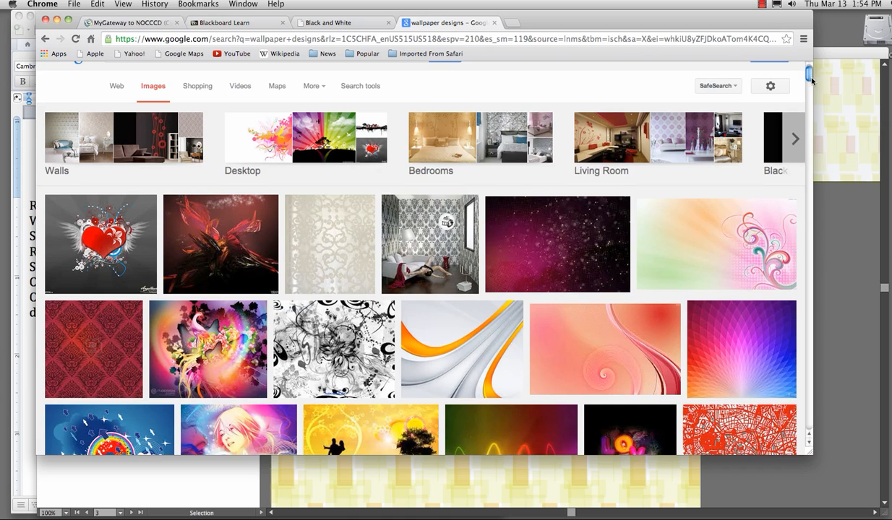
pyautogui.scroll(3)
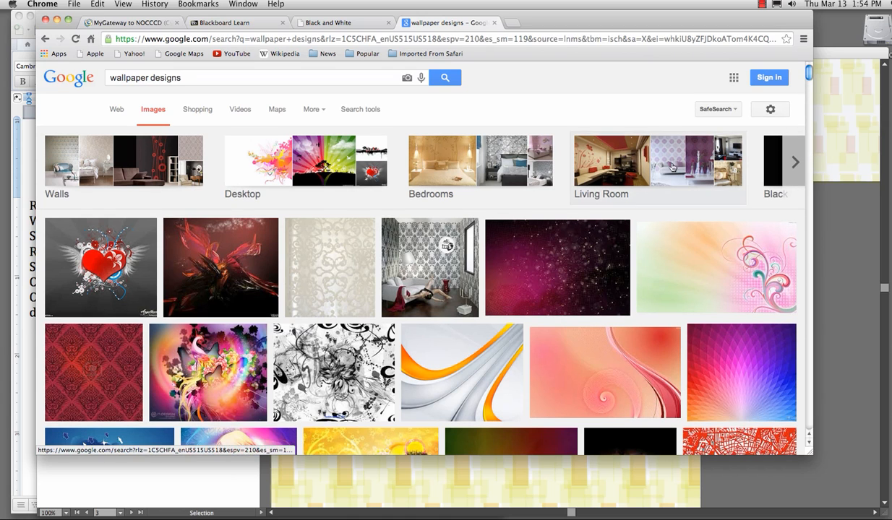
# Browse the Living Room wallpaper images, then show the Bedrooms category
pyautogui.click(656, 168)
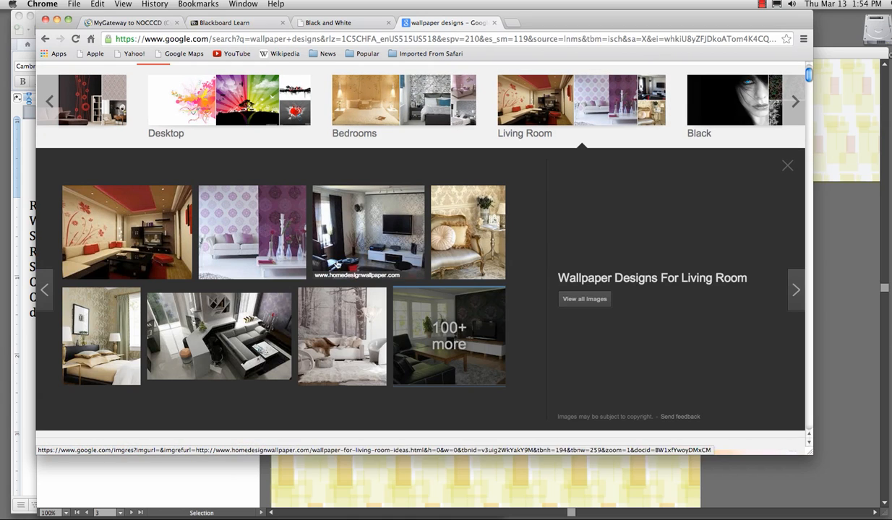
pyautogui.click(251, 233)
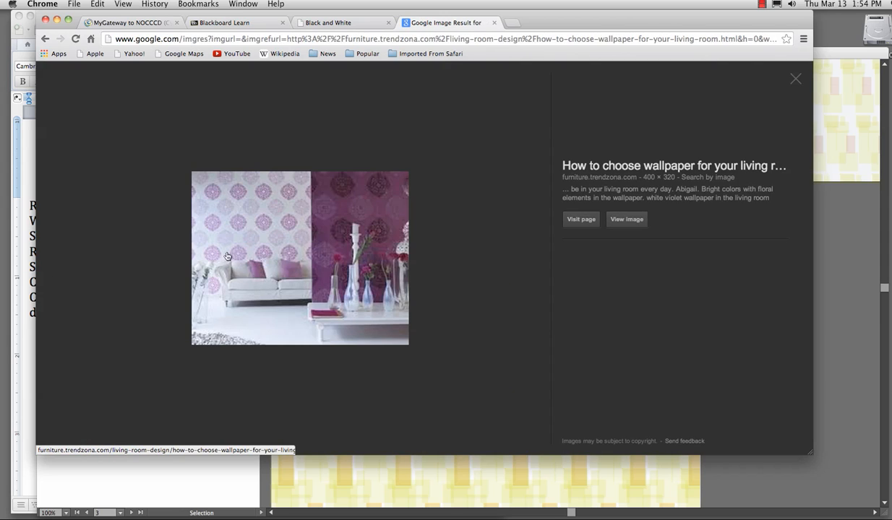
pyautogui.moveTo(180, 116)
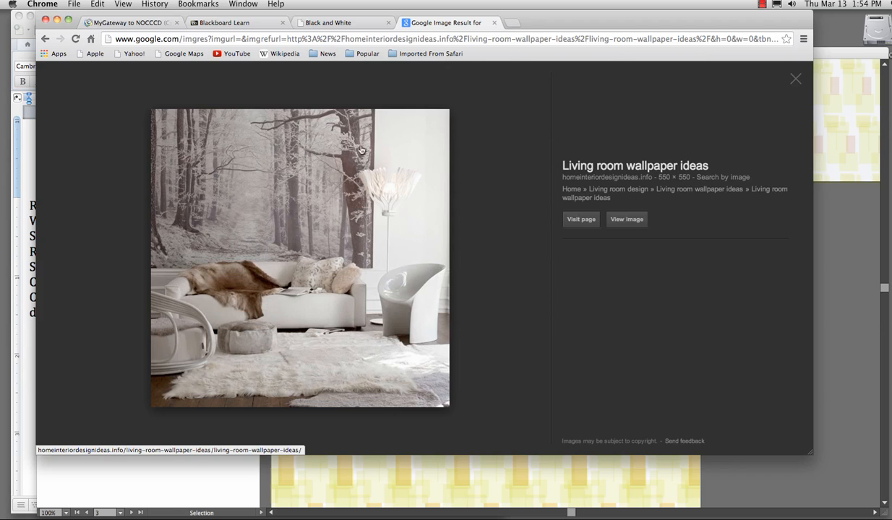
pyautogui.moveTo(29, 50)
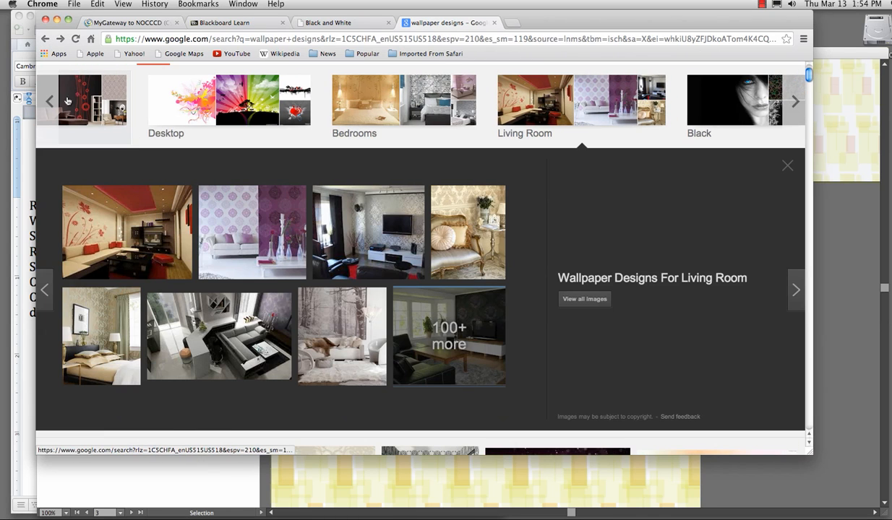
pyautogui.click(405, 101)
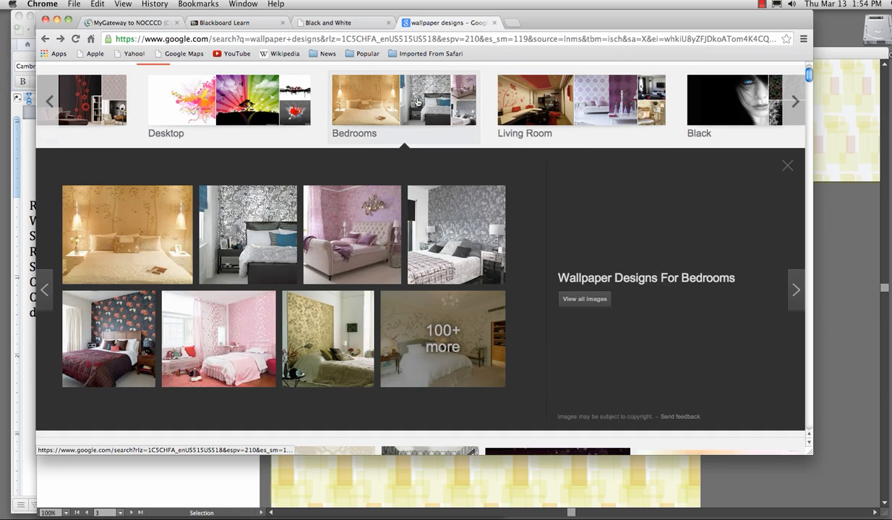
pyautogui.click(127, 234)
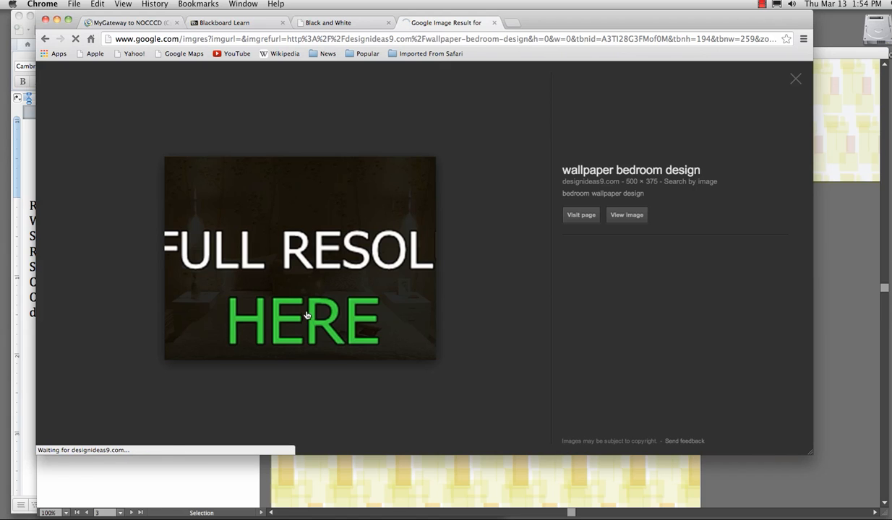
pyautogui.click(581, 214)
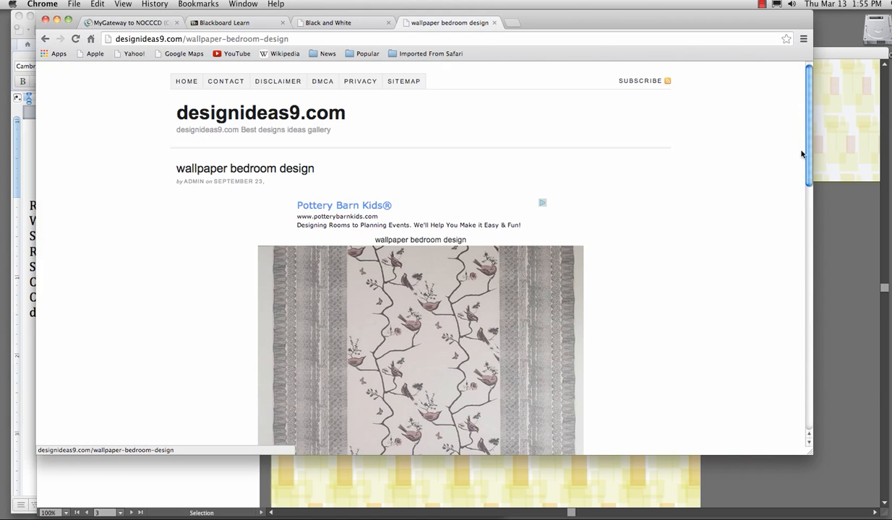
pyautogui.scroll(-3)
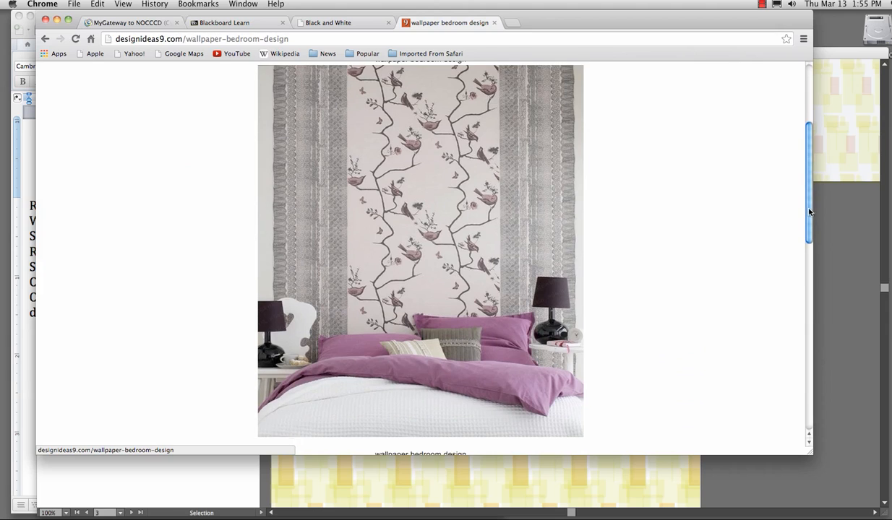
pyautogui.scroll(3)
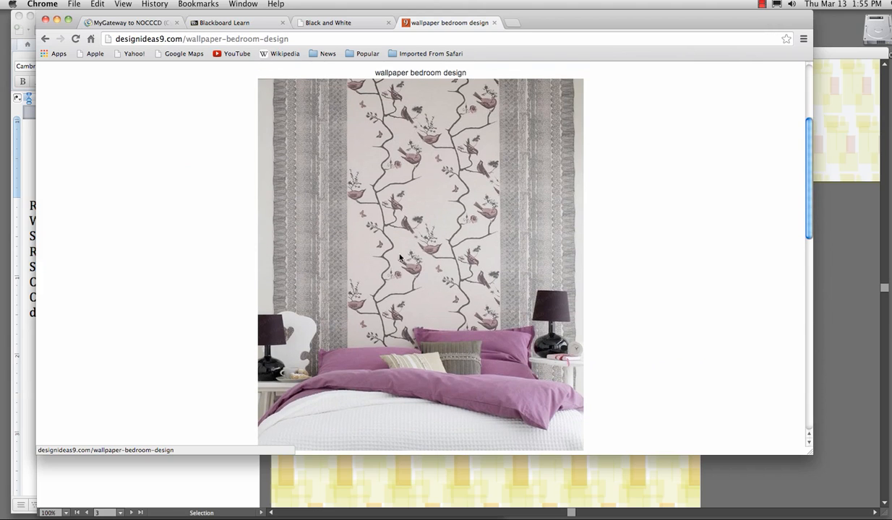
pyautogui.moveTo(390, 240)
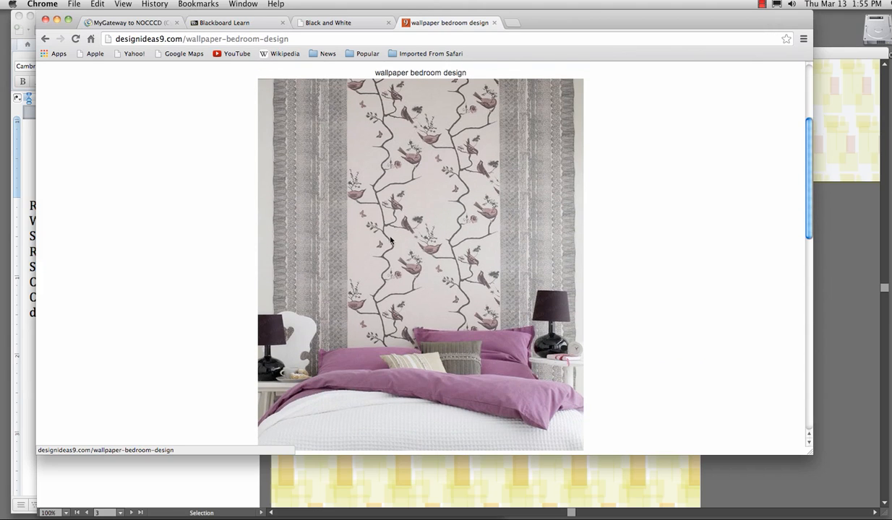
pyautogui.moveTo(544, 223)
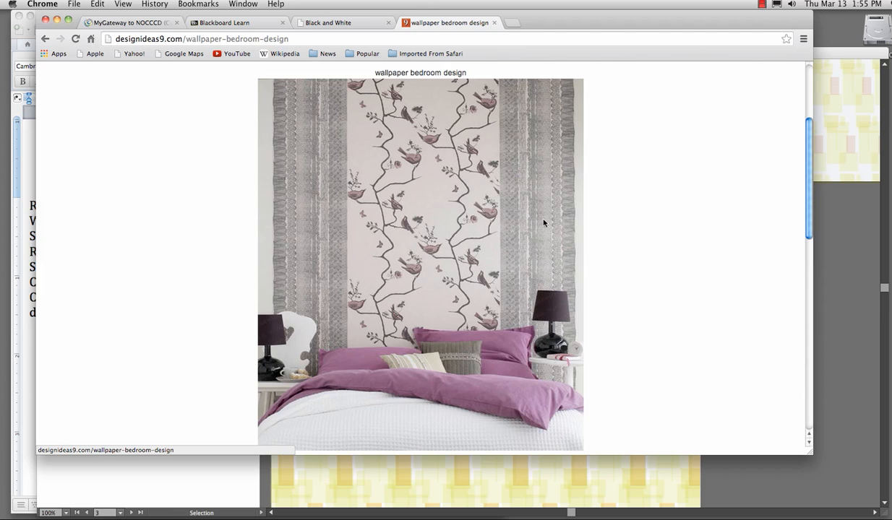
pyautogui.moveTo(445, 226)
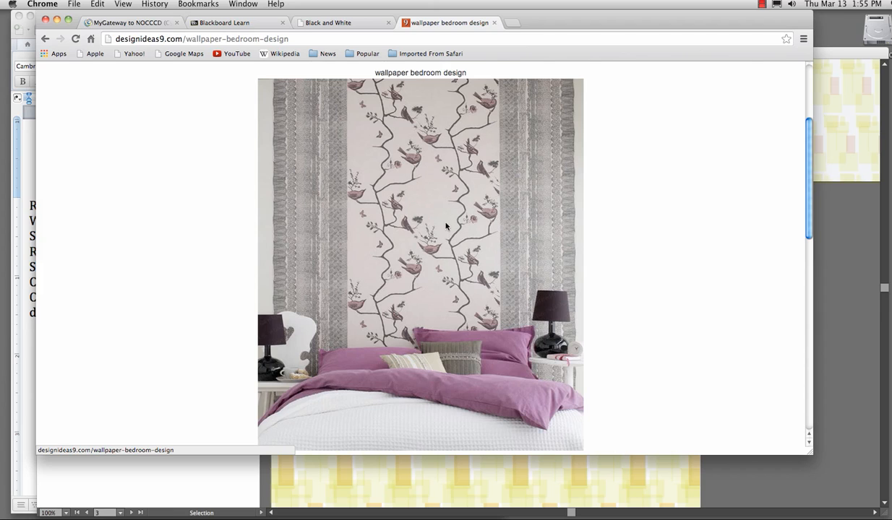
pyautogui.scroll(-3)
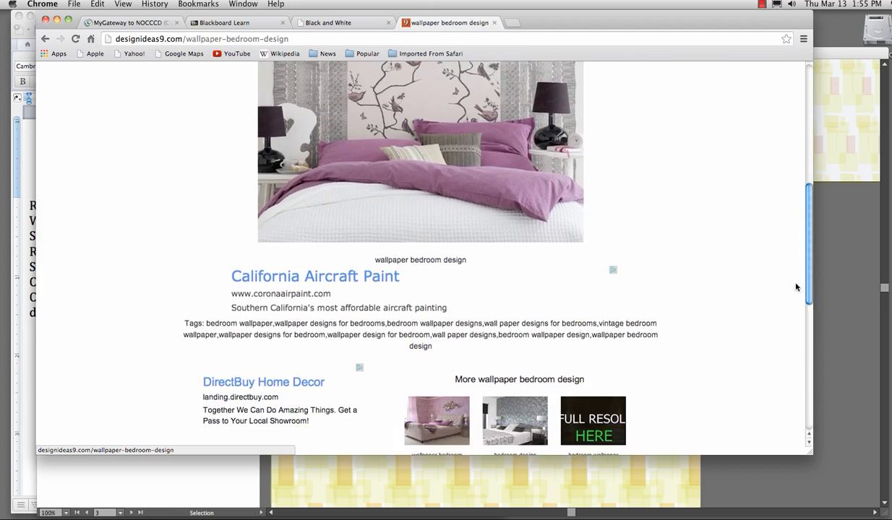
pyautogui.scroll(3)
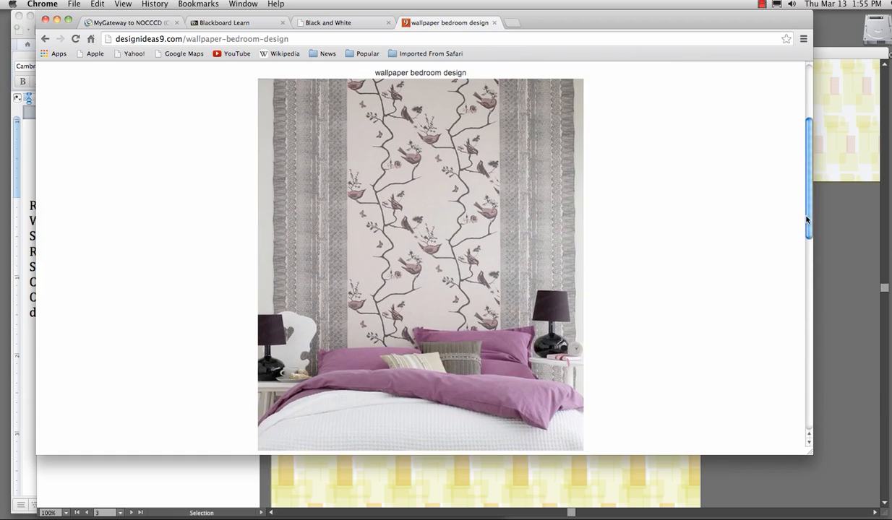
pyautogui.scroll(3)
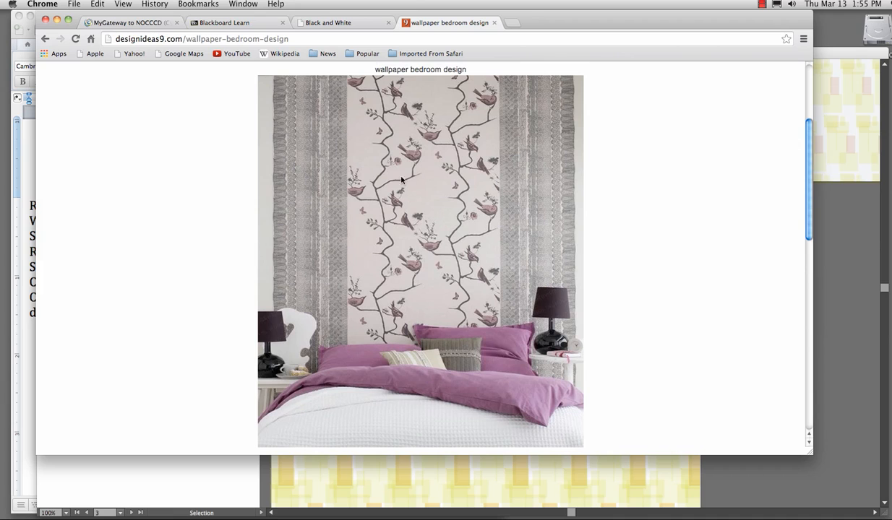
pyautogui.moveTo(257, 75)
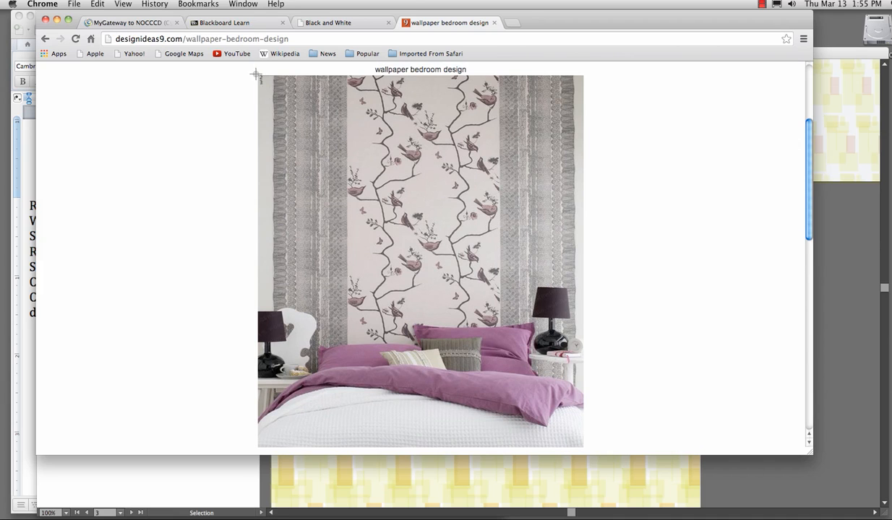
pyautogui.moveTo(592, 445)
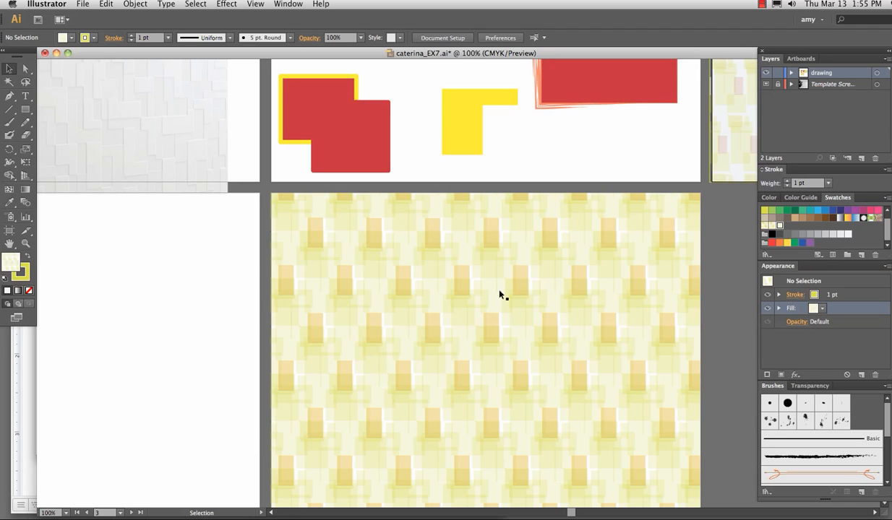
pyautogui.moveTo(596, 385)
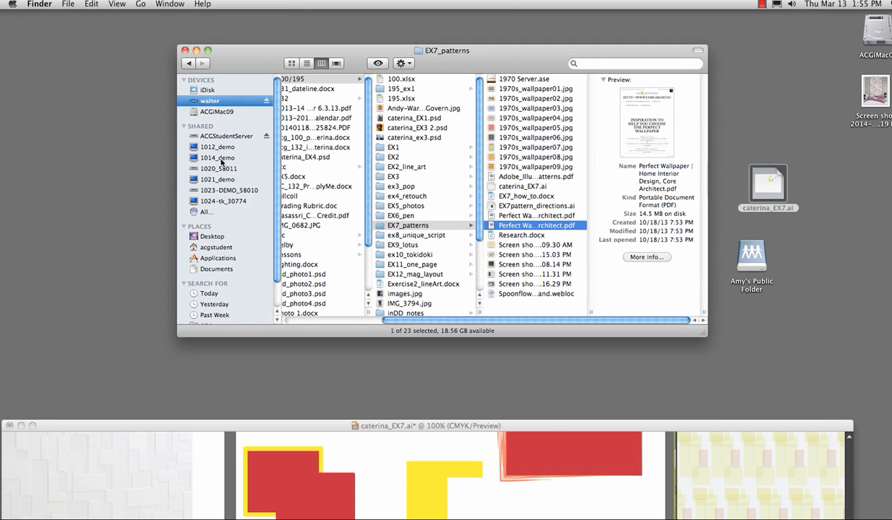
# Browse ACGStudentServer > public > Spring2014 > ACG132 folder of tutorial videos
pyautogui.click(229, 136)
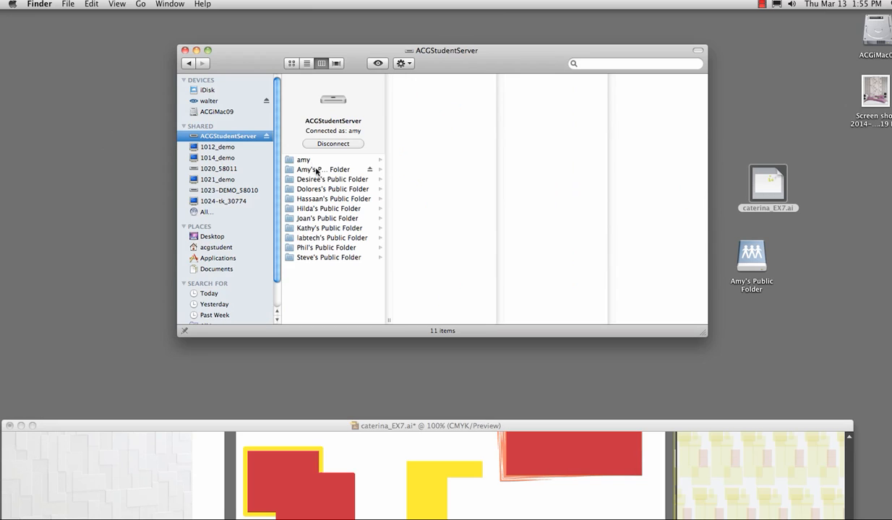
pyautogui.click(325, 169)
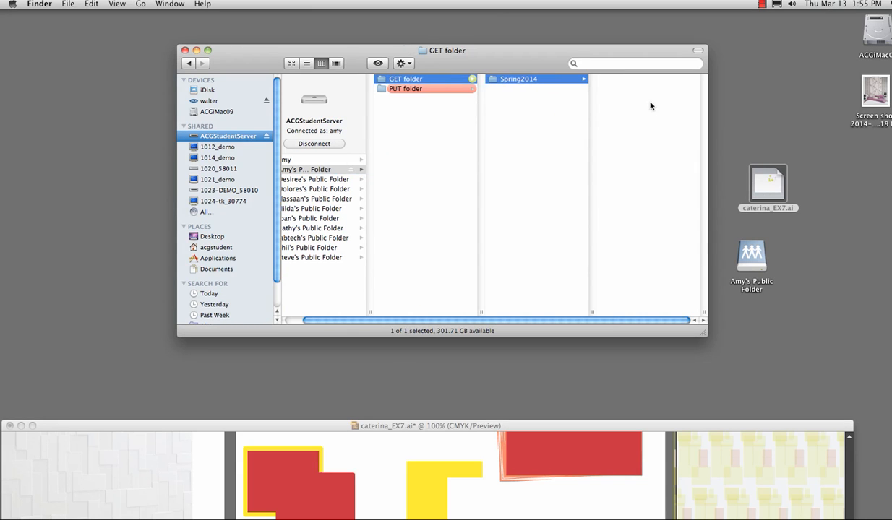
pyautogui.click(513, 88)
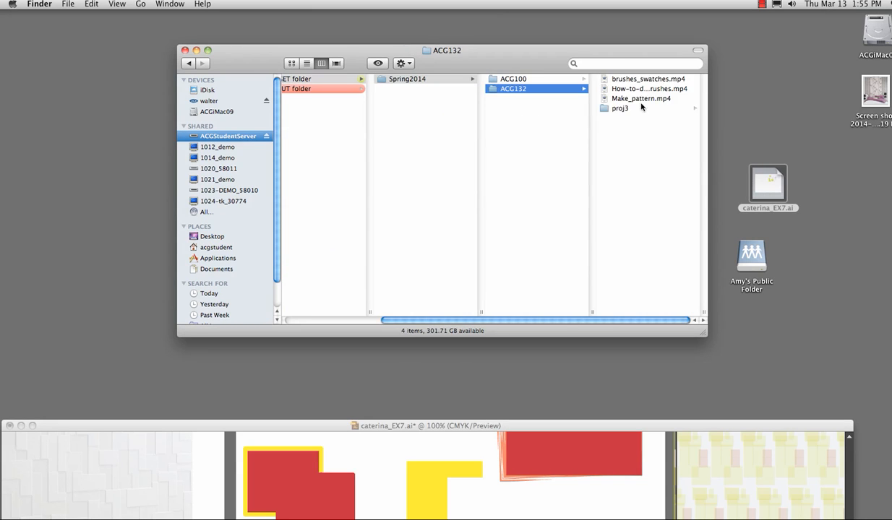
pyautogui.click(620, 107)
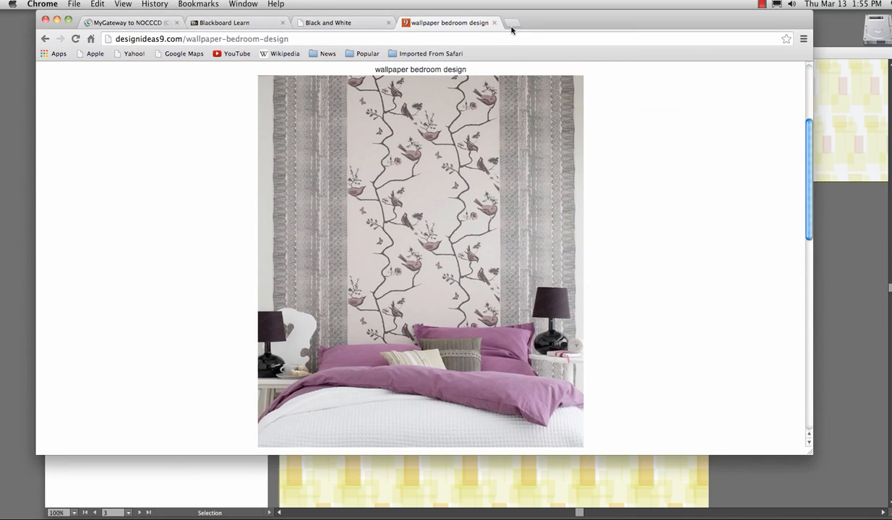
# Reach the IKEA official site from a search in a fresh tab and look over the home page
pyautogui.click(512, 30)
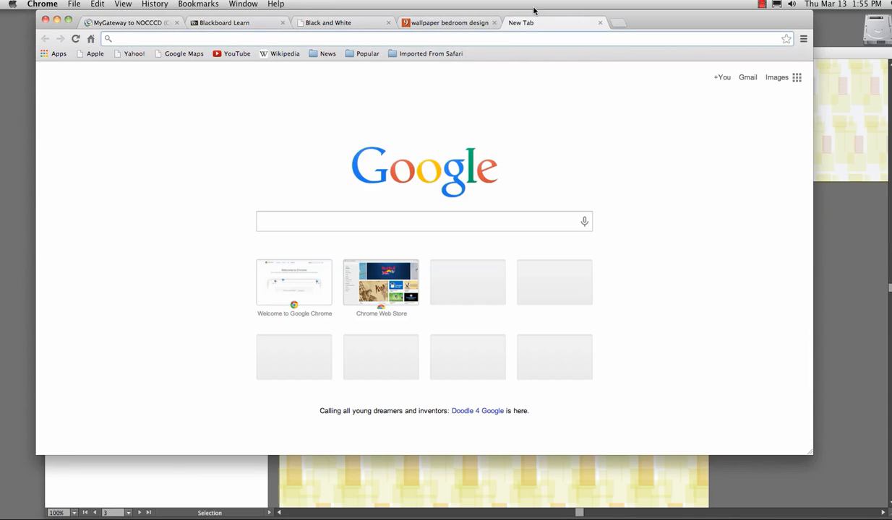
pyautogui.write('ikea')
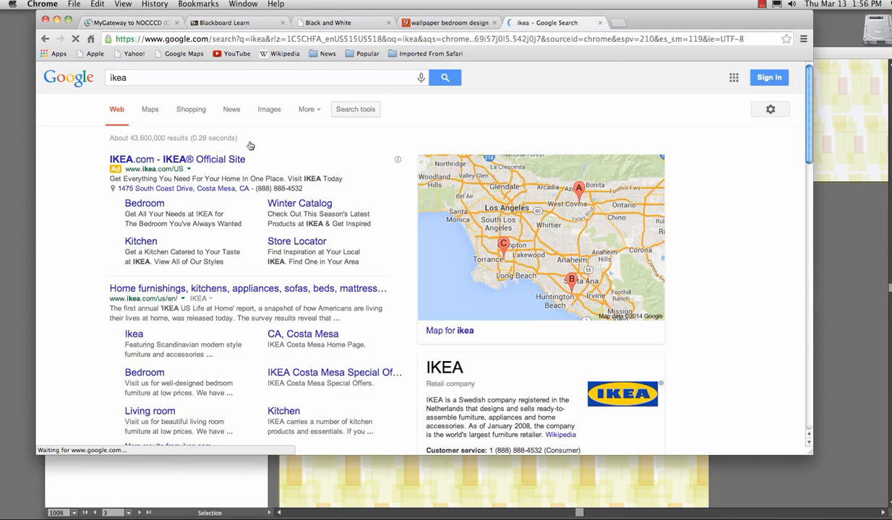
pyautogui.click(247, 288)
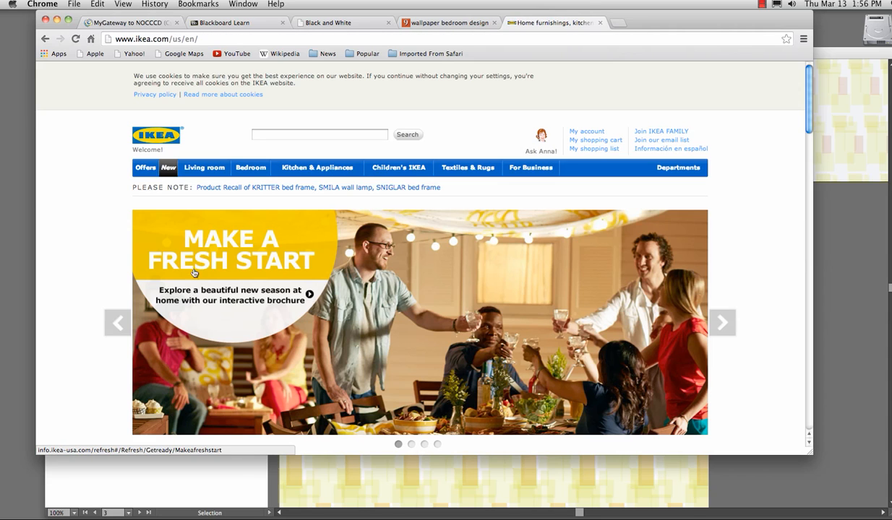
pyautogui.moveTo(215, 227)
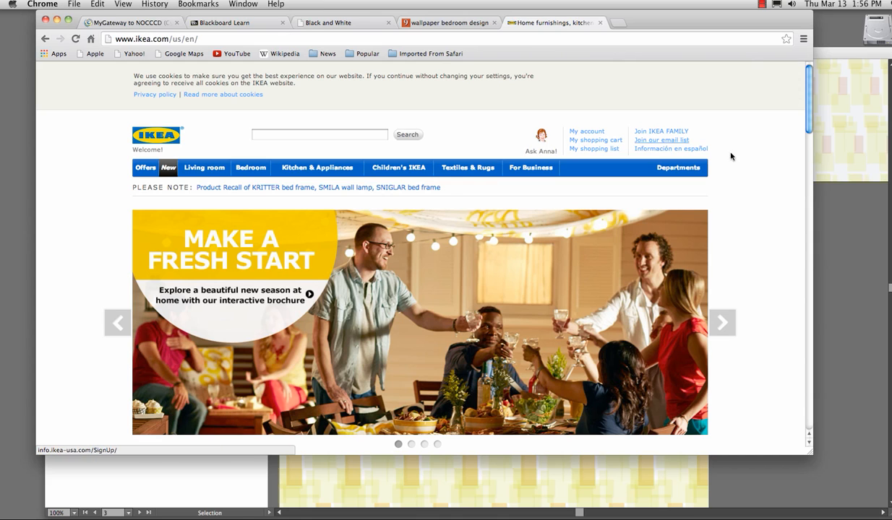
pyautogui.scroll(-3)
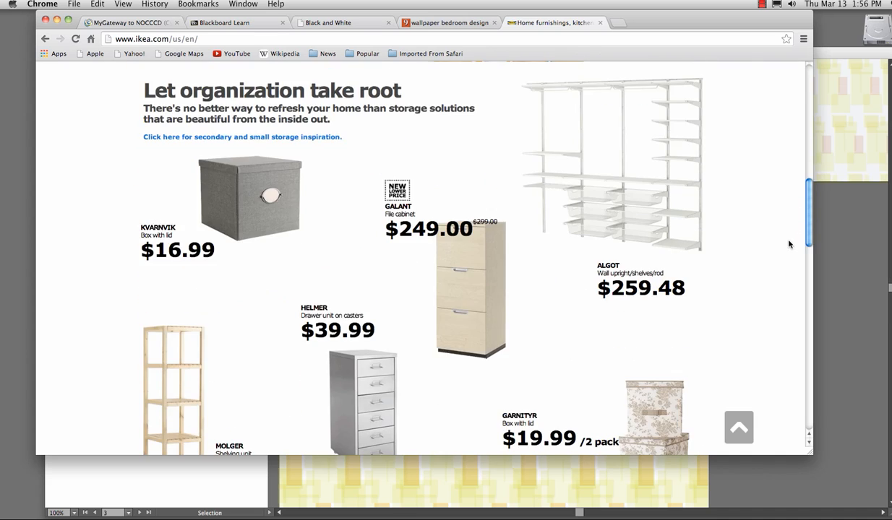
pyautogui.scroll(-3)
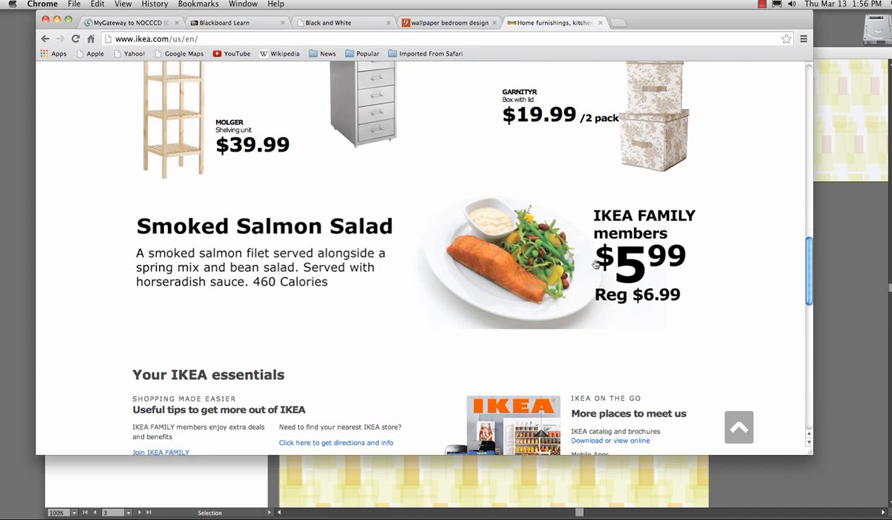
pyautogui.moveTo(704, 187)
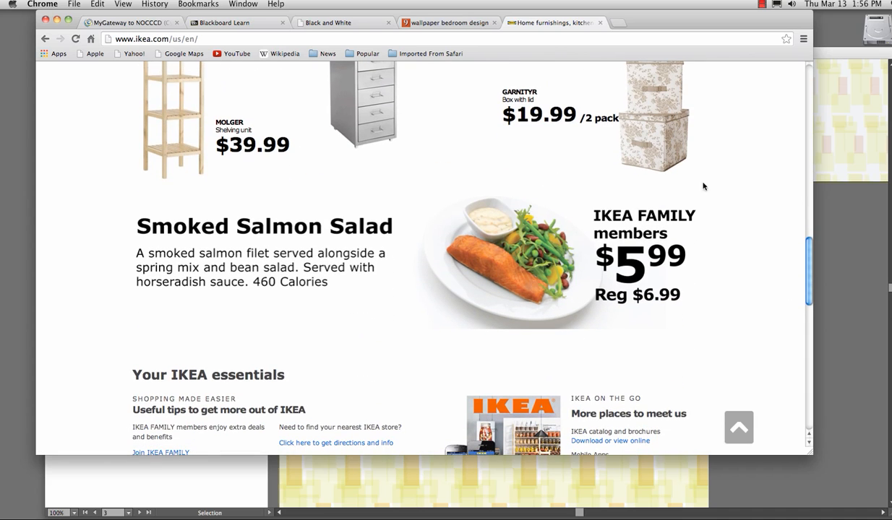
pyautogui.scroll(3)
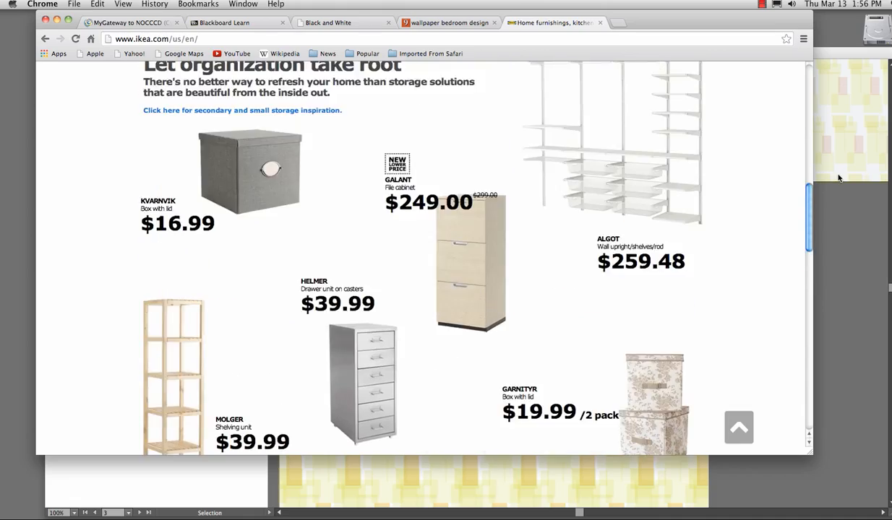
pyautogui.scroll(3)
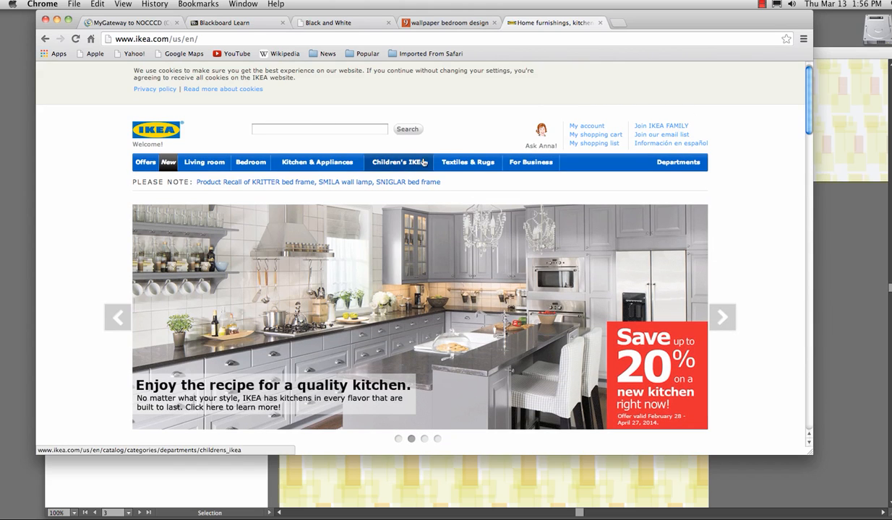
# Find the MOHEDA corner sofa-bed in living room furniture and save its photo to Downloads
pyautogui.click(204, 162)
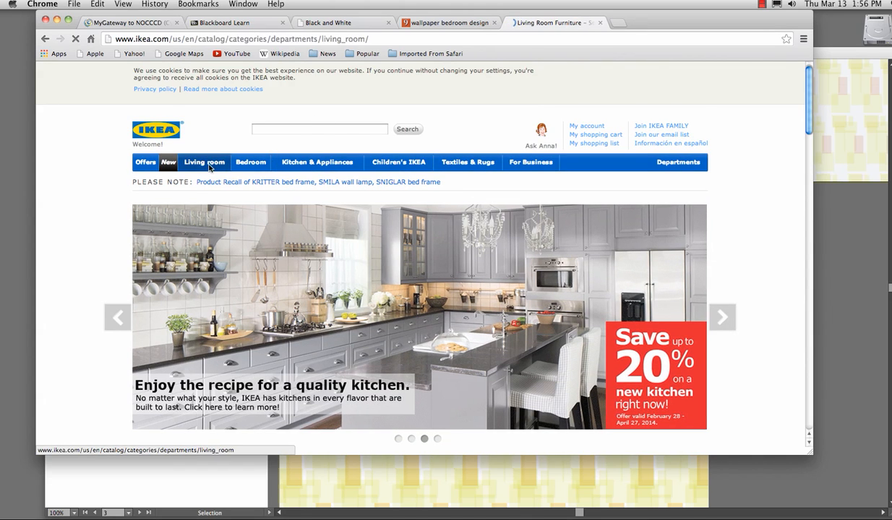
pyautogui.click(204, 162)
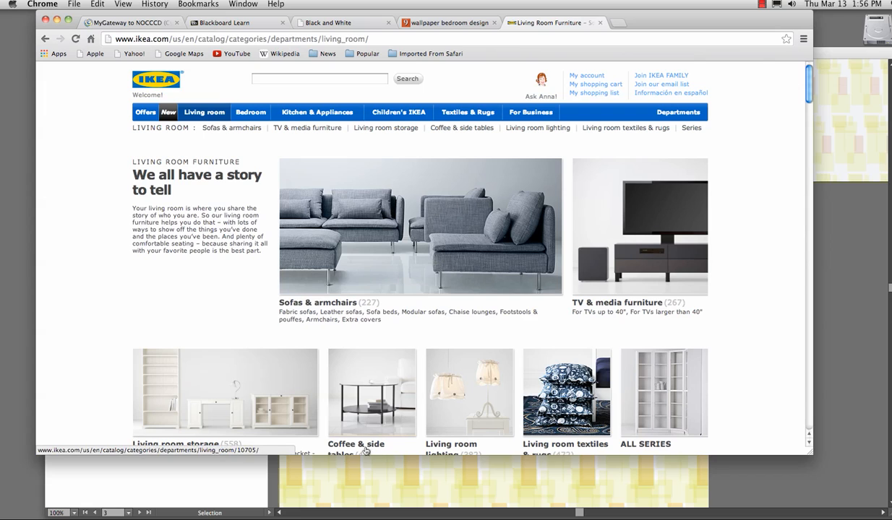
pyautogui.moveTo(454, 236)
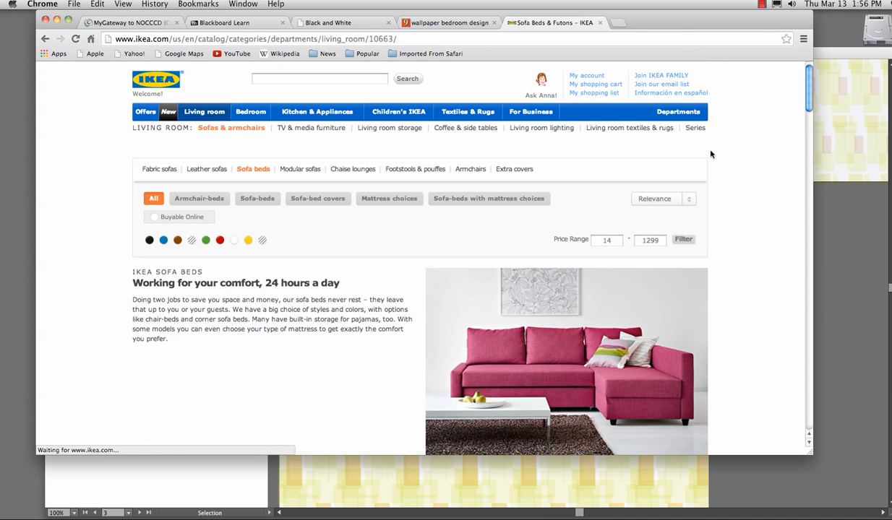
pyautogui.scroll(-3)
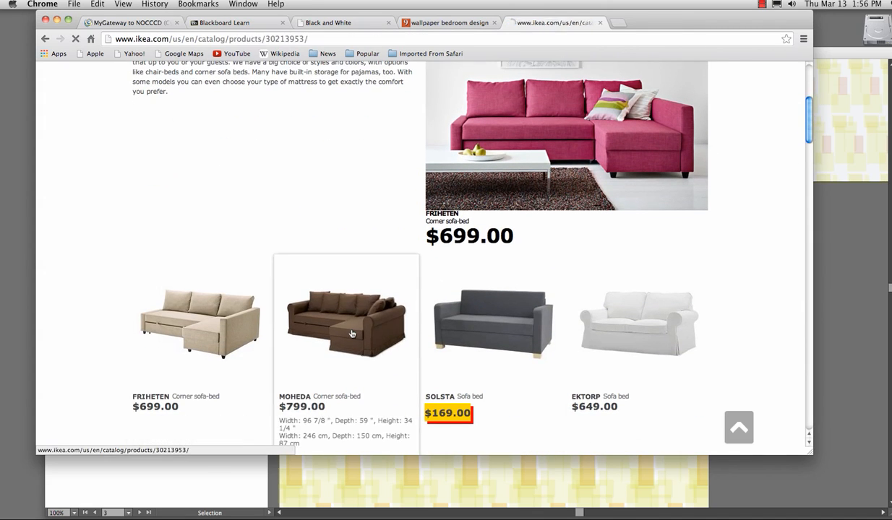
pyautogui.click(345, 321)
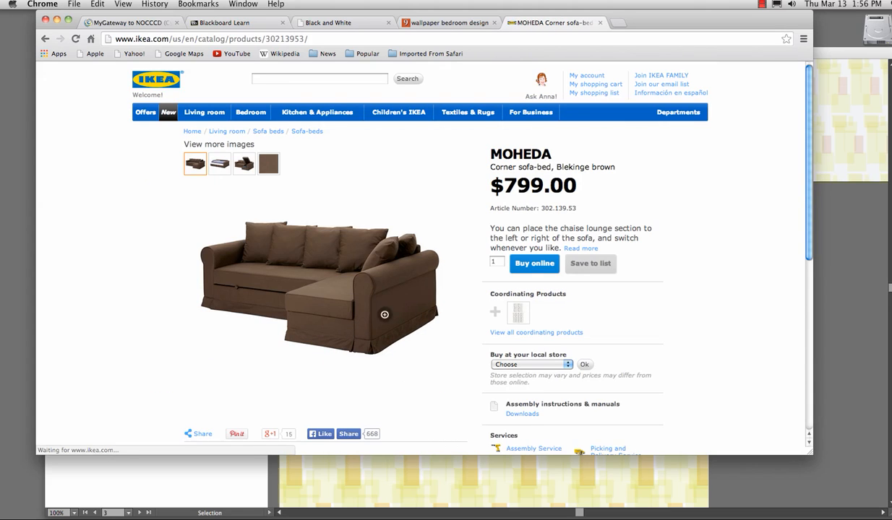
pyautogui.moveTo(503, 336)
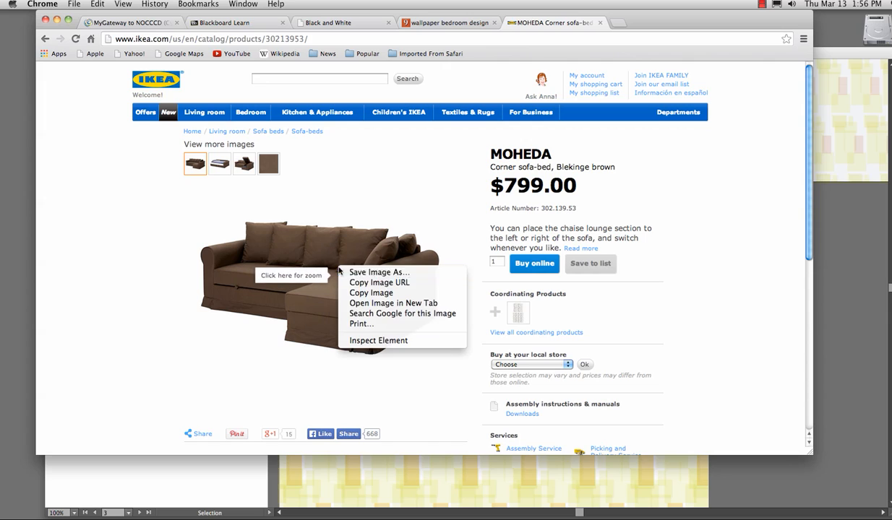
pyautogui.moveTo(379, 272)
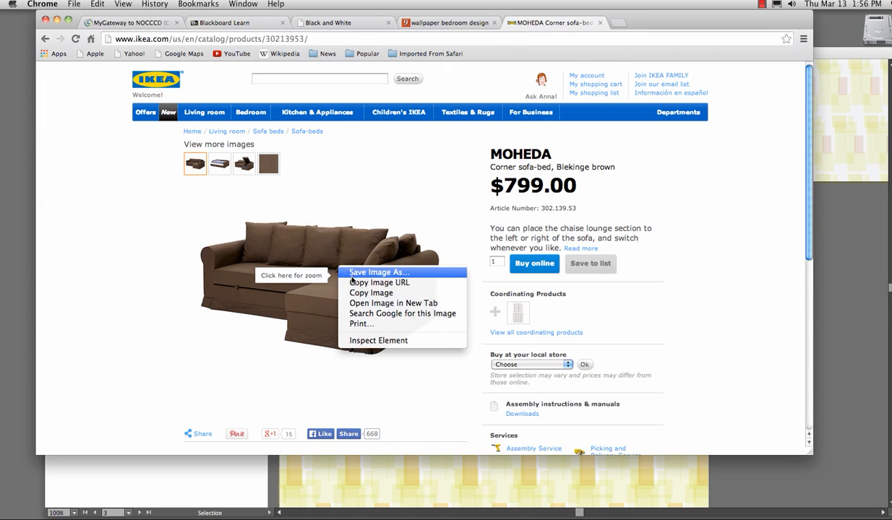
pyautogui.click(378, 271)
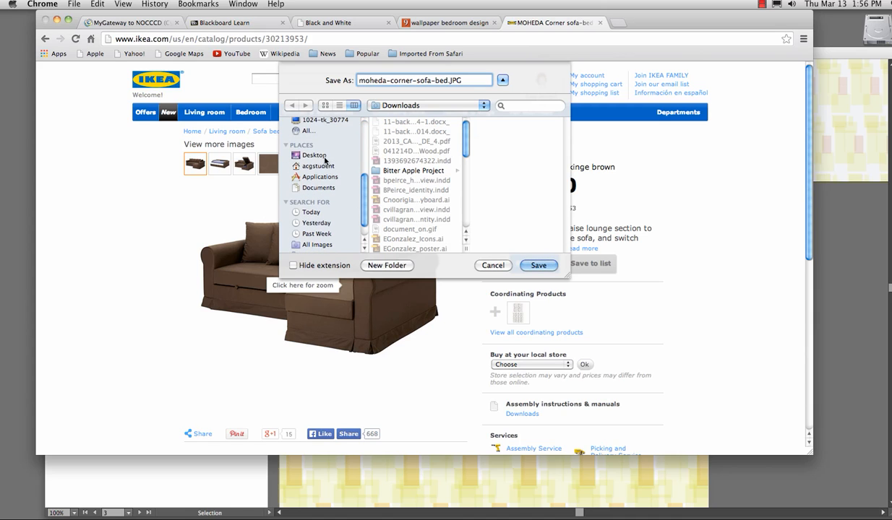
pyautogui.click(538, 265)
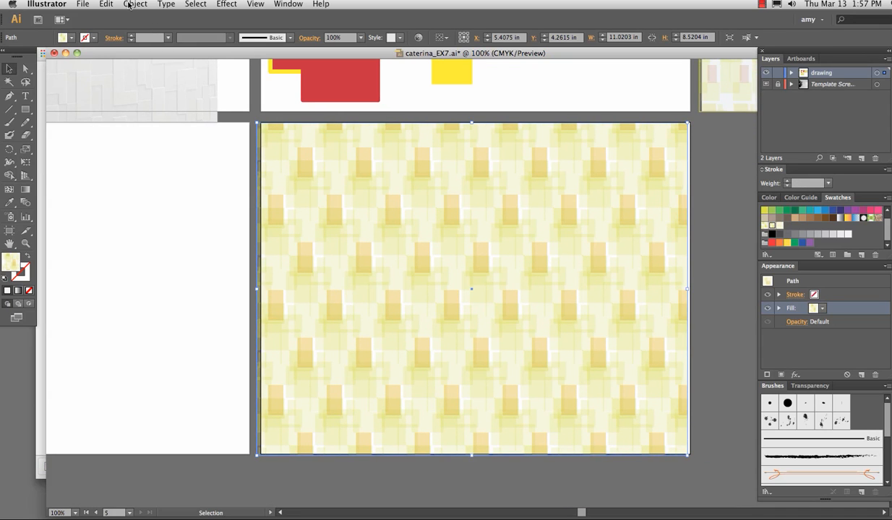
# Lock the wallpaper rectangle via Object > Lock > Selection
pyautogui.click(136, 4)
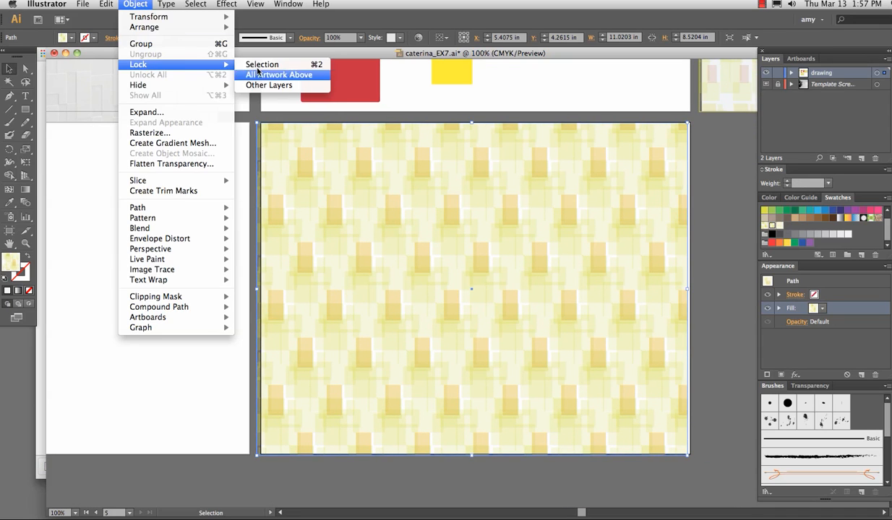
pyautogui.click(261, 64)
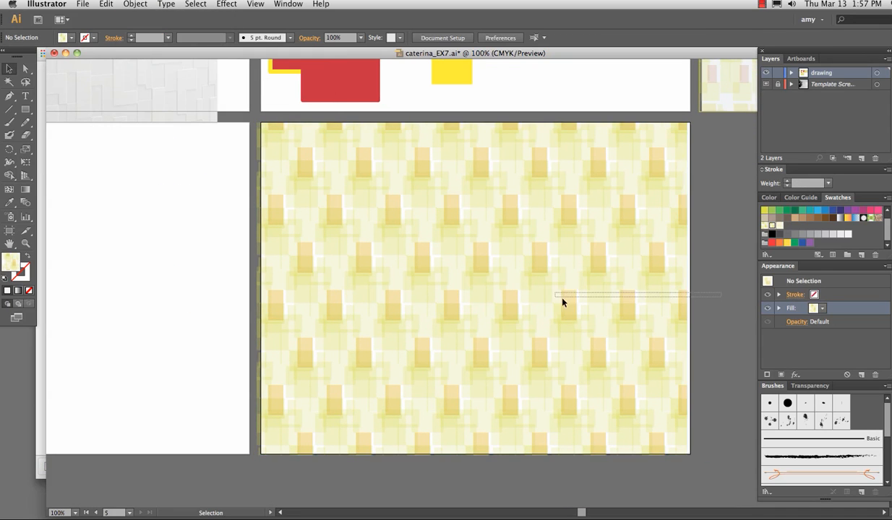
pyautogui.moveTo(586, 330)
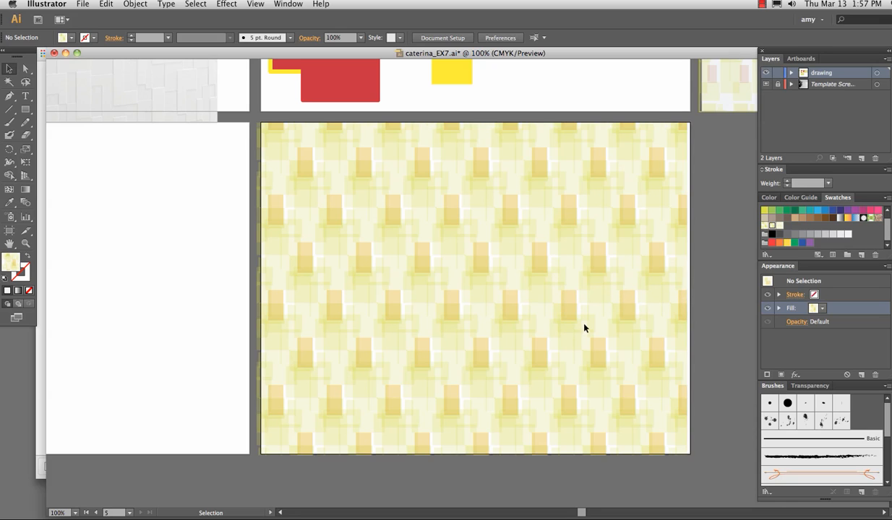
pyautogui.moveTo(407, 405)
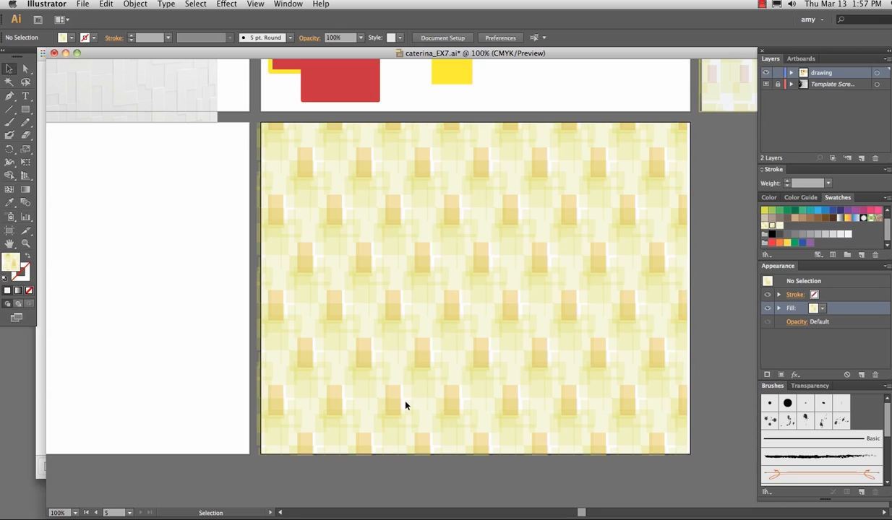
# Place the saved moheda-corner-sofa-bed photo onto the artboard over the wallpaper
pyautogui.click(84, 4)
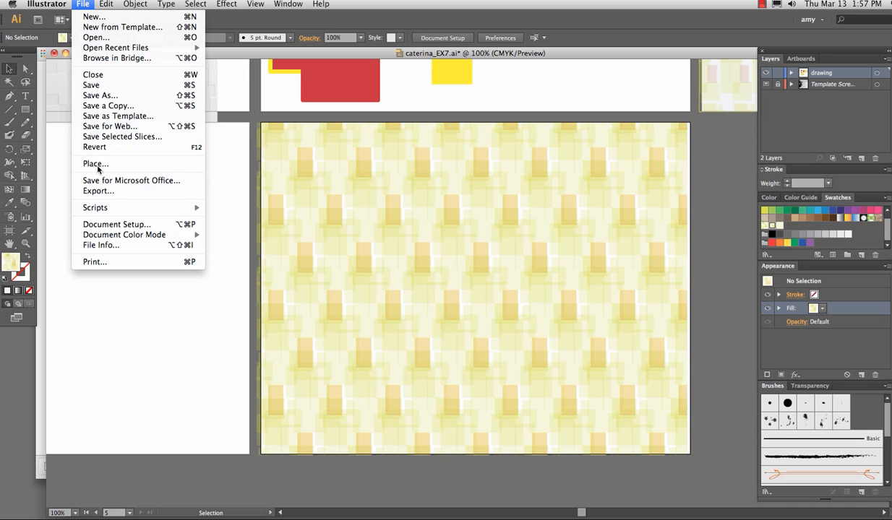
pyautogui.click(95, 163)
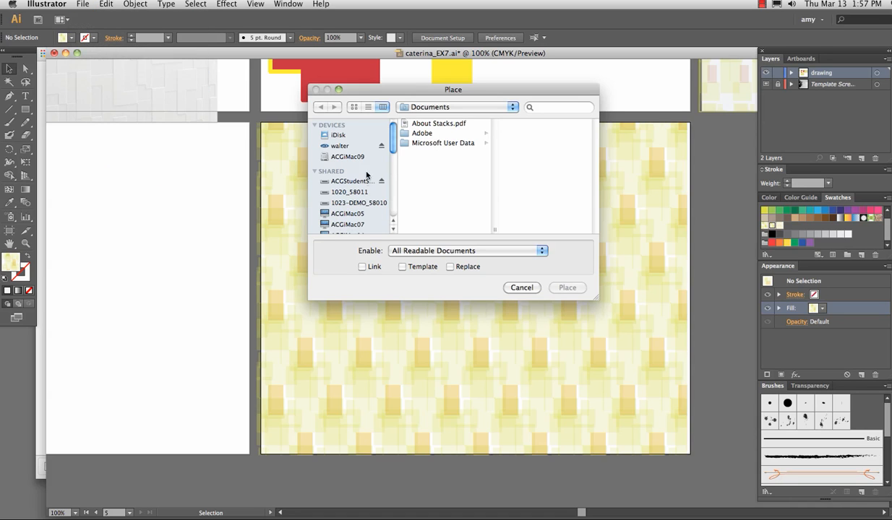
pyautogui.click(344, 146)
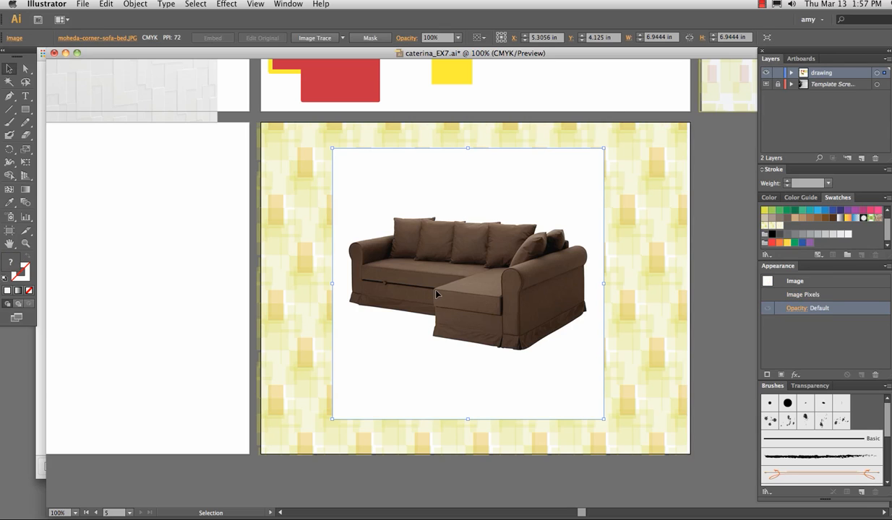
pyautogui.moveTo(90, 45)
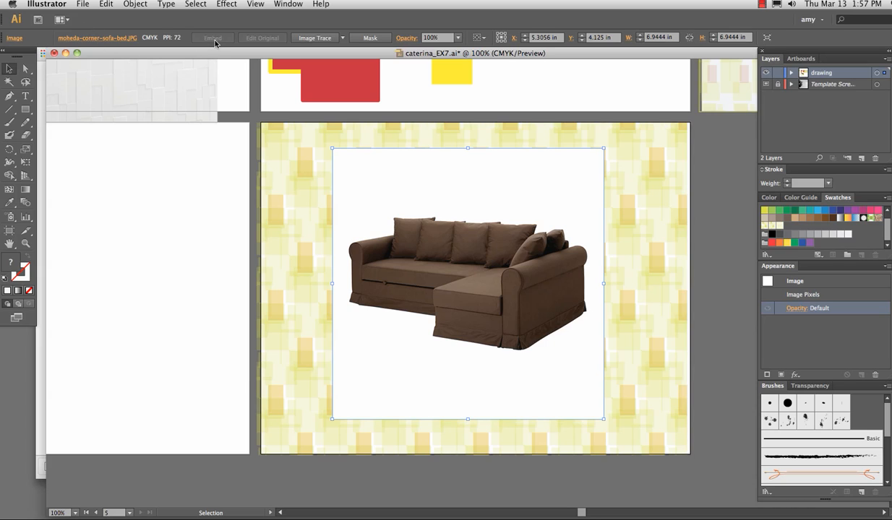
pyautogui.moveTo(316, 53)
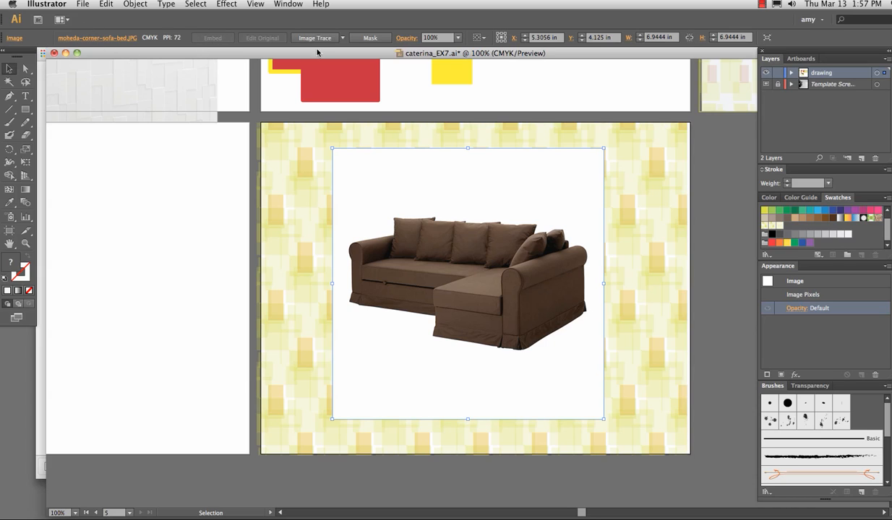
pyautogui.moveTo(205, 35)
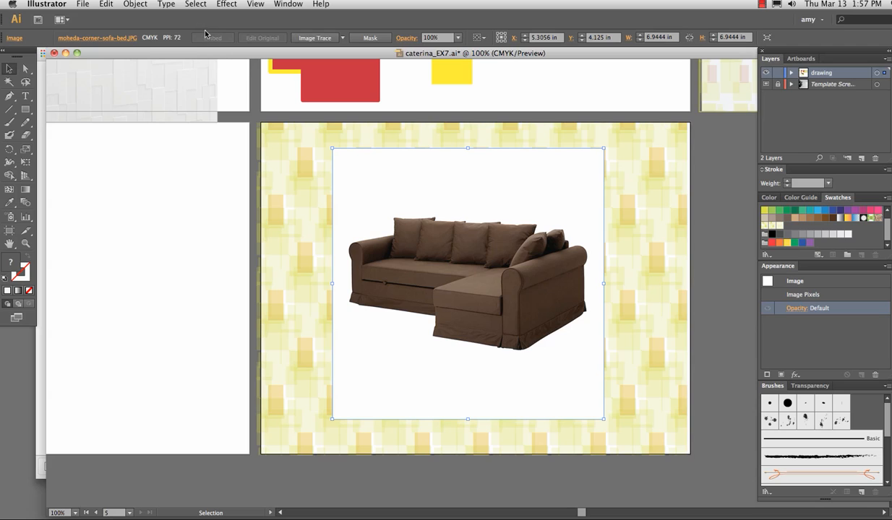
pyautogui.moveTo(150, 168)
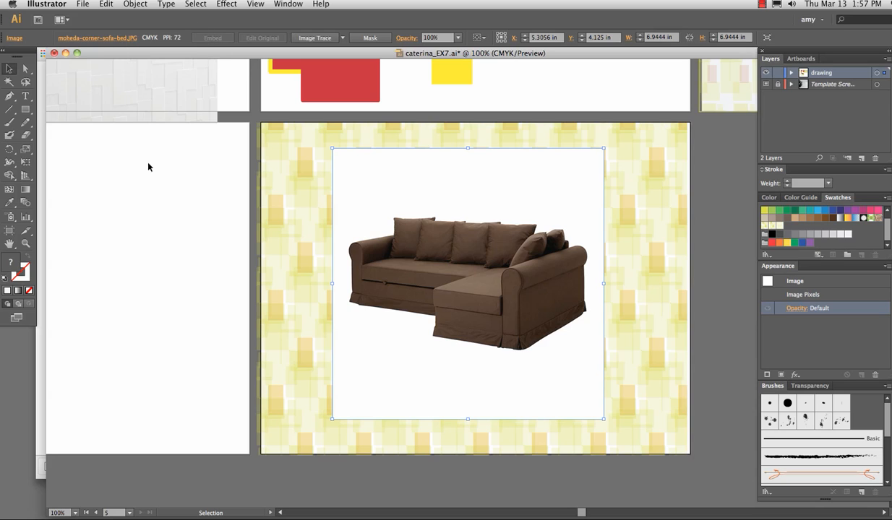
pyautogui.moveTo(300, 253)
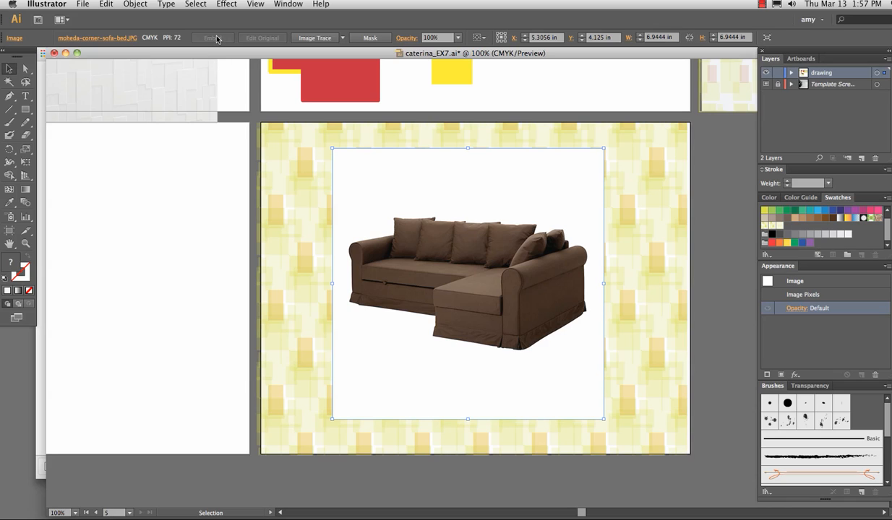
pyautogui.moveTo(208, 49)
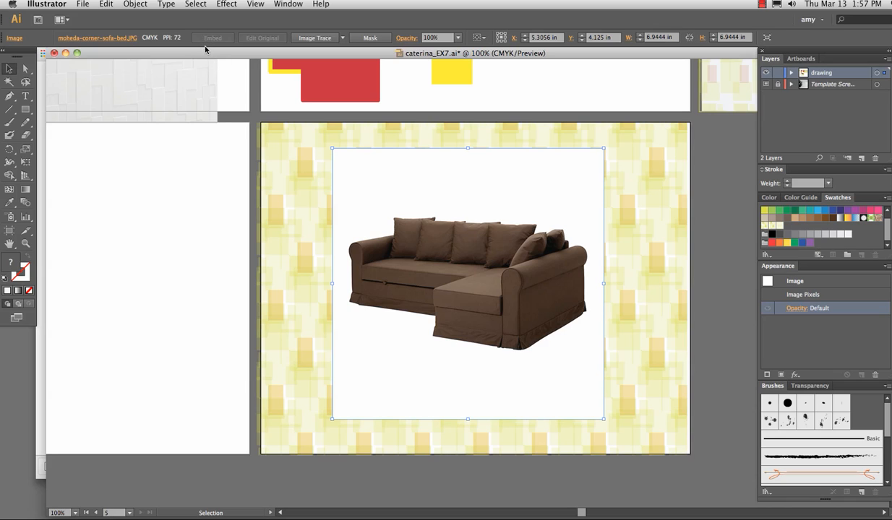
pyautogui.moveTo(201, 63)
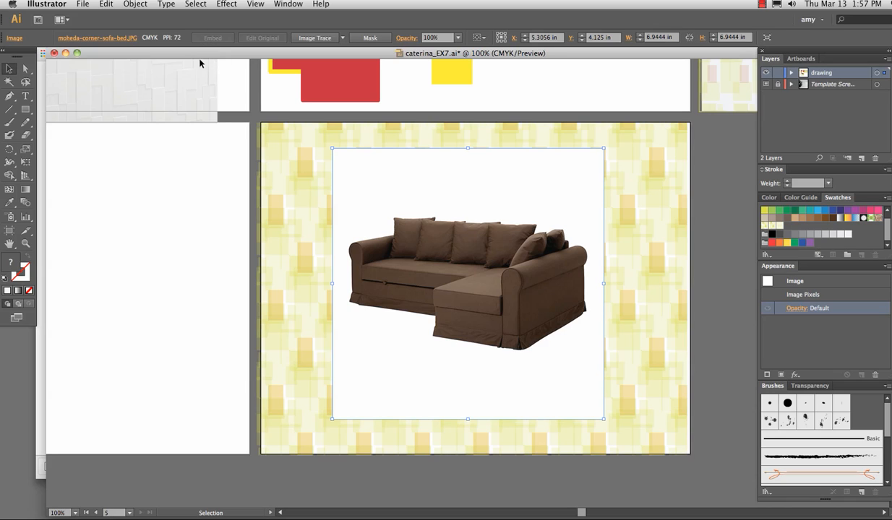
pyautogui.moveTo(154, 200)
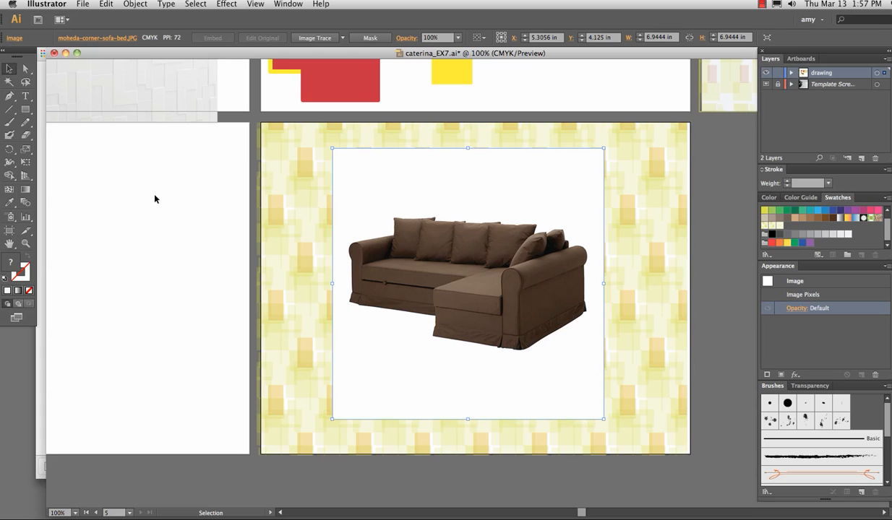
pyautogui.moveTo(184, 143)
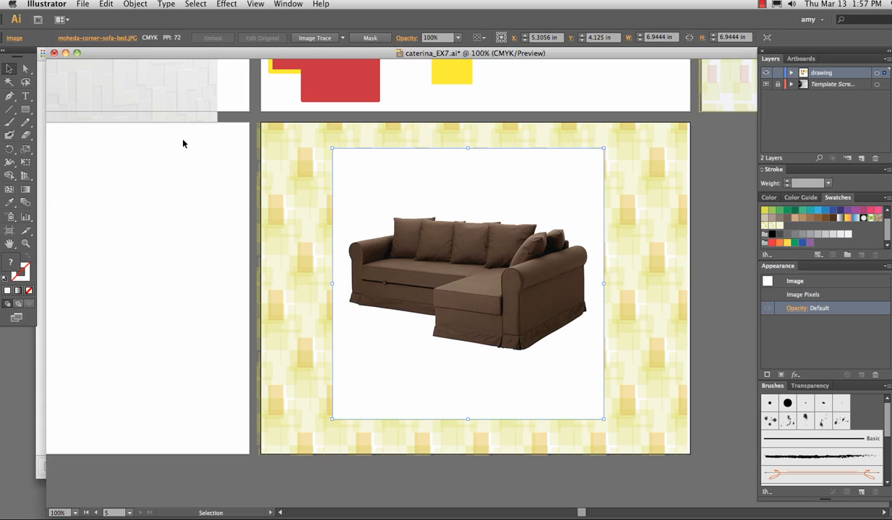
pyautogui.moveTo(454, 261)
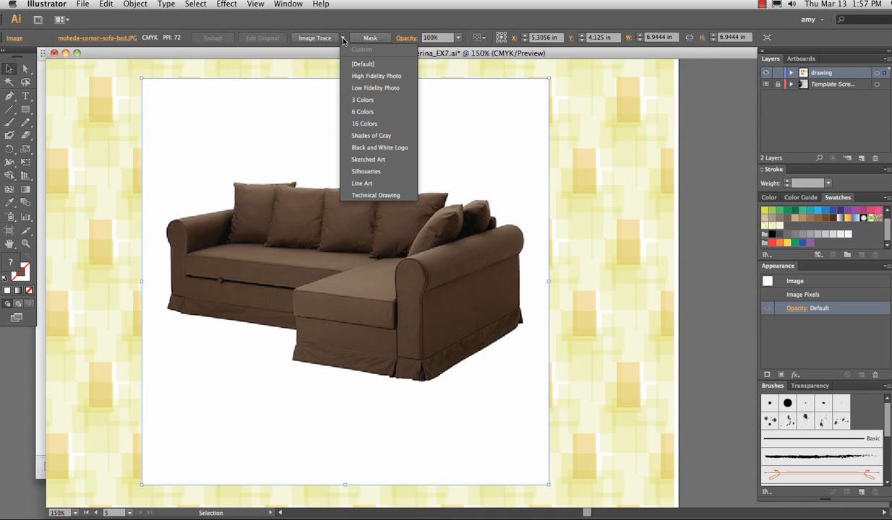
pyautogui.moveTo(376, 88)
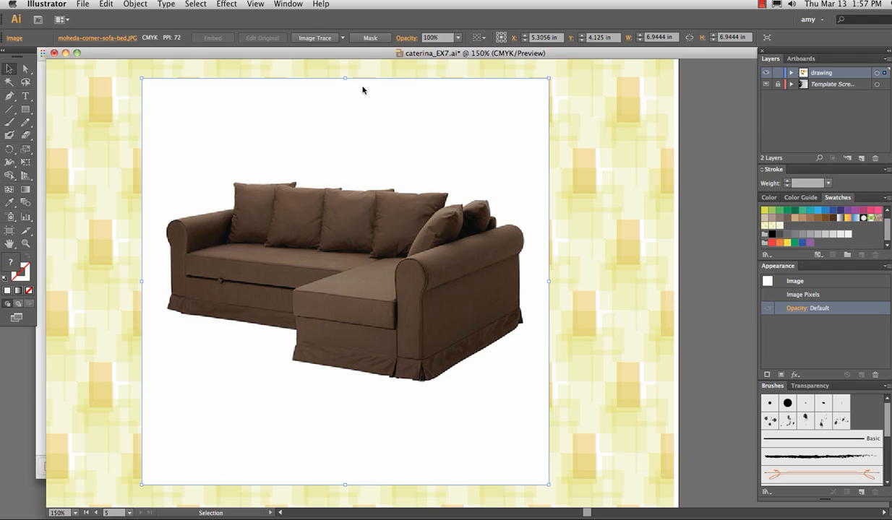
# Image Trace the sofa photo with the Low Fidelity Photo preset and enlarge it slightly
pyautogui.click(315, 37)
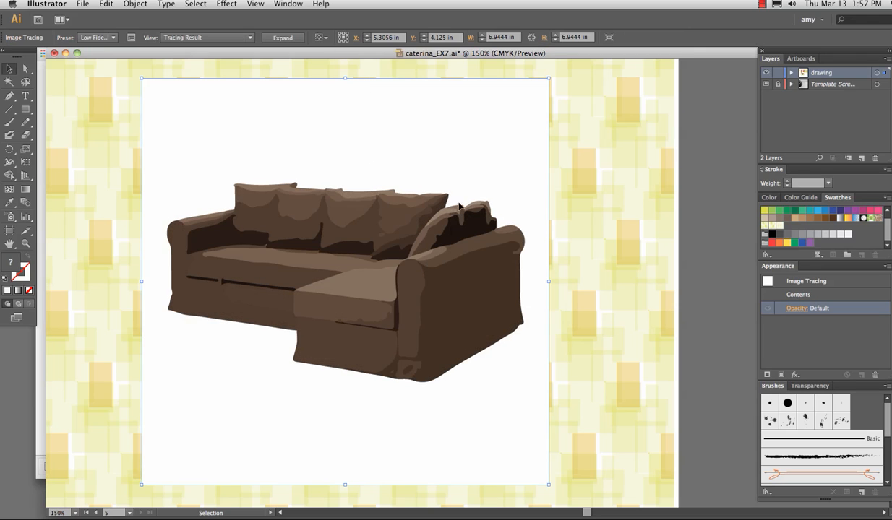
pyautogui.moveTo(500, 163)
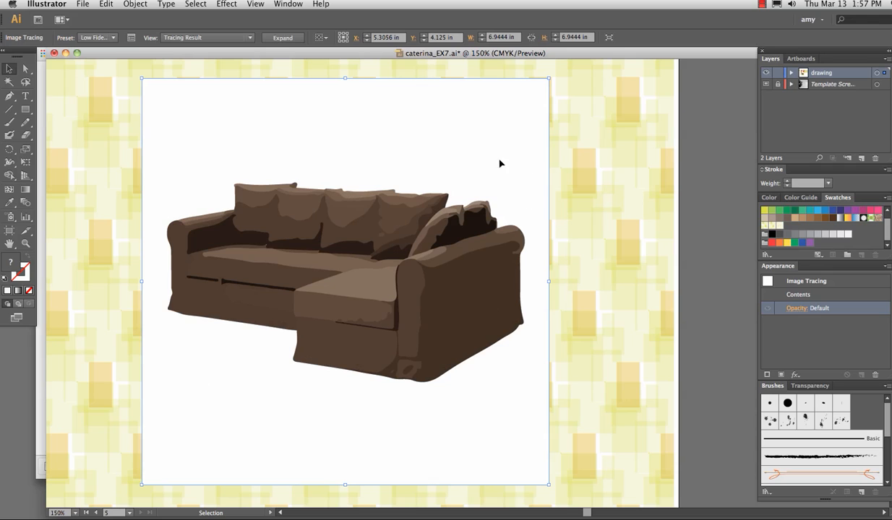
pyautogui.moveTo(191, 136)
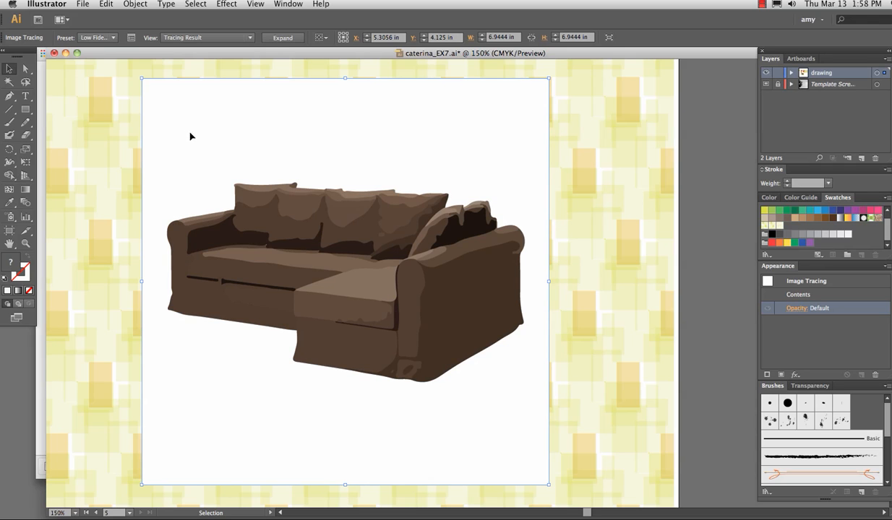
pyautogui.click(23, 69)
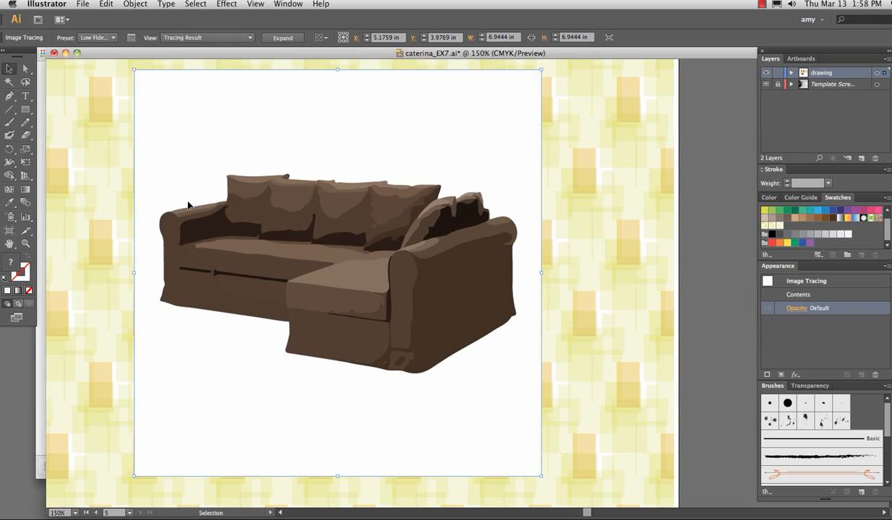
pyautogui.moveTo(234, 84)
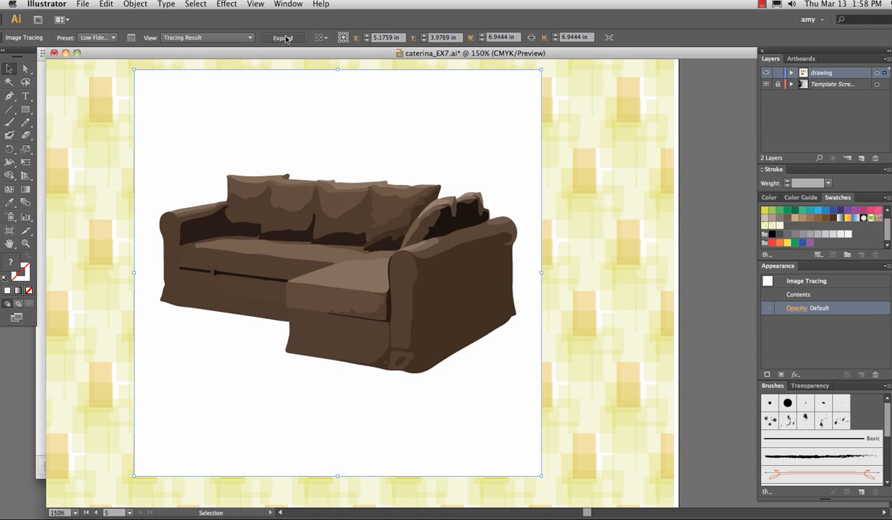
# Expand the sofa tracing into editable vector shapes and view the full artboard at 100%
pyautogui.click(281, 37)
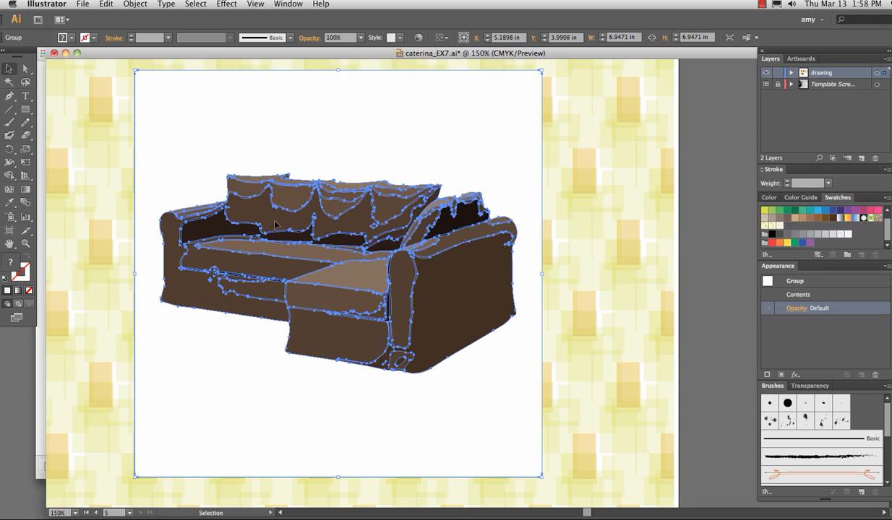
pyautogui.moveTo(335, 311)
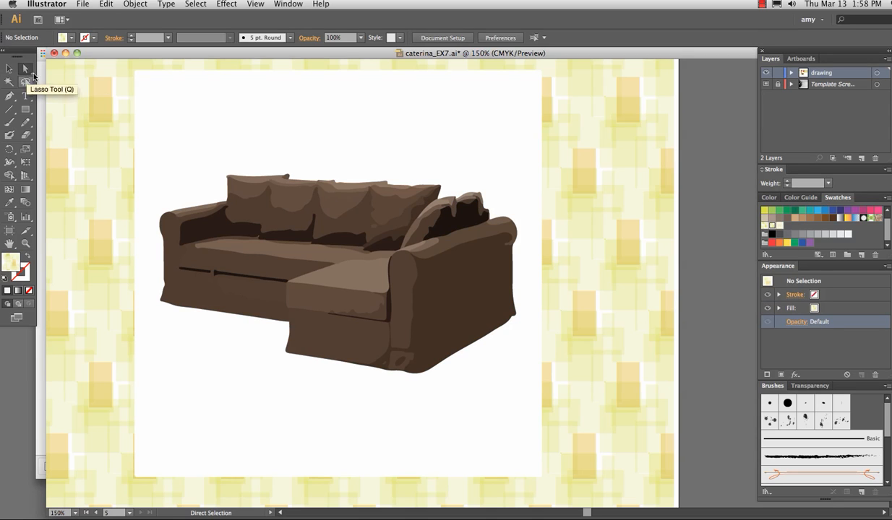
pyautogui.click(170, 111)
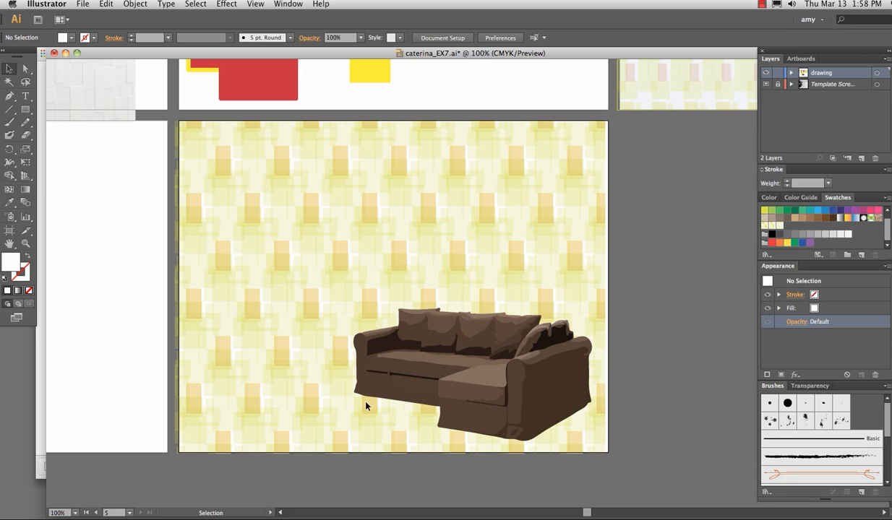
# Drag the traced sofa to the bottom-right corner and Shift-scale it a little smaller
pyautogui.click(477, 368)
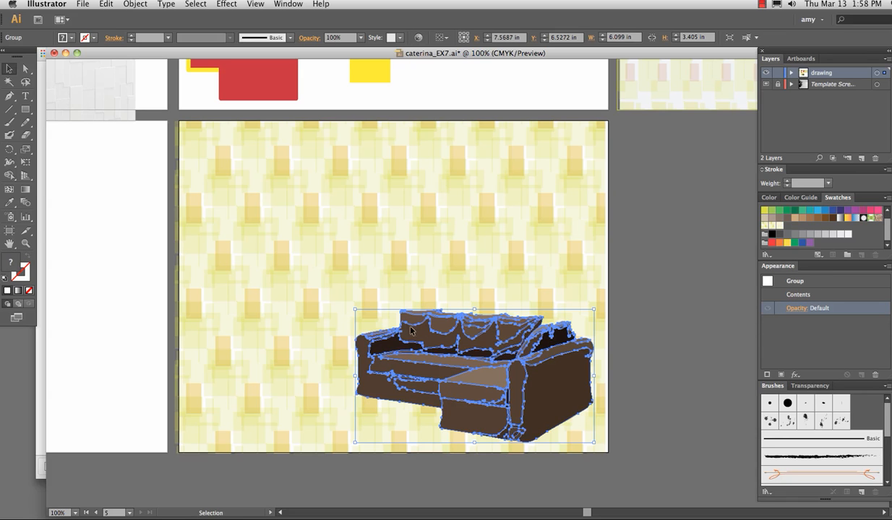
pyautogui.click(416, 354)
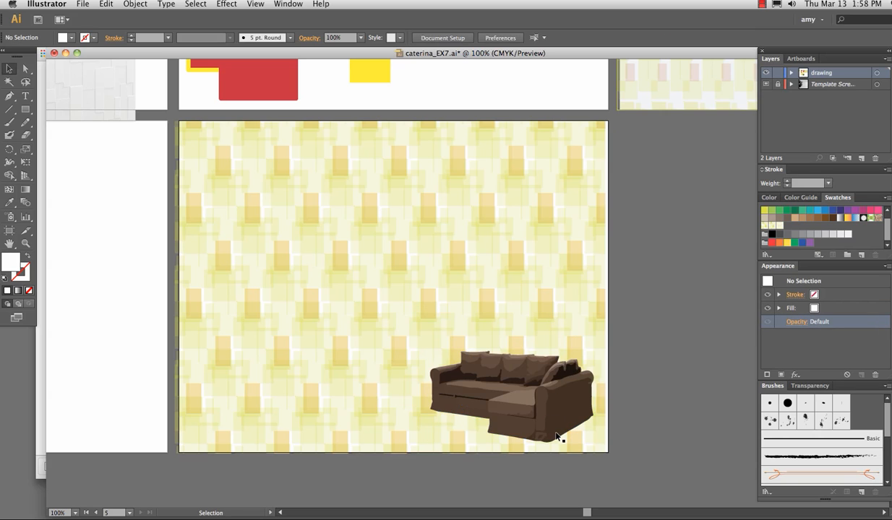
pyautogui.moveTo(448, 278)
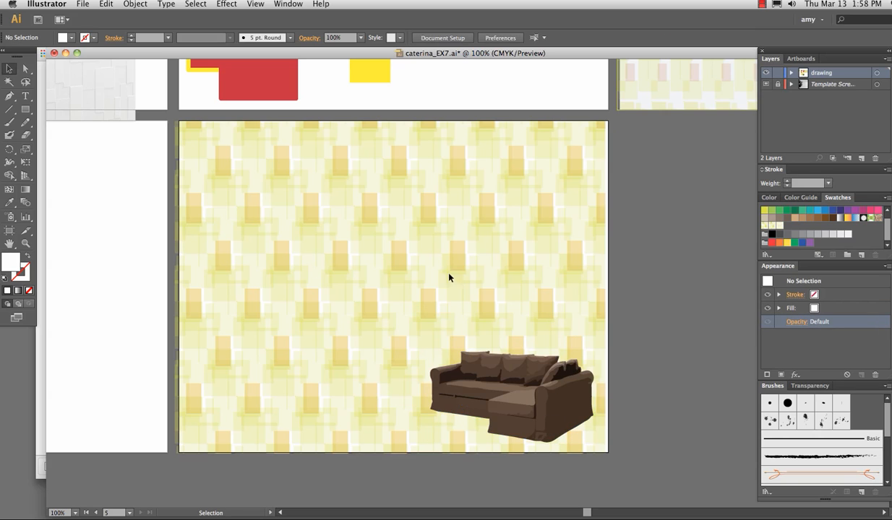
pyautogui.click(513, 398)
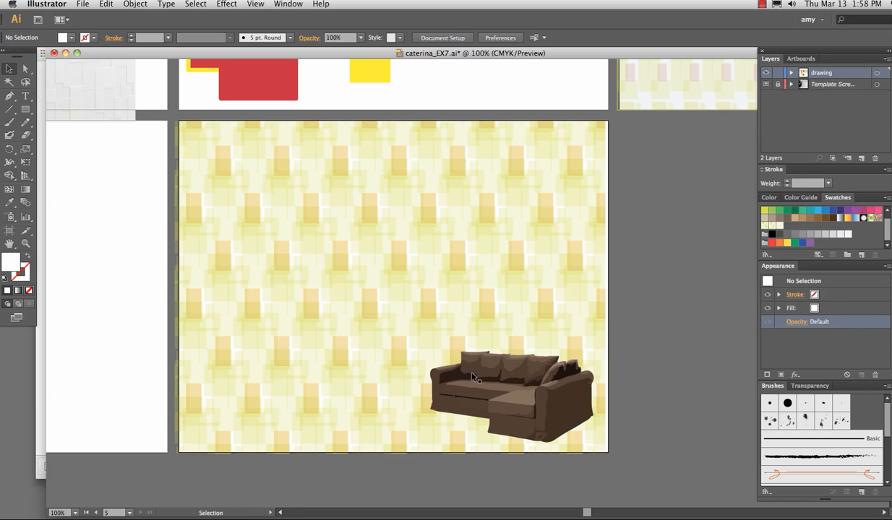
pyautogui.click(505, 390)
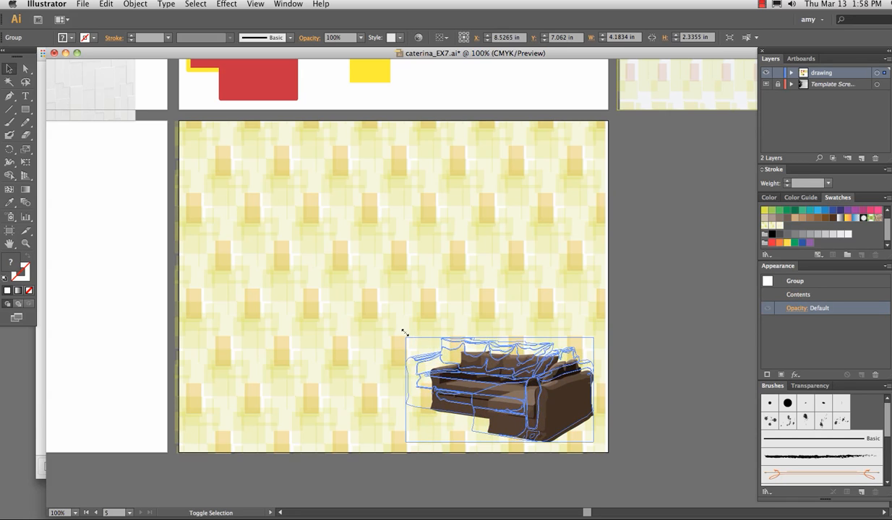
pyautogui.click(226, 285)
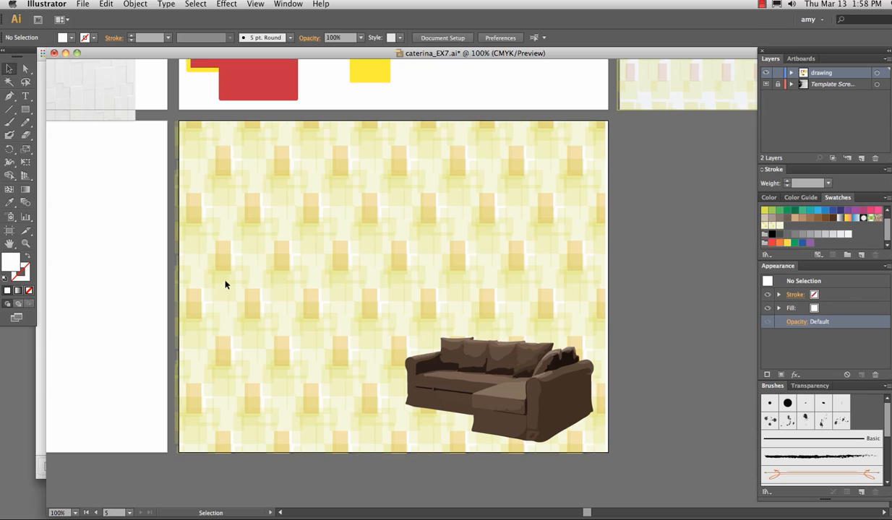
pyautogui.moveTo(558, 324)
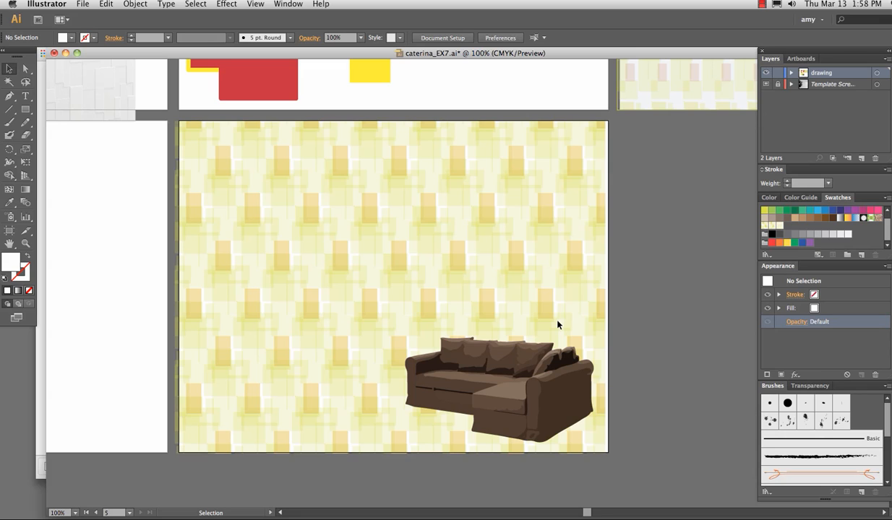
pyautogui.moveTo(92, 27)
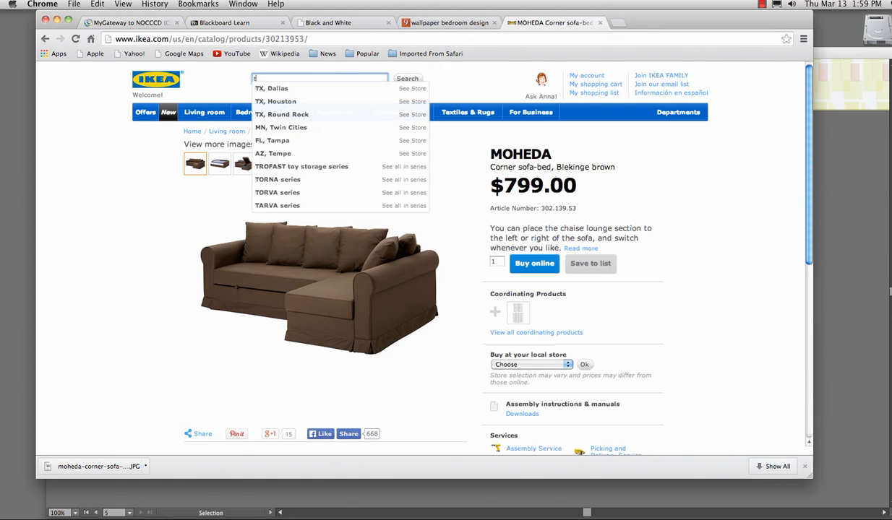
# Search IKEA for tv and open the white BYÅS TV unit product page
pyautogui.click(407, 78)
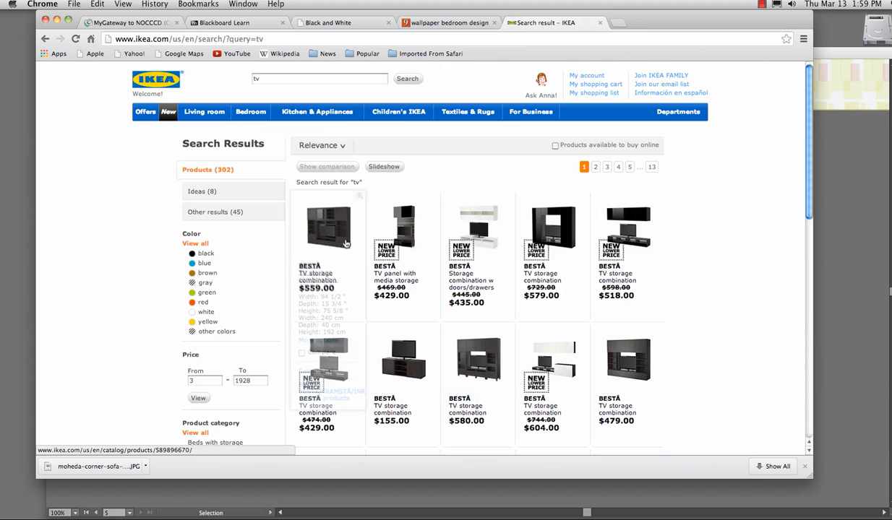
pyautogui.moveTo(817, 229)
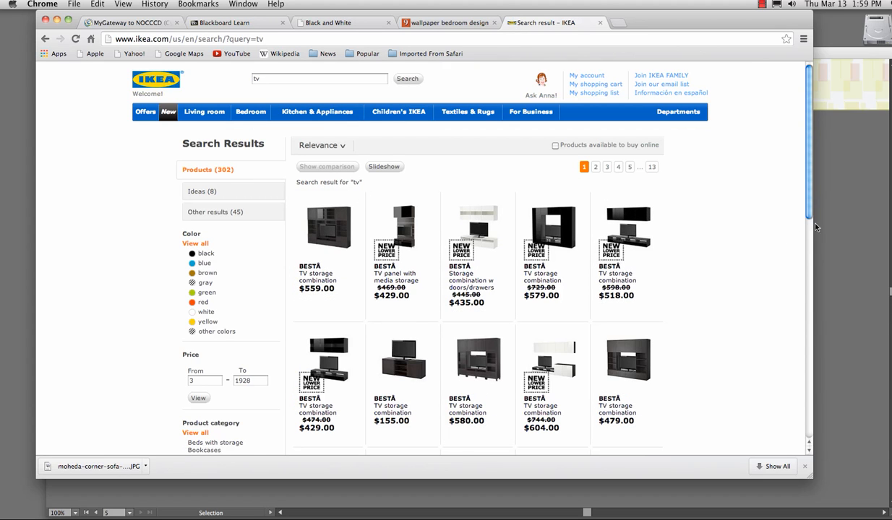
pyautogui.scroll(-3)
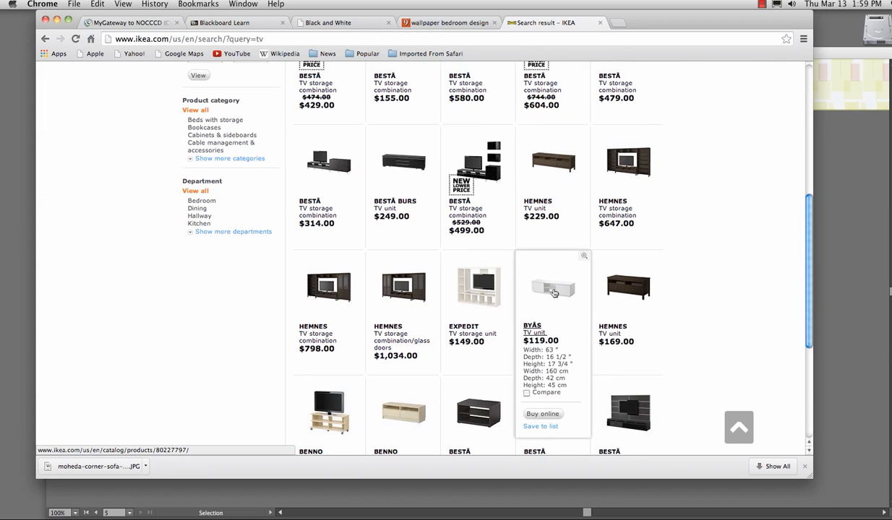
pyautogui.scroll(-3)
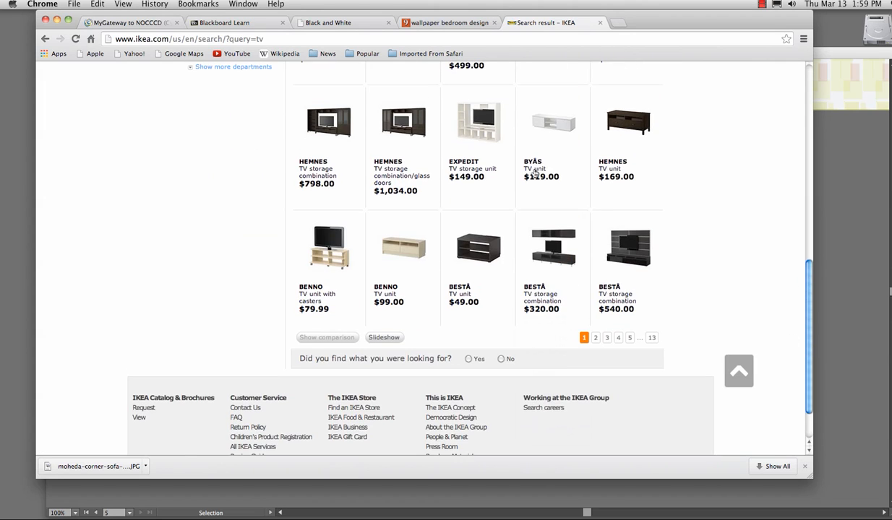
pyautogui.click(552, 121)
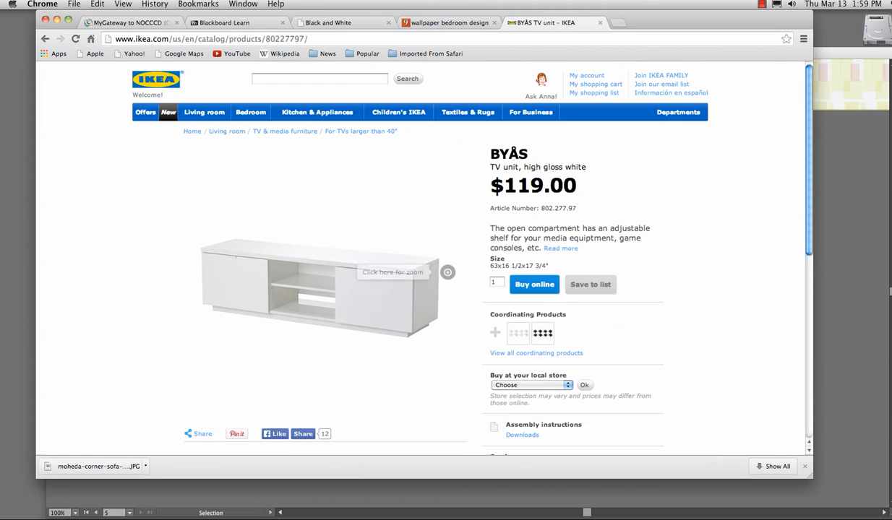
# Save the TV unit product photo to the Desktop as byas-tv-unit.JPG
pyautogui.click(532, 384)
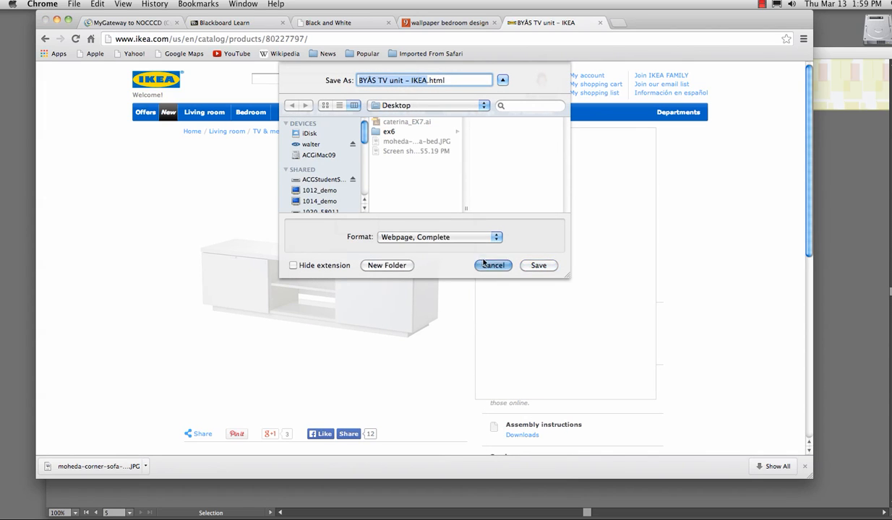
pyautogui.click(493, 266)
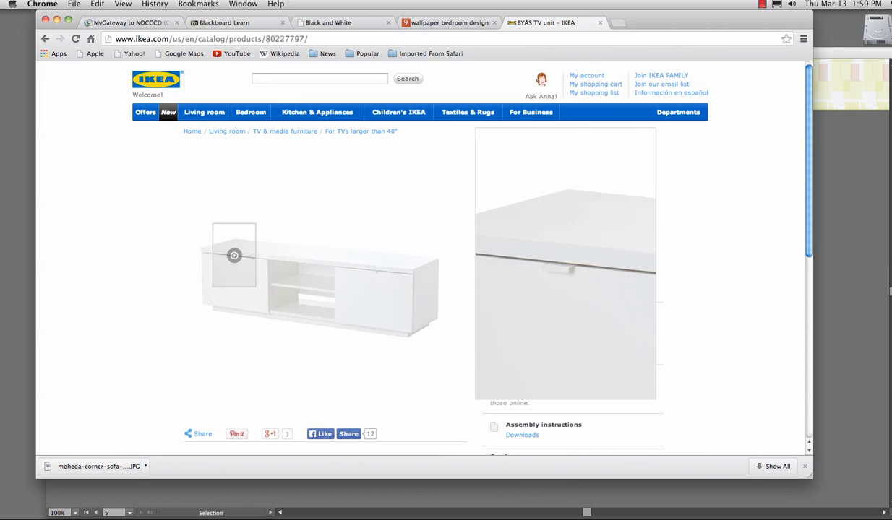
pyautogui.rightClick(313, 255)
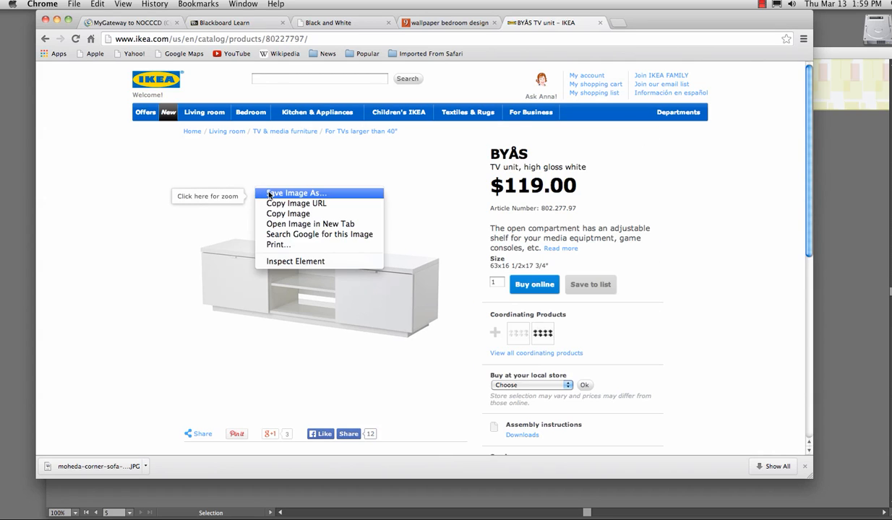
pyautogui.click(294, 193)
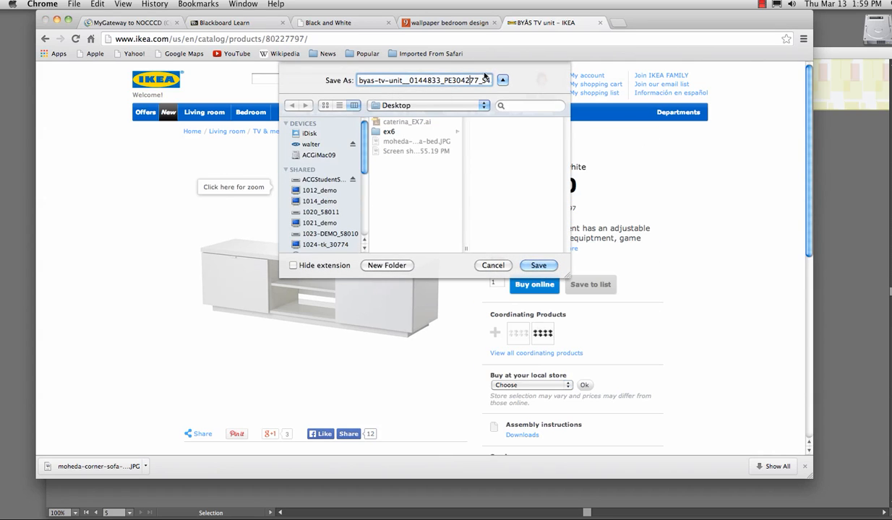
pyautogui.click(422, 81)
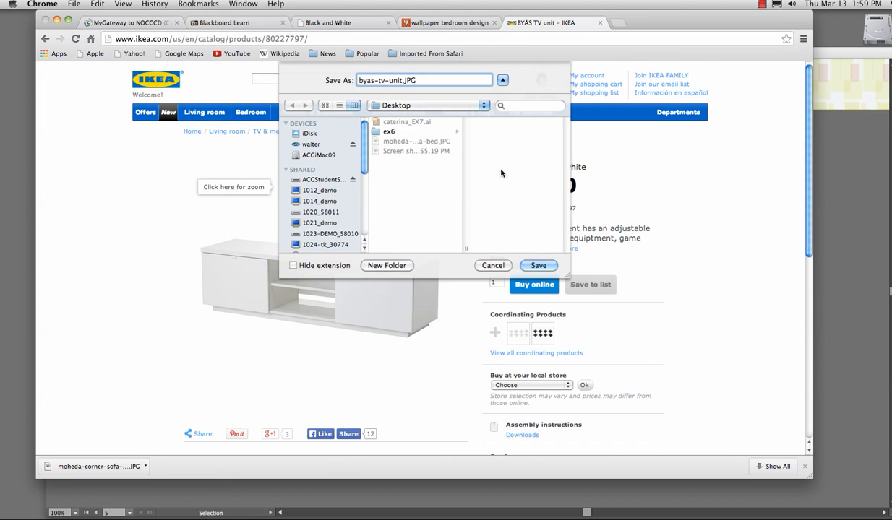
pyautogui.click(538, 266)
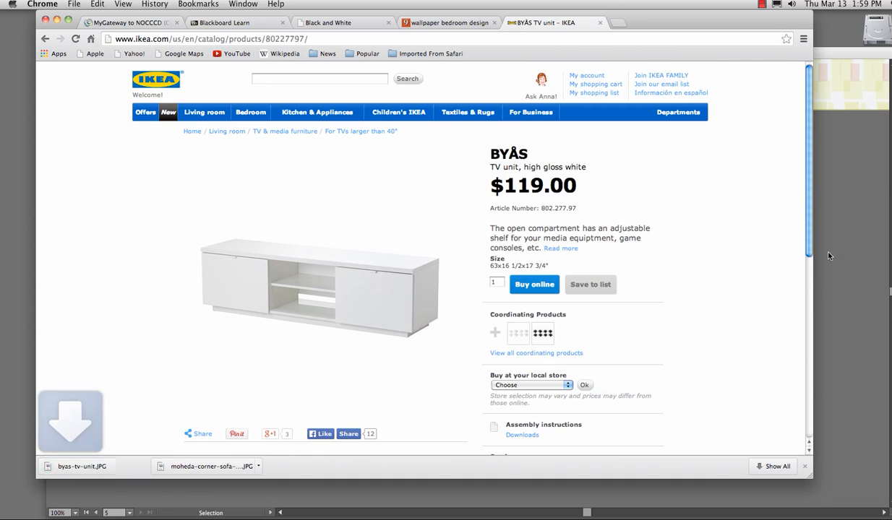
# Place byas-tv-unit.JPG as a linked image onto the wallpapered room artboard
pyautogui.click(16, 20)
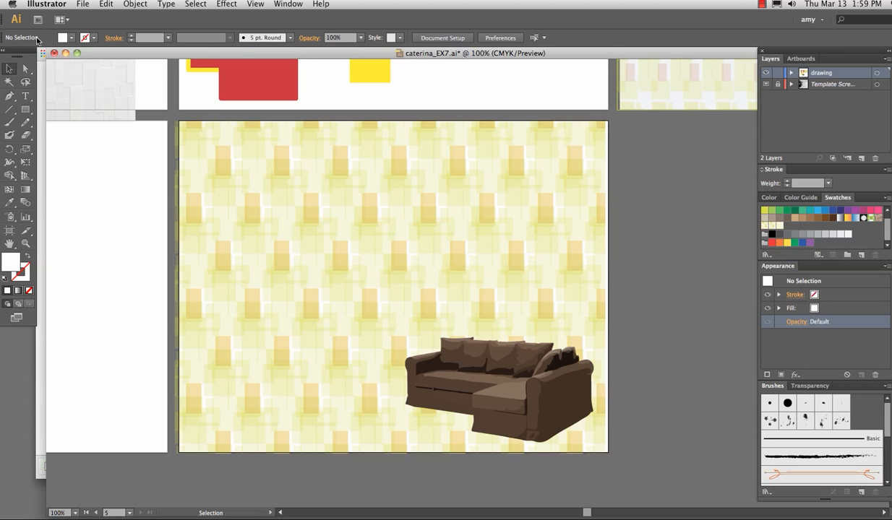
pyautogui.click(82, 4)
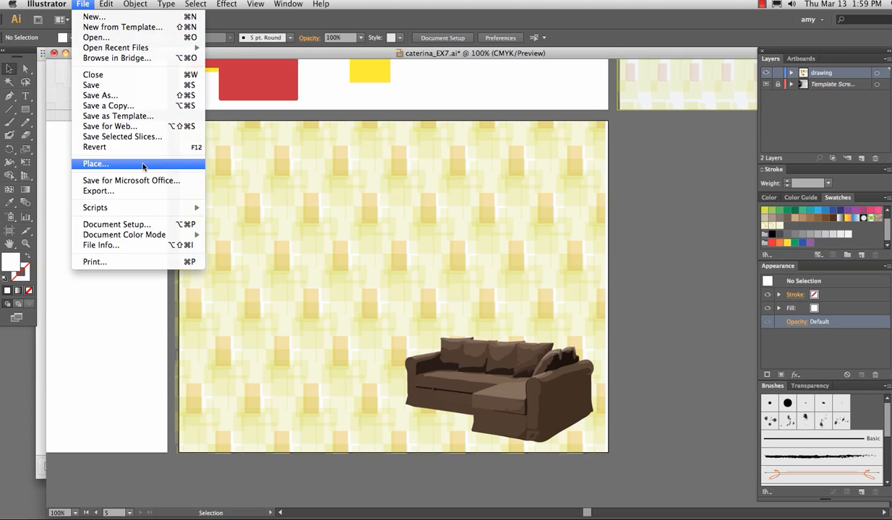
pyautogui.click(96, 164)
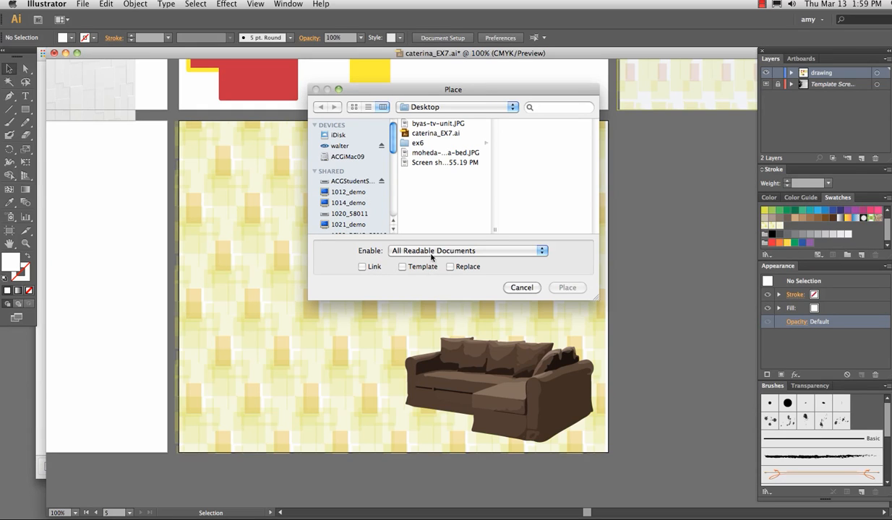
pyautogui.click(361, 266)
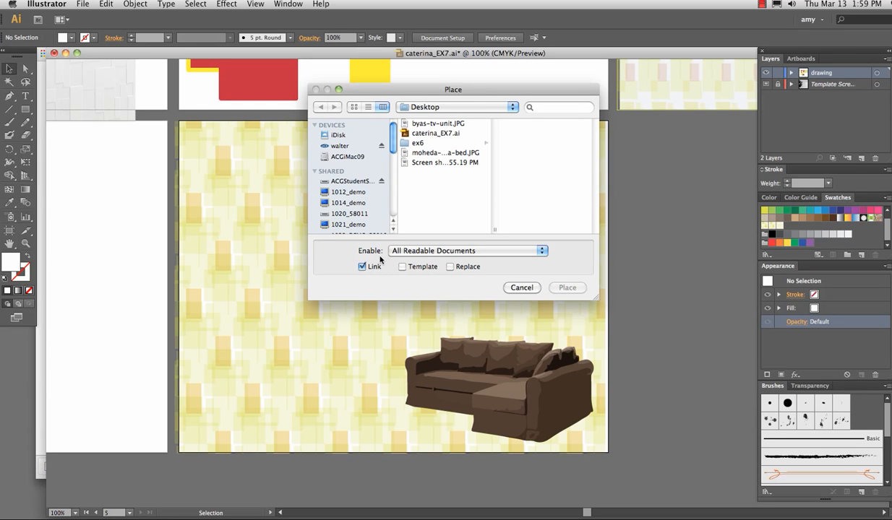
pyautogui.click(425, 123)
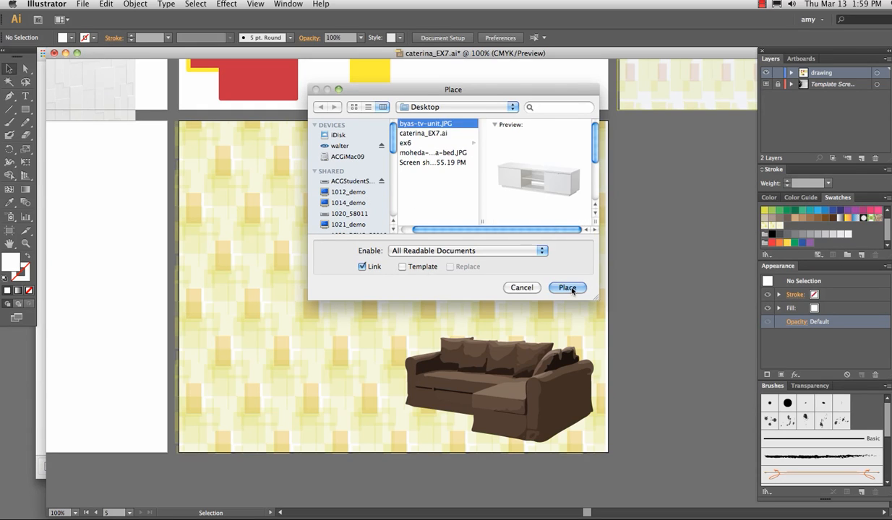
pyautogui.click(566, 287)
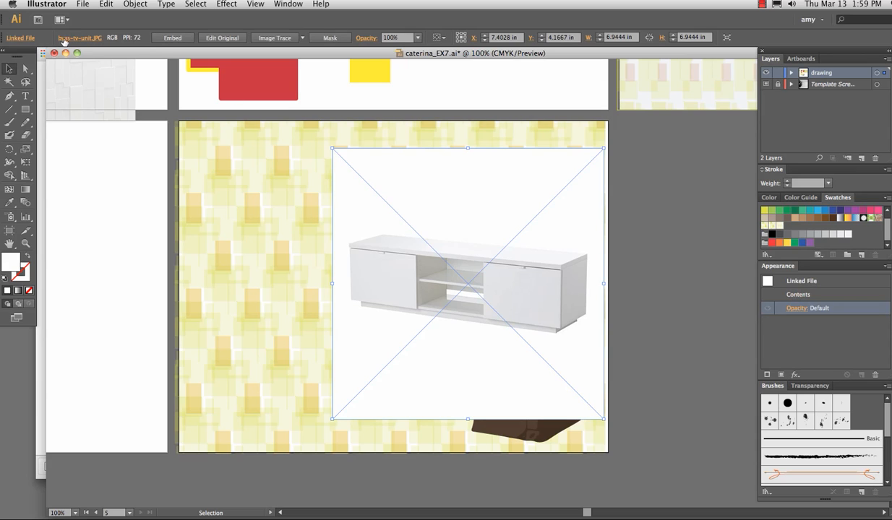
pyautogui.moveTo(16, 37)
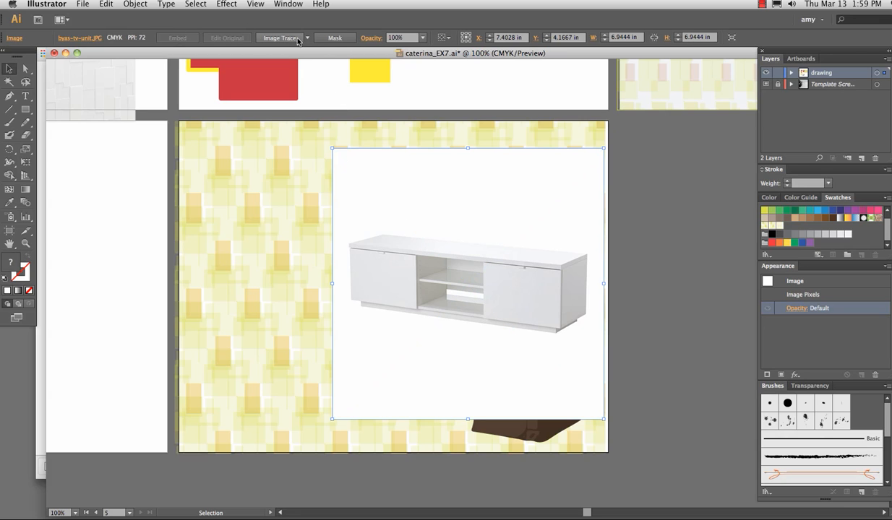
# Image Trace the TV unit with a photo preset, expand it, and move it smaller to the lower left
pyautogui.click(306, 38)
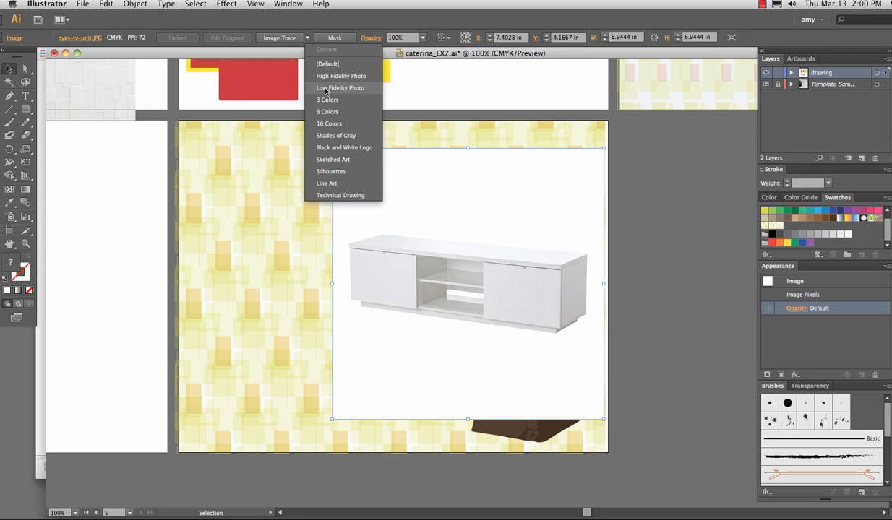
pyautogui.click(340, 88)
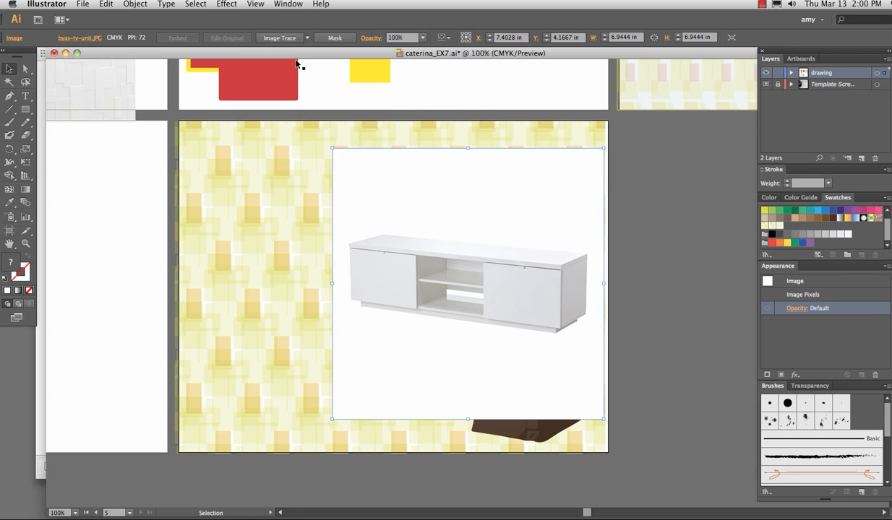
pyautogui.moveTo(317, 84)
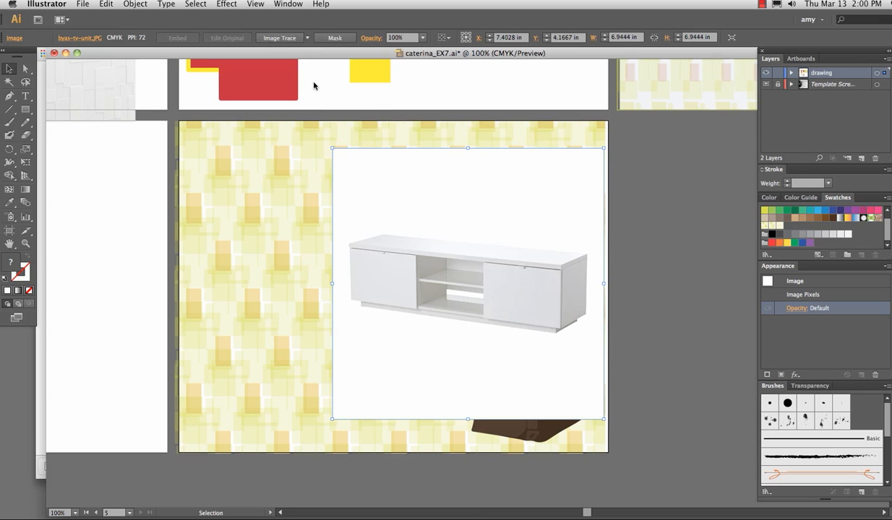
pyautogui.click(279, 37)
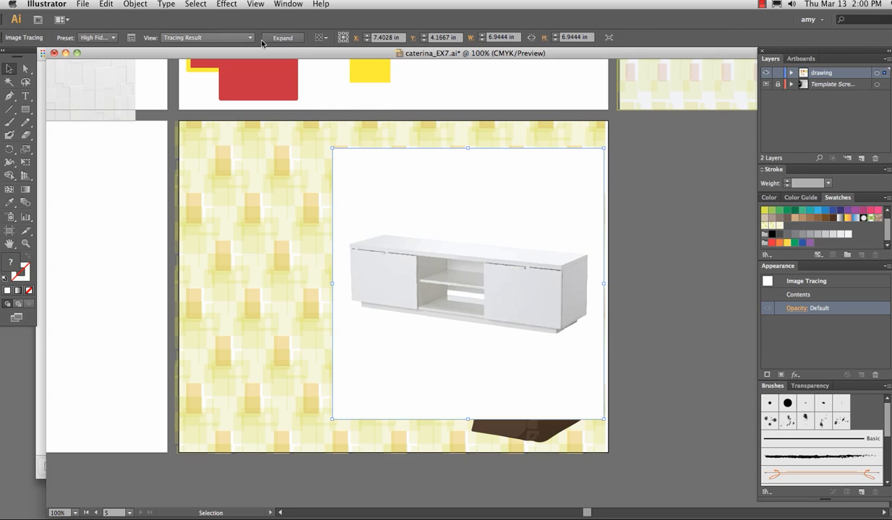
pyautogui.click(284, 37)
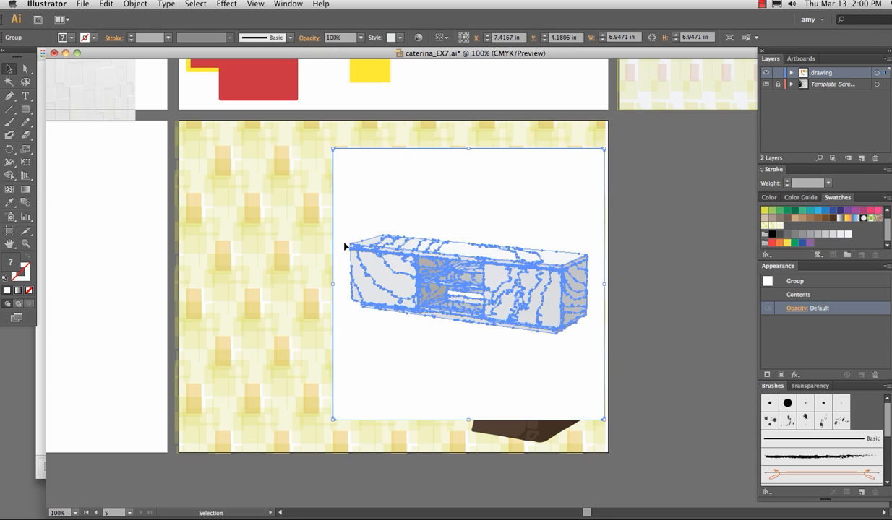
pyautogui.moveTo(26, 69)
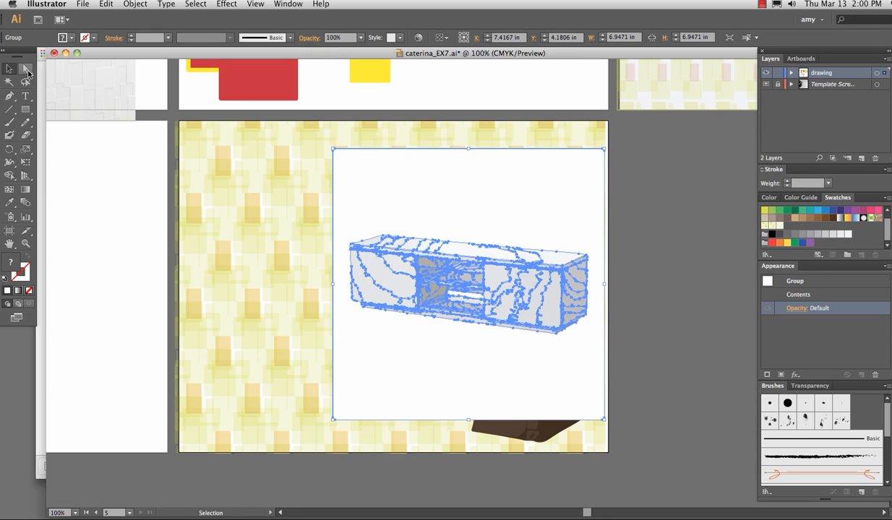
pyautogui.click(26, 68)
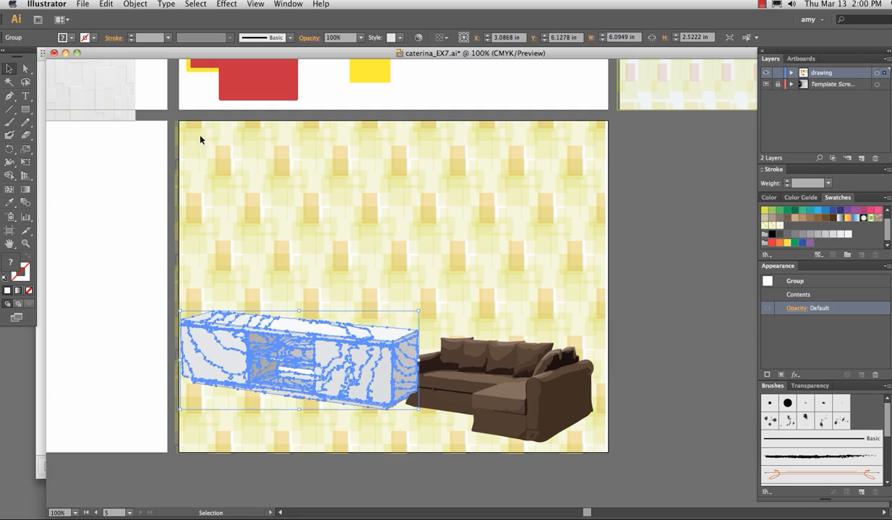
# Reflect the traced TV unit across the vertical axis with Preview on, so it faces the sofa
pyautogui.click(136, 4)
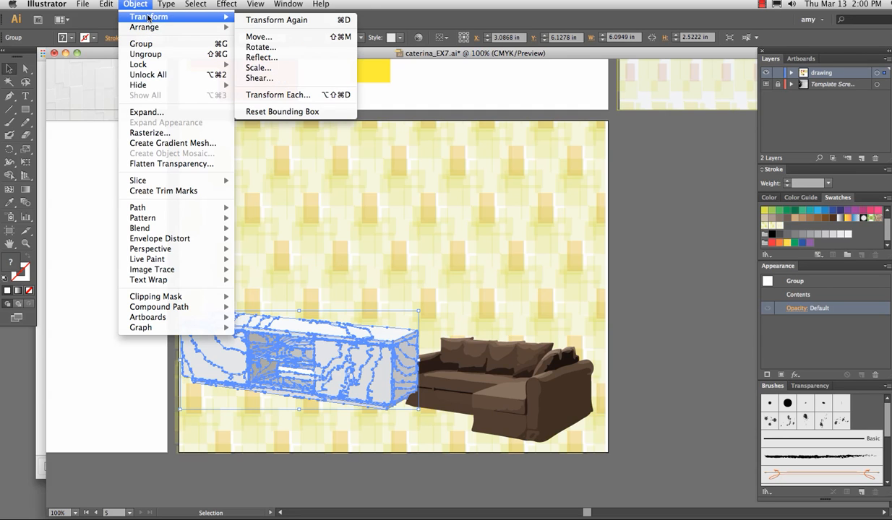
pyautogui.click(262, 58)
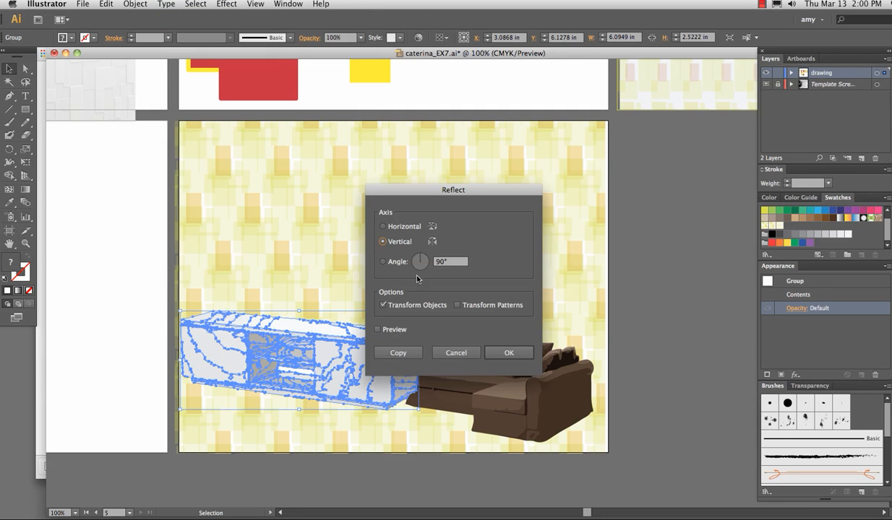
pyautogui.click(375, 330)
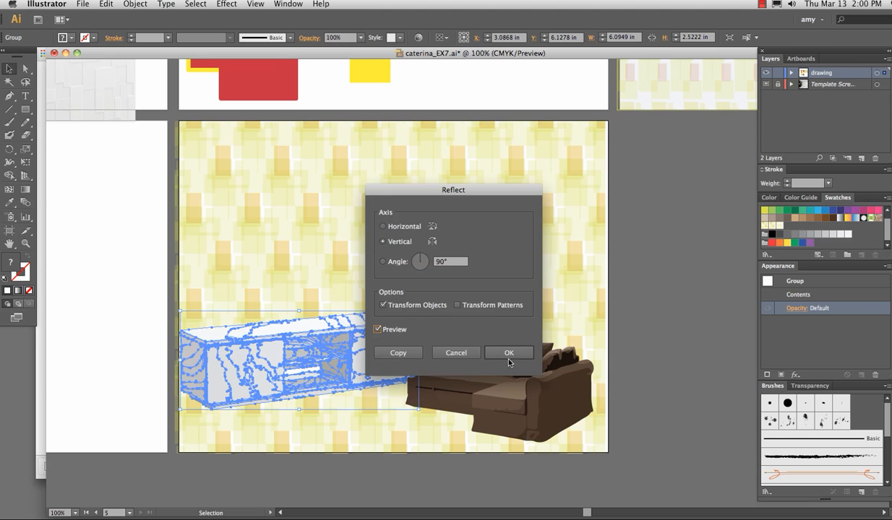
pyautogui.click(509, 353)
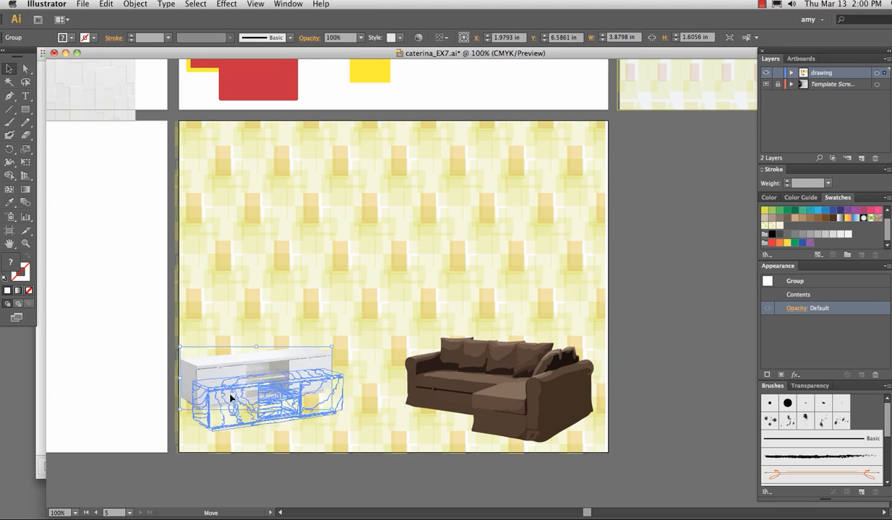
pyautogui.click(289, 489)
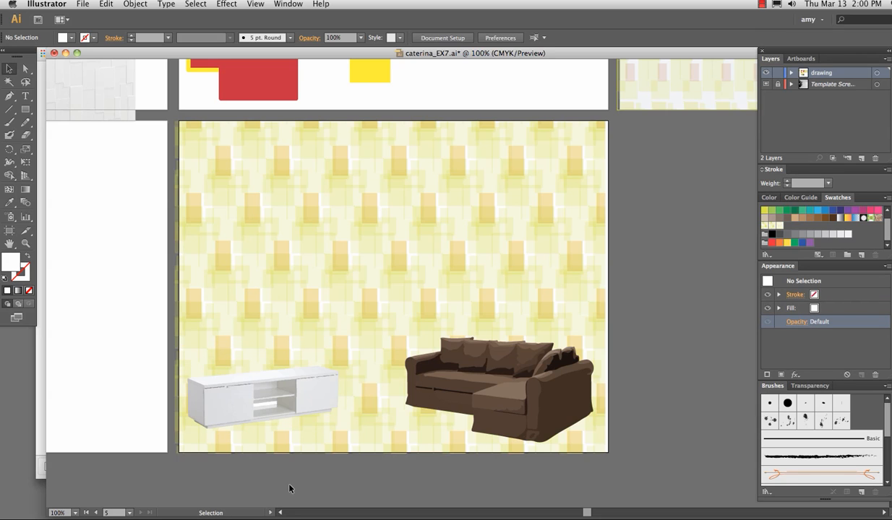
pyautogui.moveTo(3, 69)
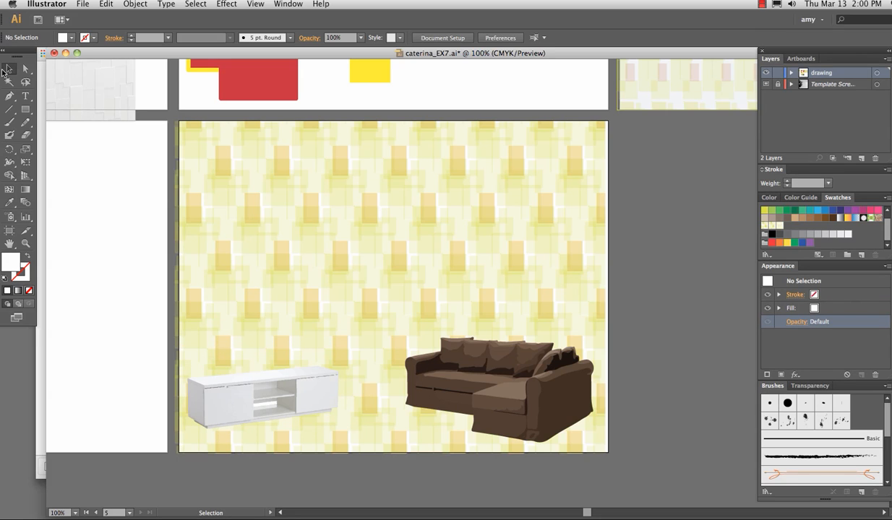
# Draw a light grey floor rectangle along the bottom and send it behind the sofa and TV unit
pyautogui.click(10, 110)
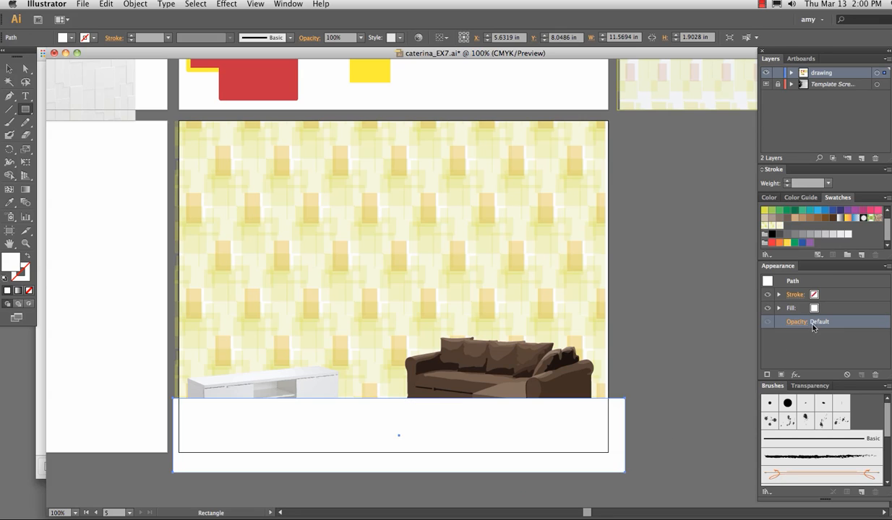
pyautogui.click(399, 427)
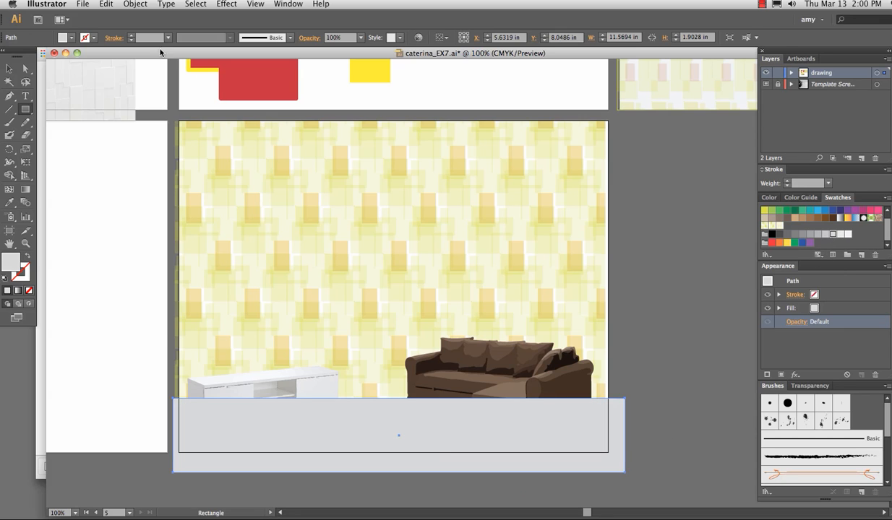
pyautogui.click(136, 4)
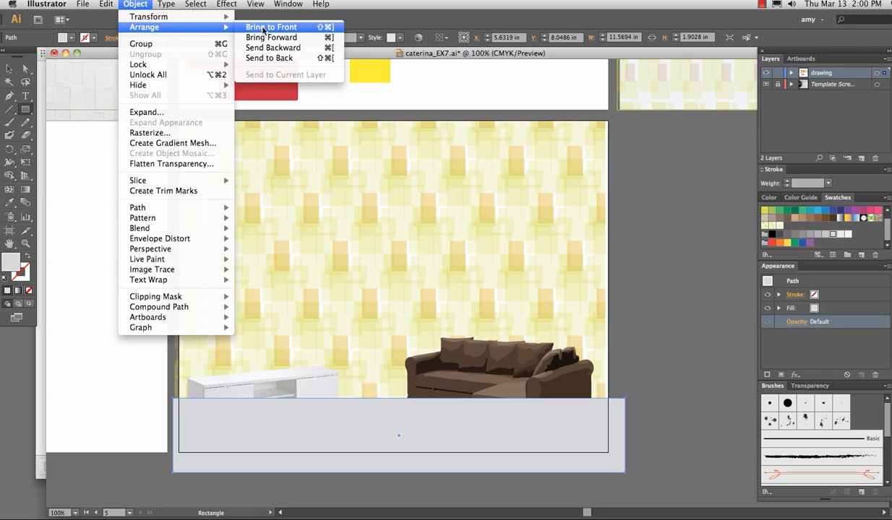
pyautogui.click(272, 26)
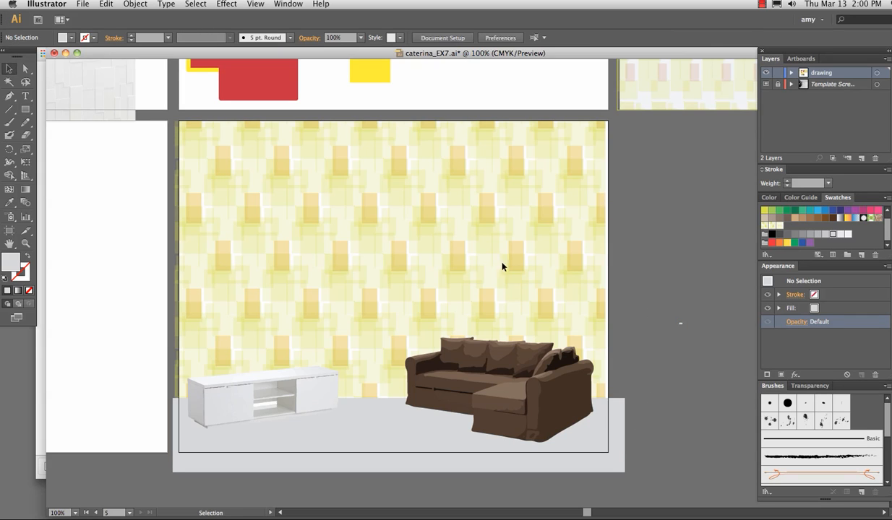
pyautogui.moveTo(365, 352)
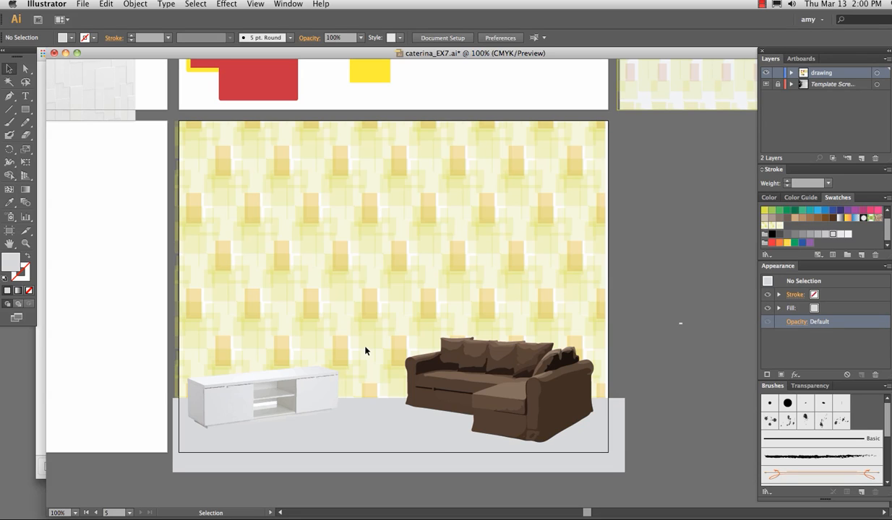
pyautogui.moveTo(376, 405)
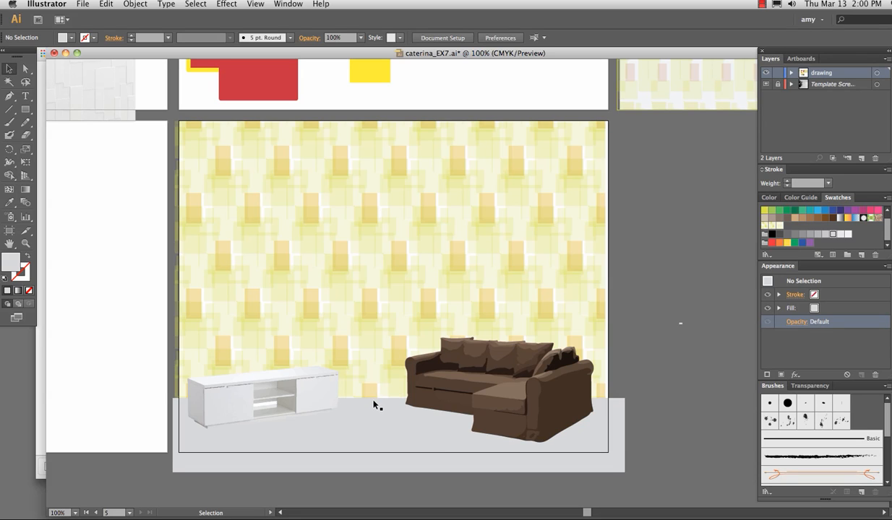
pyautogui.moveTo(244, 200)
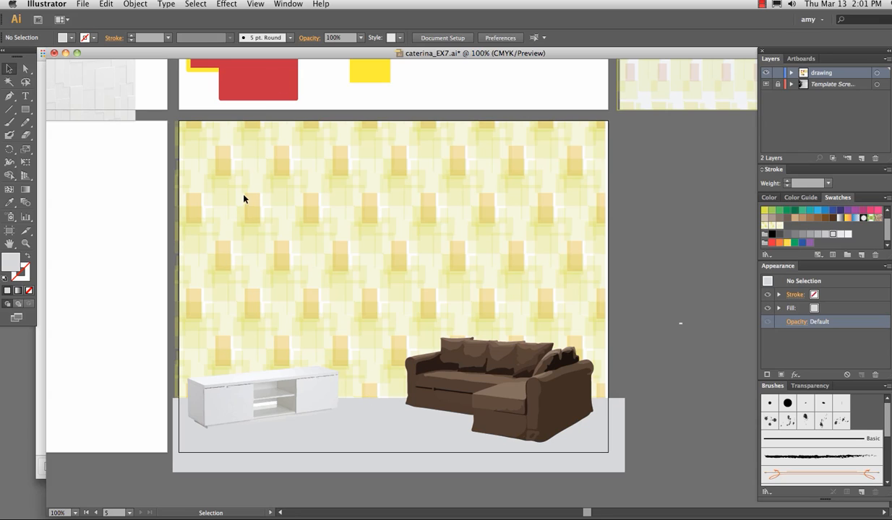
pyautogui.moveTo(271, 179)
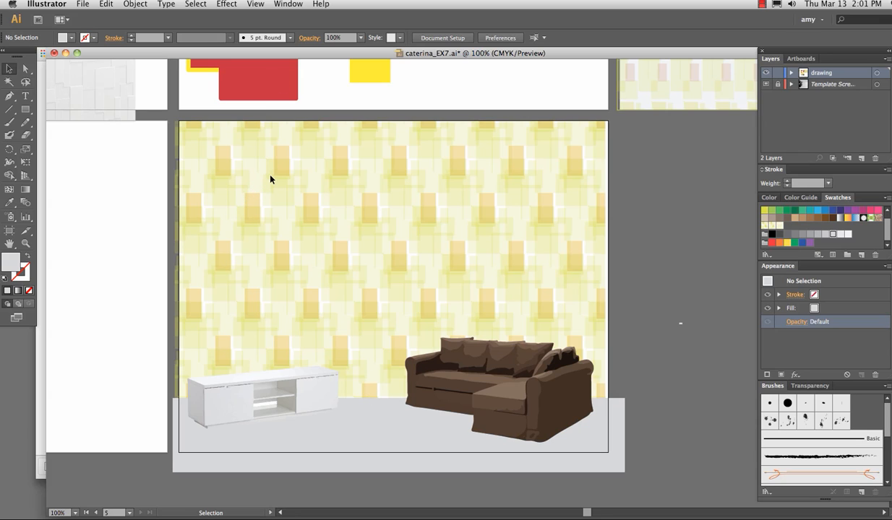
pyautogui.moveTo(269, 178)
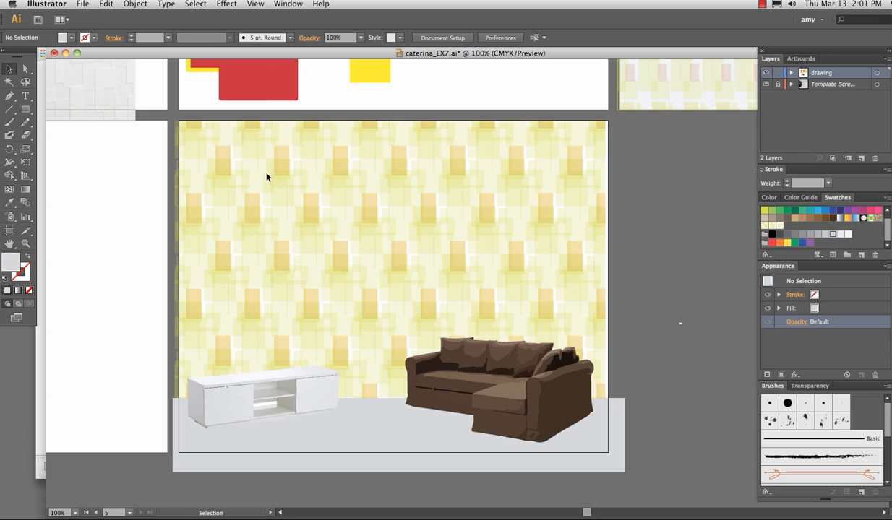
pyautogui.moveTo(275, 141)
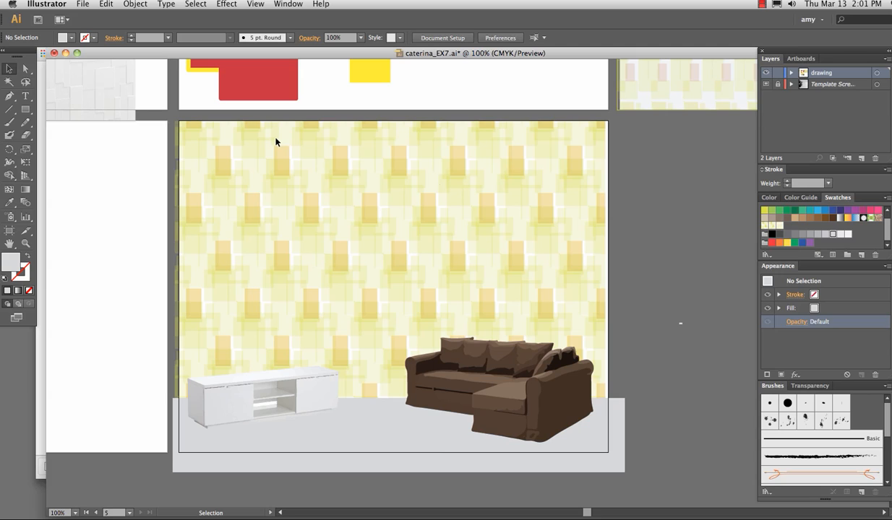
pyautogui.click(762, 5)
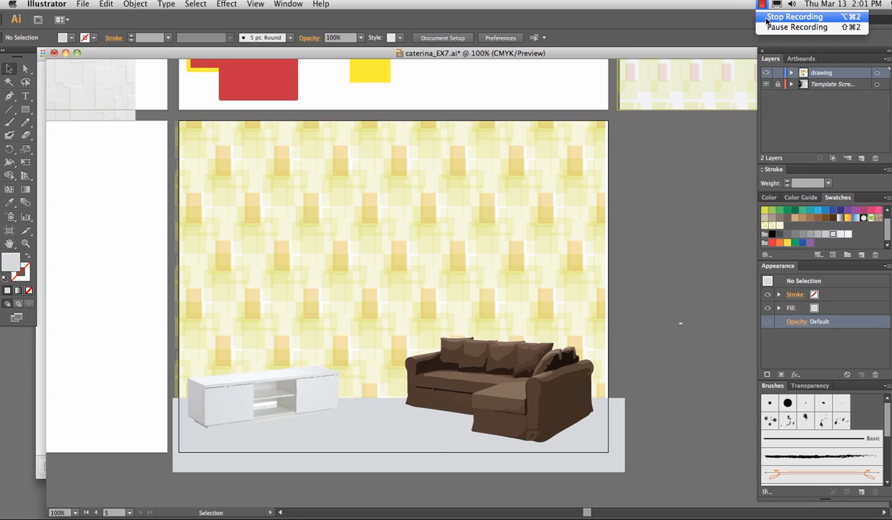